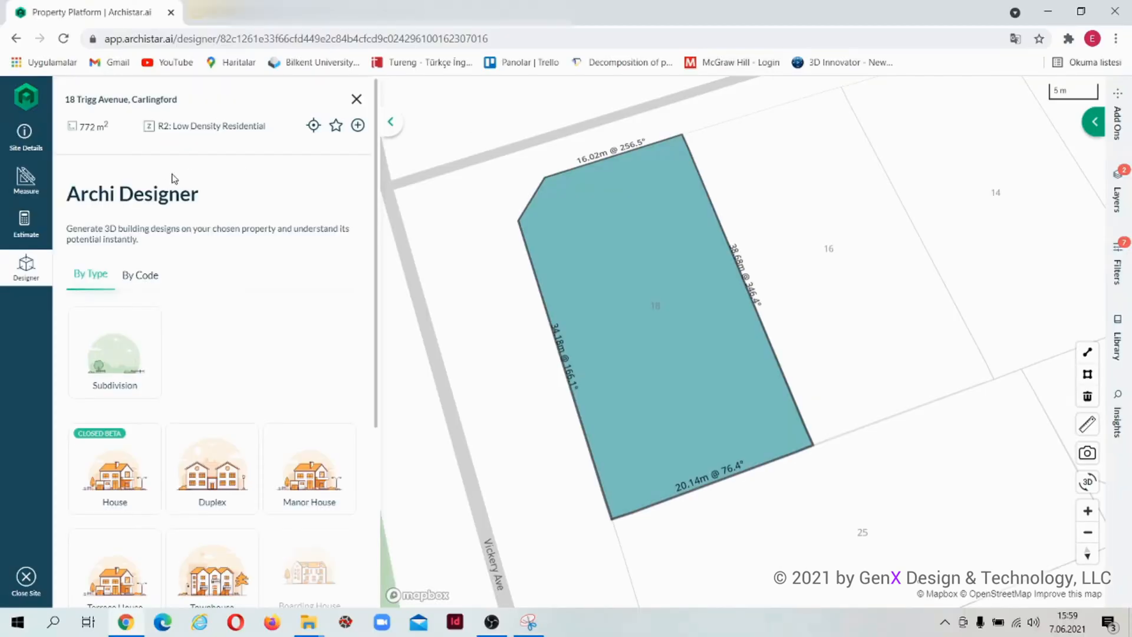
mouse_move(253, 238)
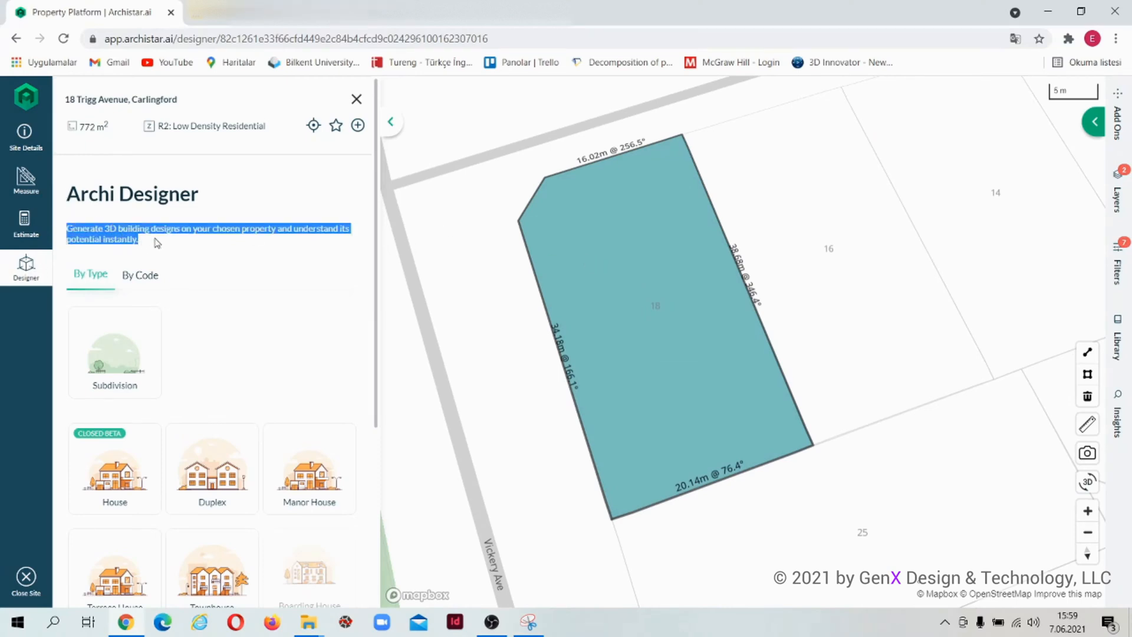
Choose Apartment in the By Type list and launch its generator for 18 Trigg Avenue.
scroll(down, 3)
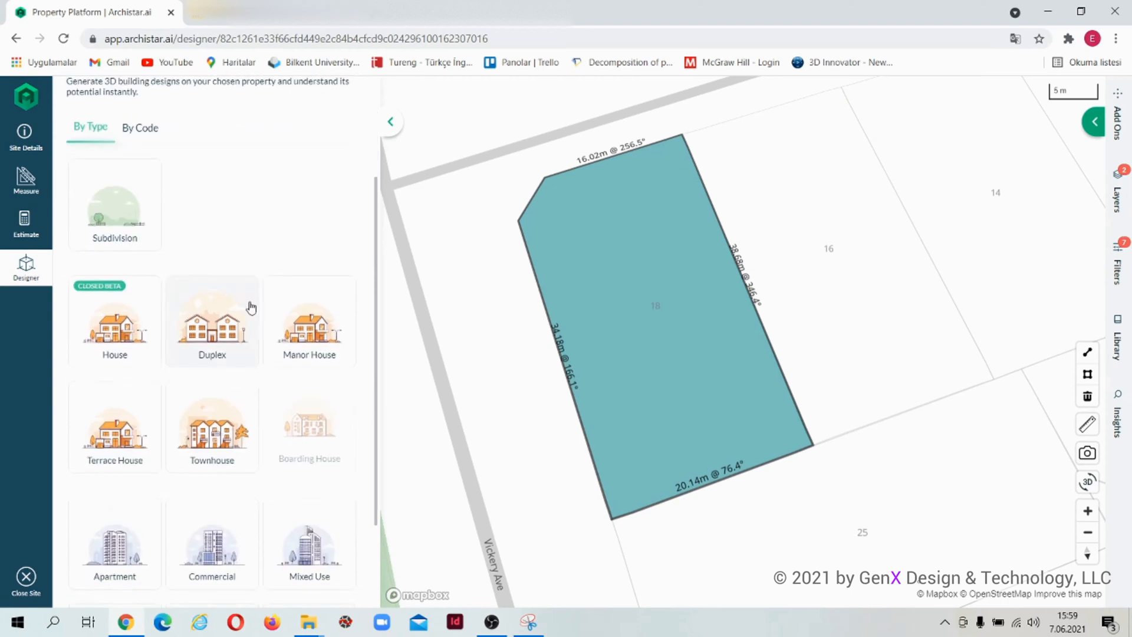
scroll(down, 3)
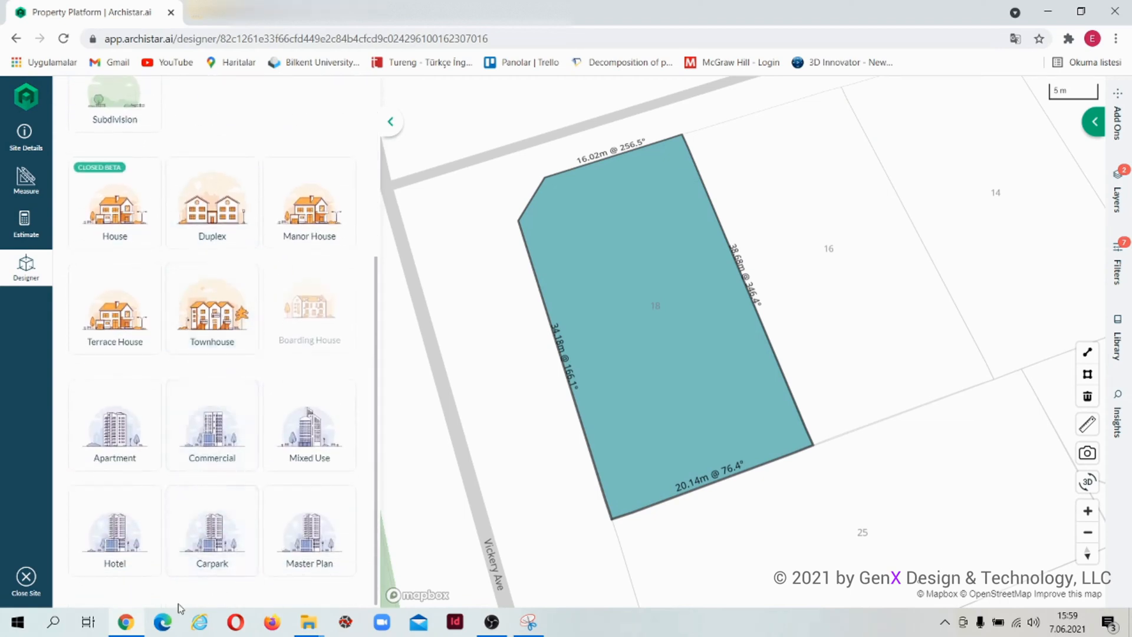
scroll(up, 3)
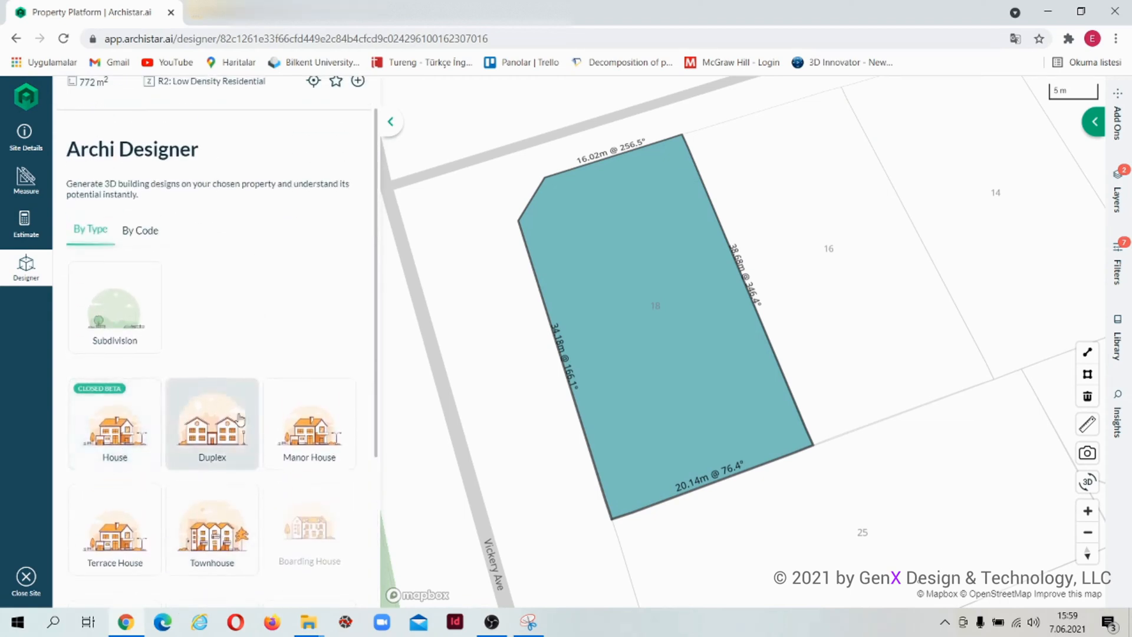
click(211, 424)
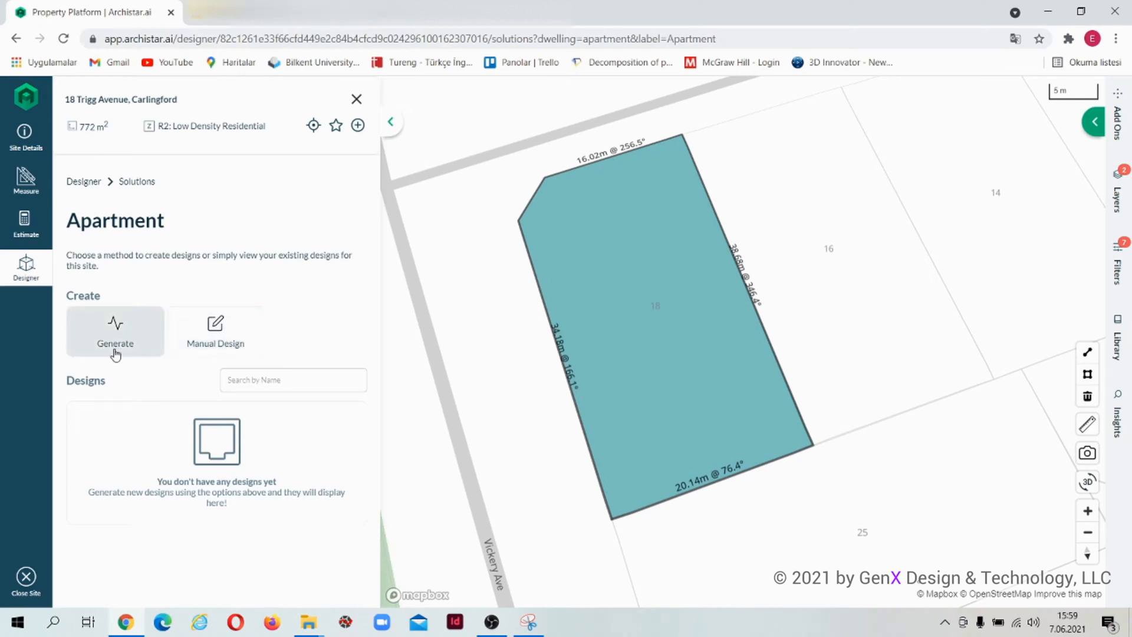
mouse_move(116, 337)
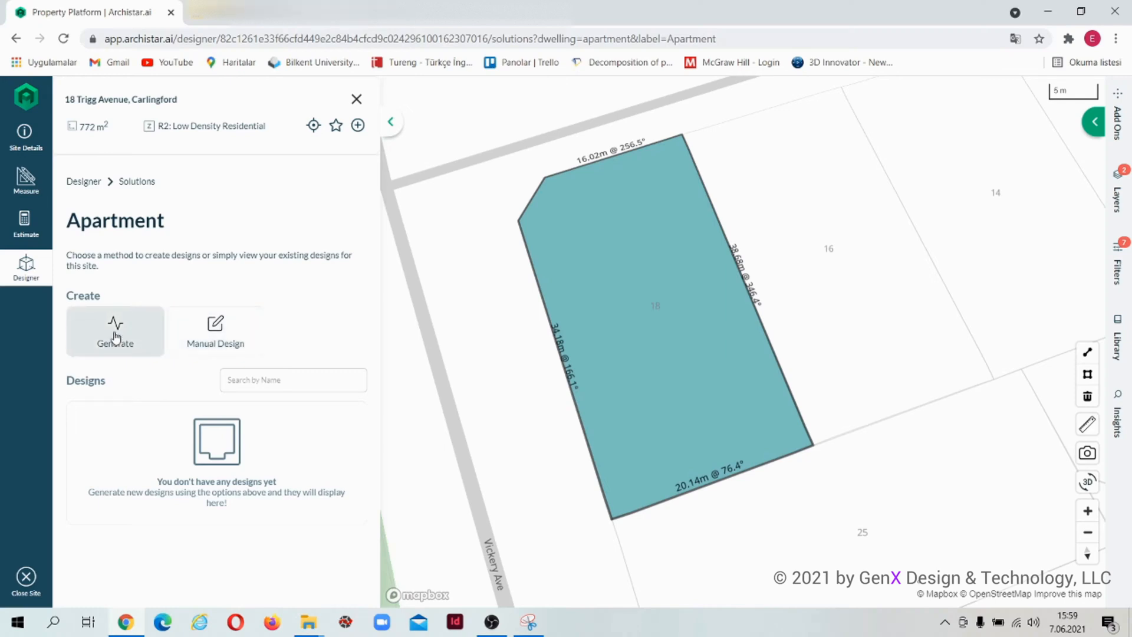
click(115, 331)
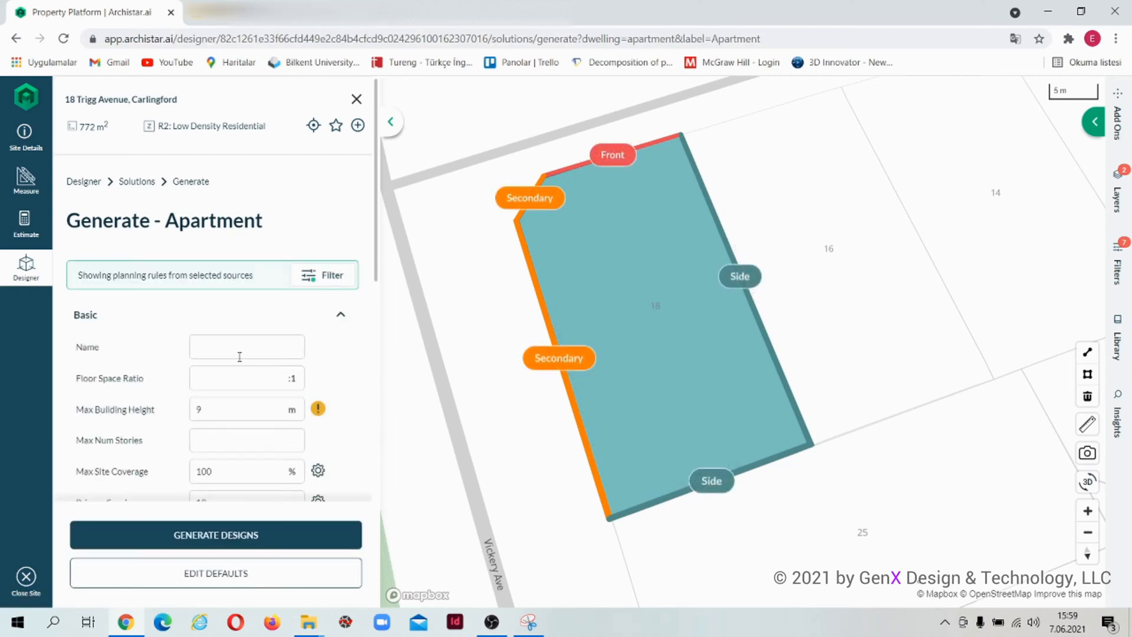
Name it 'genx test apartment' with FSR 3, the 9 m local-plan height and 5 storeys.
text(genx apartmen)
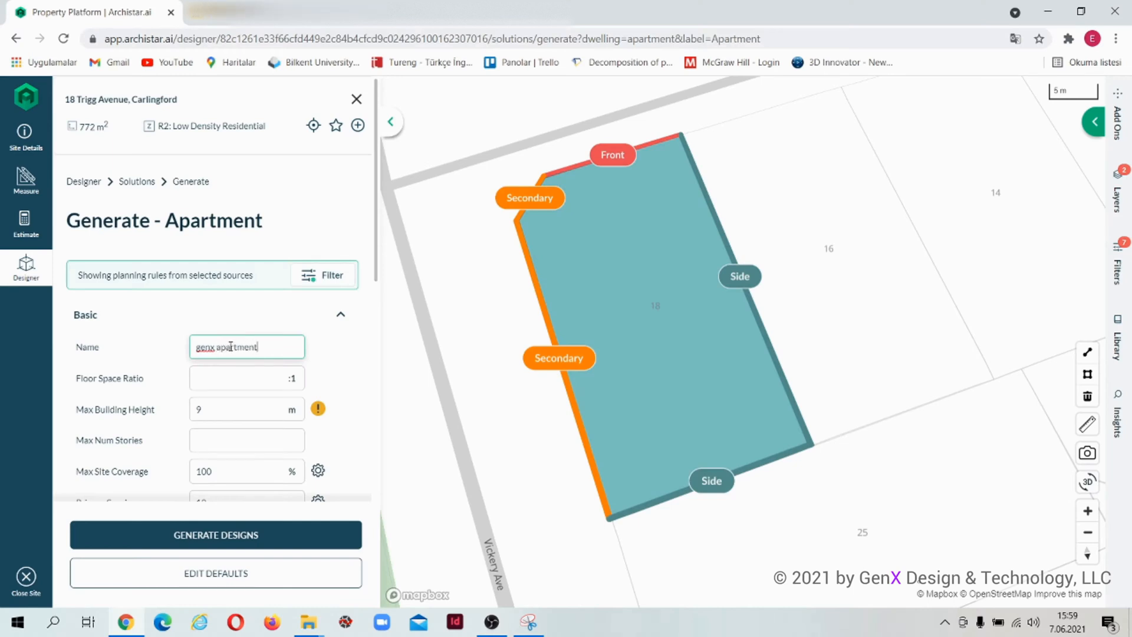
text(test)
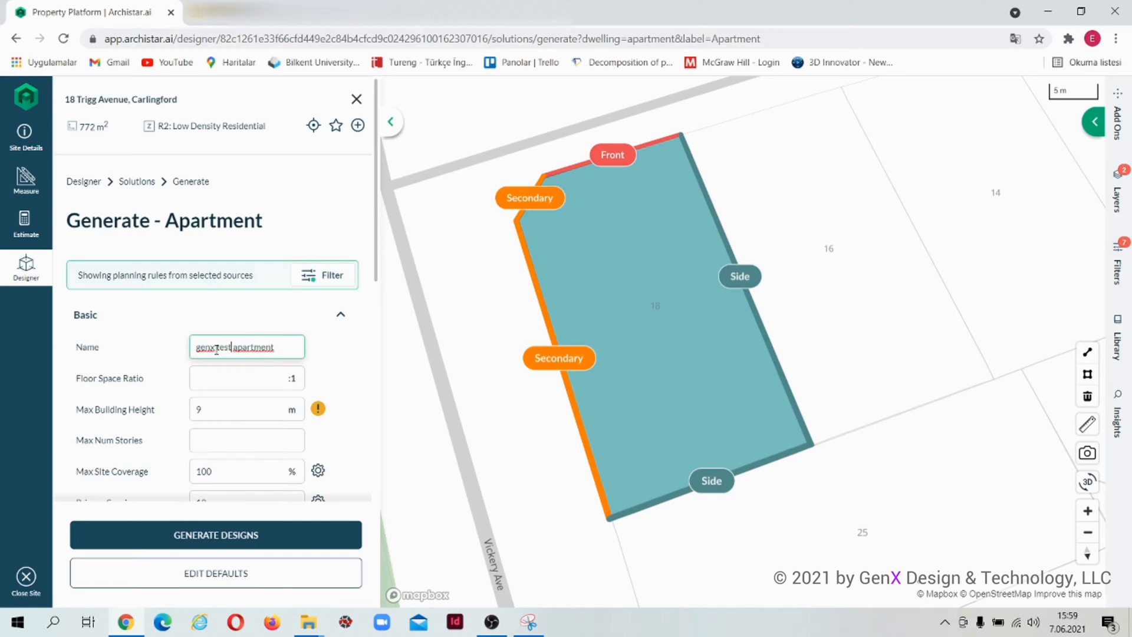
click(242, 379)
text(3)
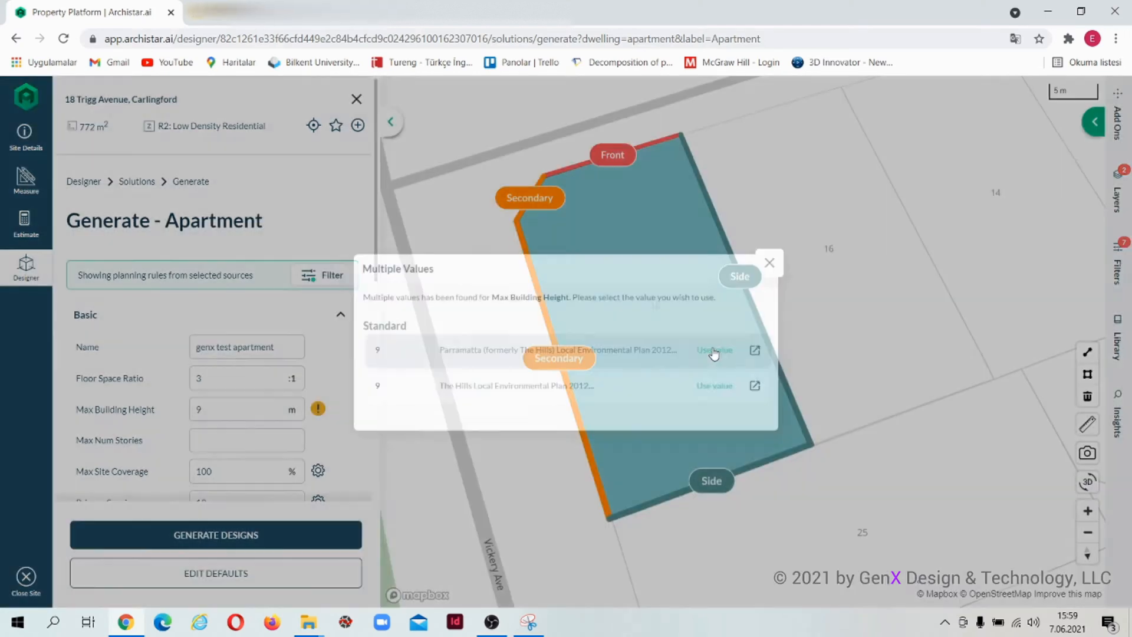
click(714, 350)
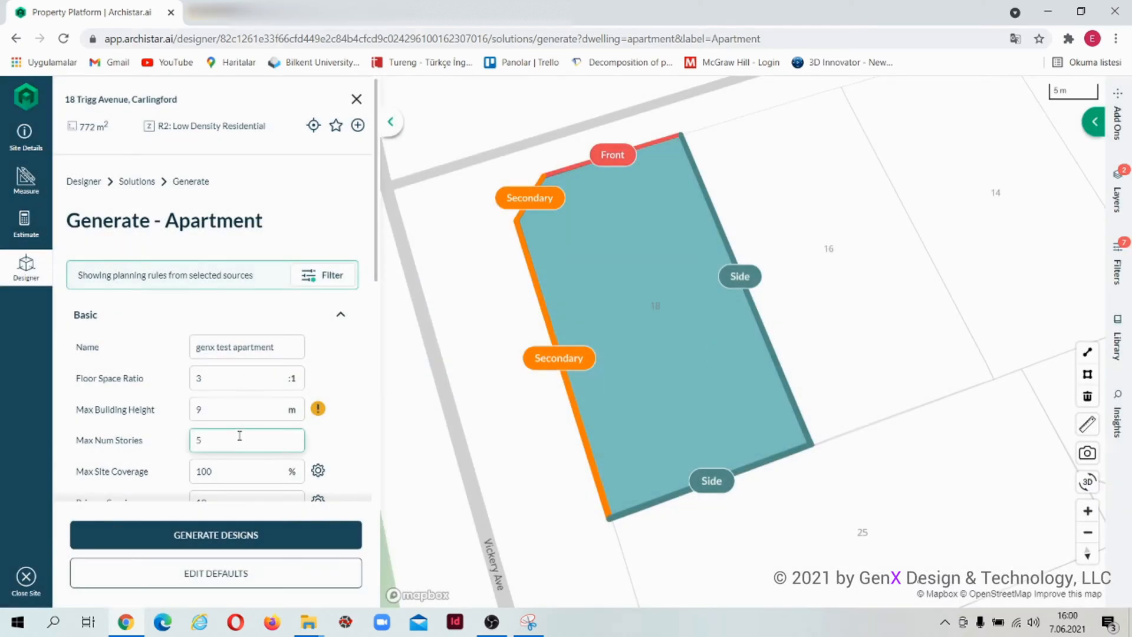
scroll(down, 3)
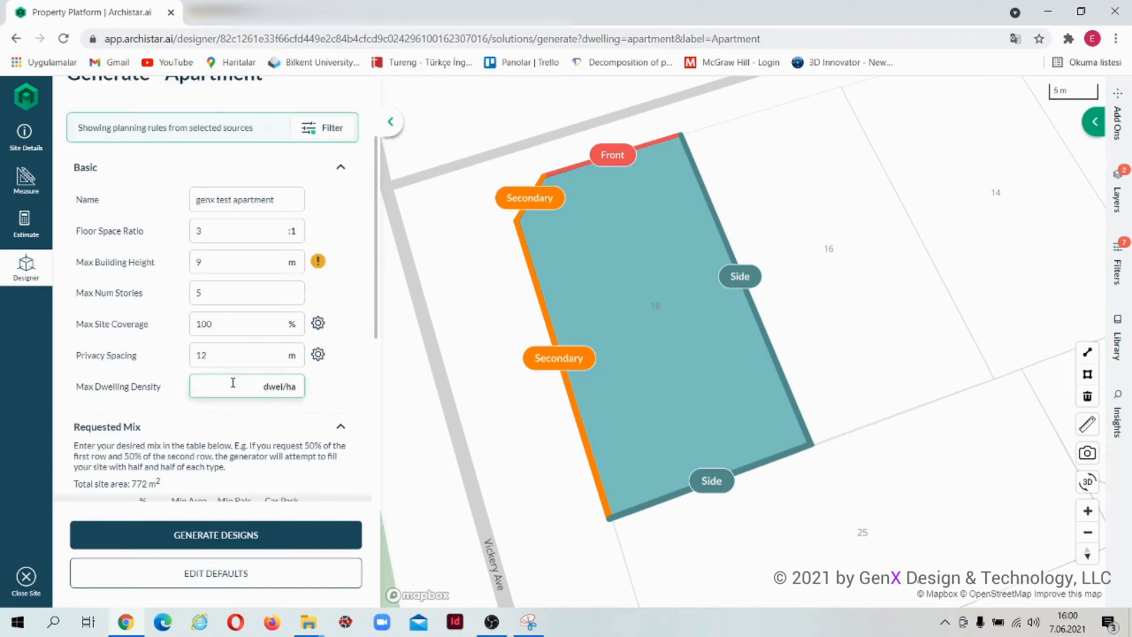
scroll(down, 3)
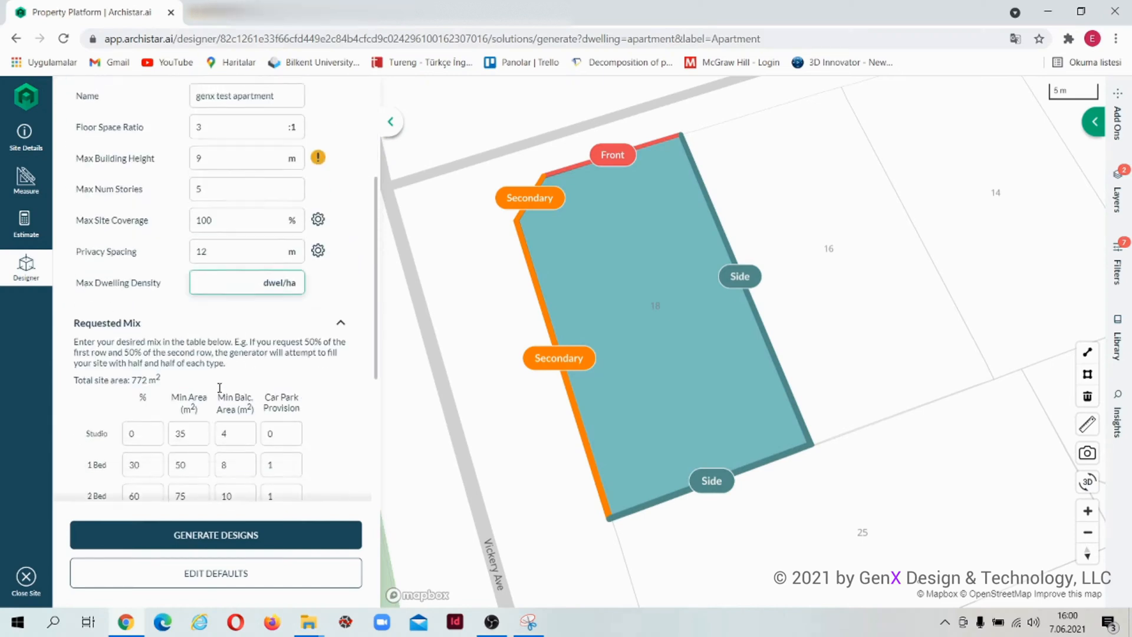
Inspect site area and the unit mix split, then edit the visitor spaces rate to 0.20.
scroll(down, 3)
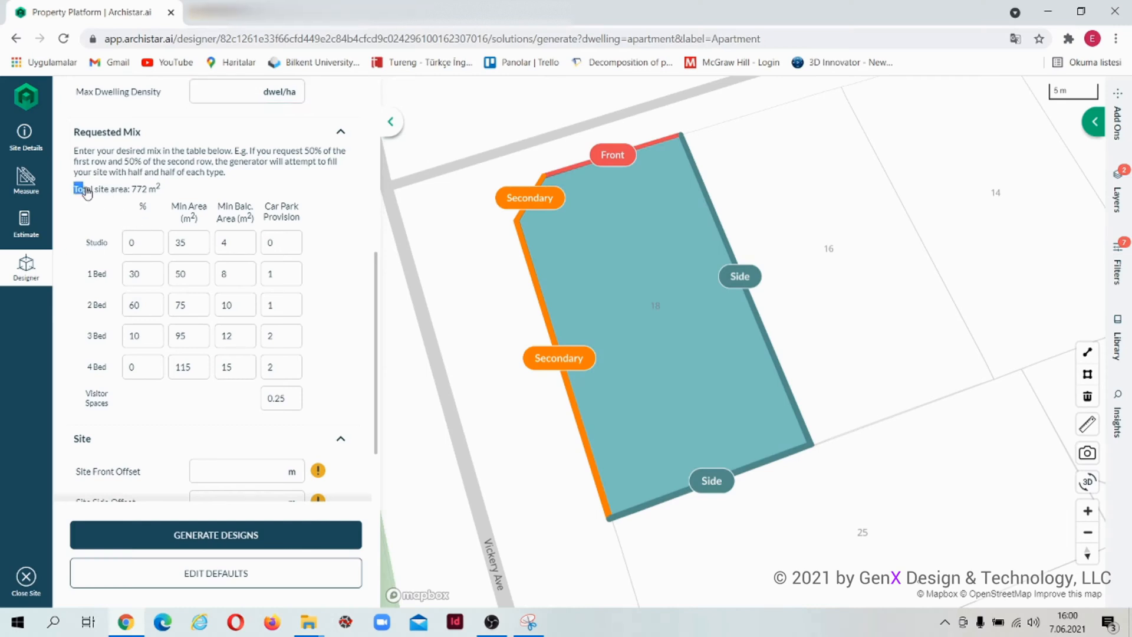
double_click(116, 189)
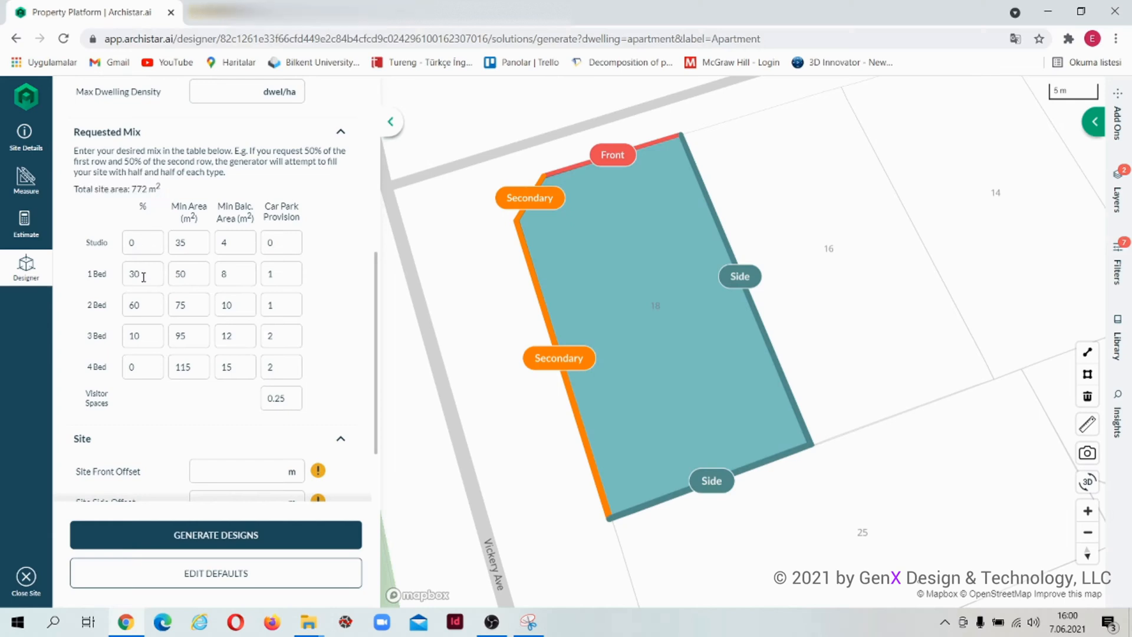
click(142, 274)
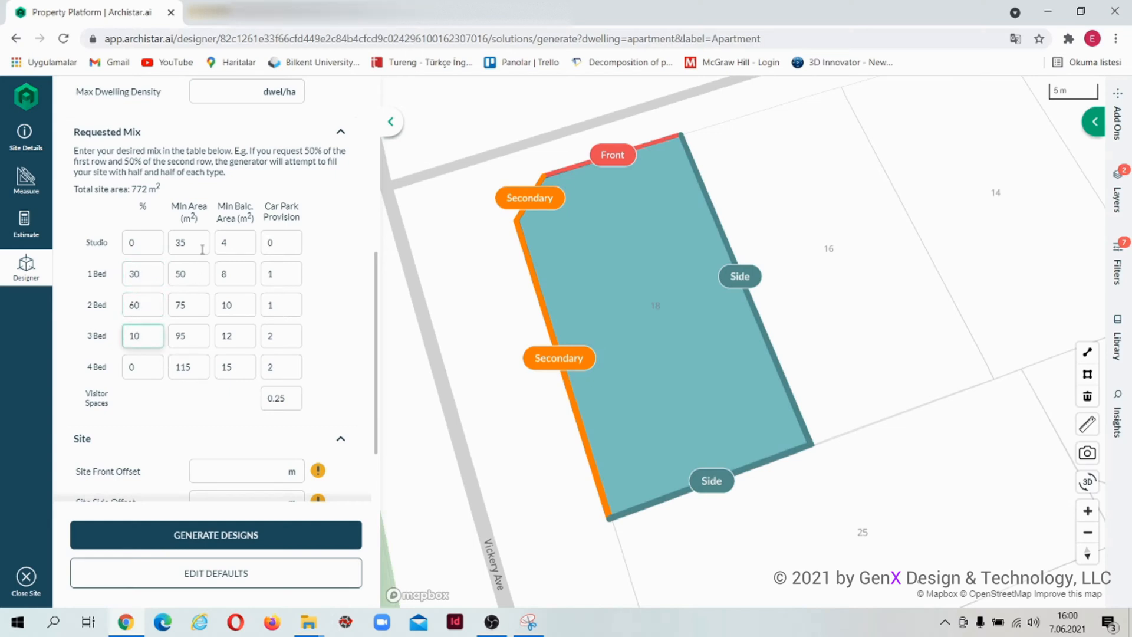
mouse_move(176, 209)
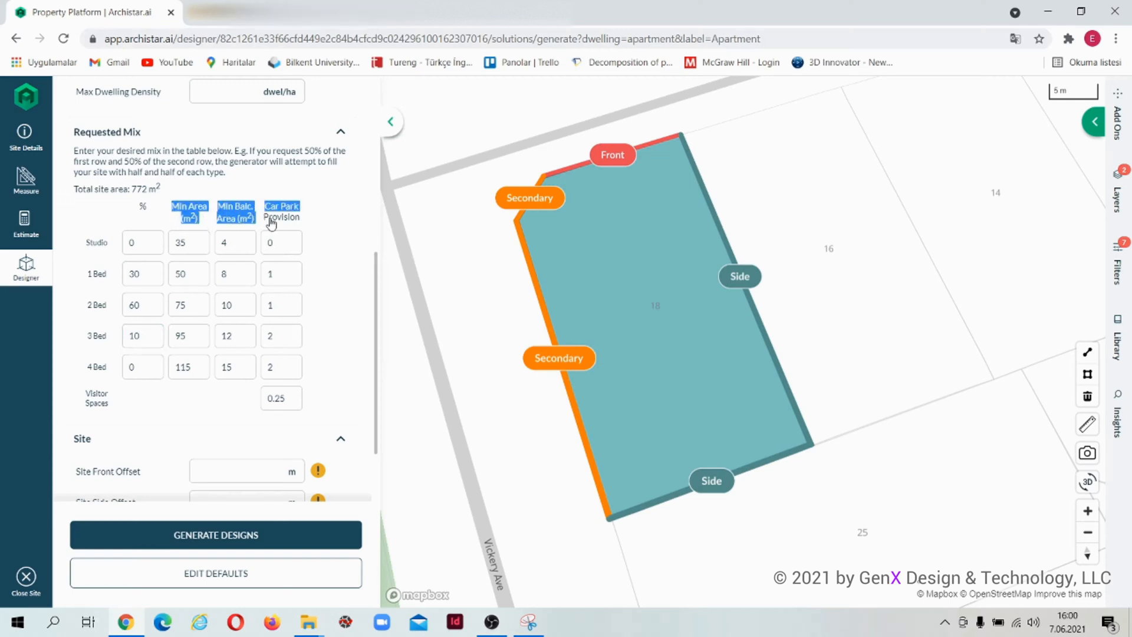
mouse_move(307, 225)
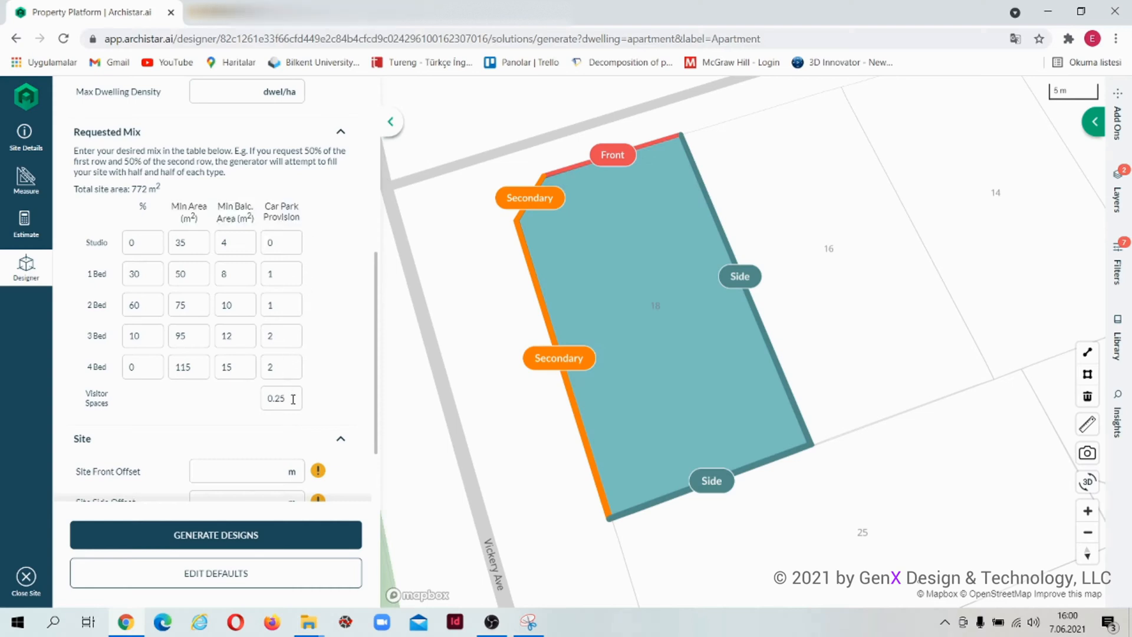
mouse_move(293, 400)
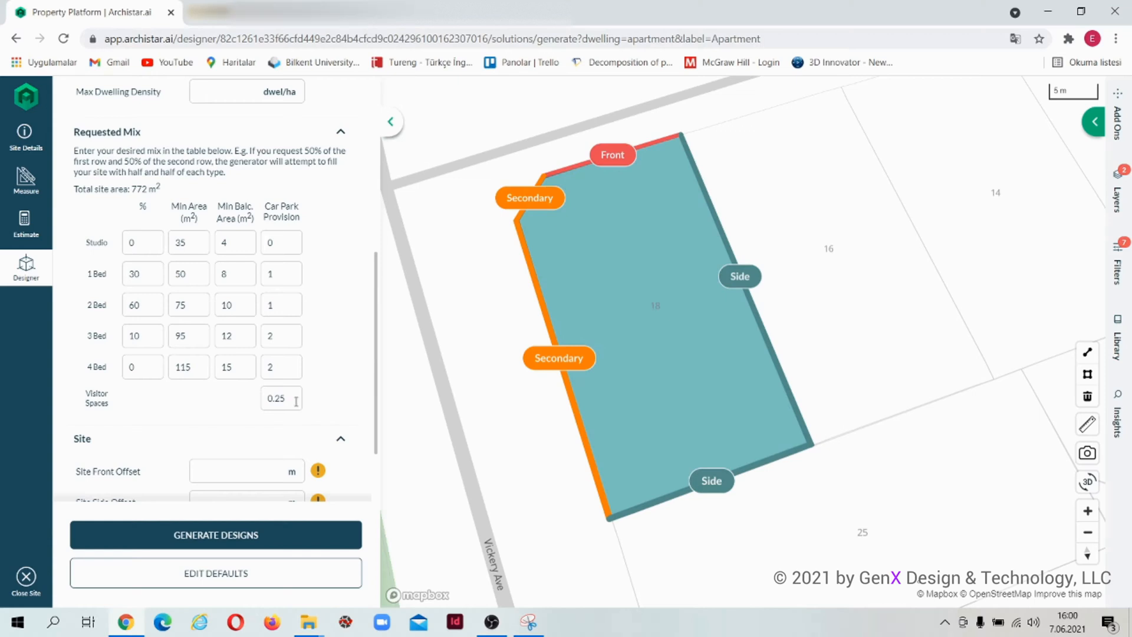
click(280, 398)
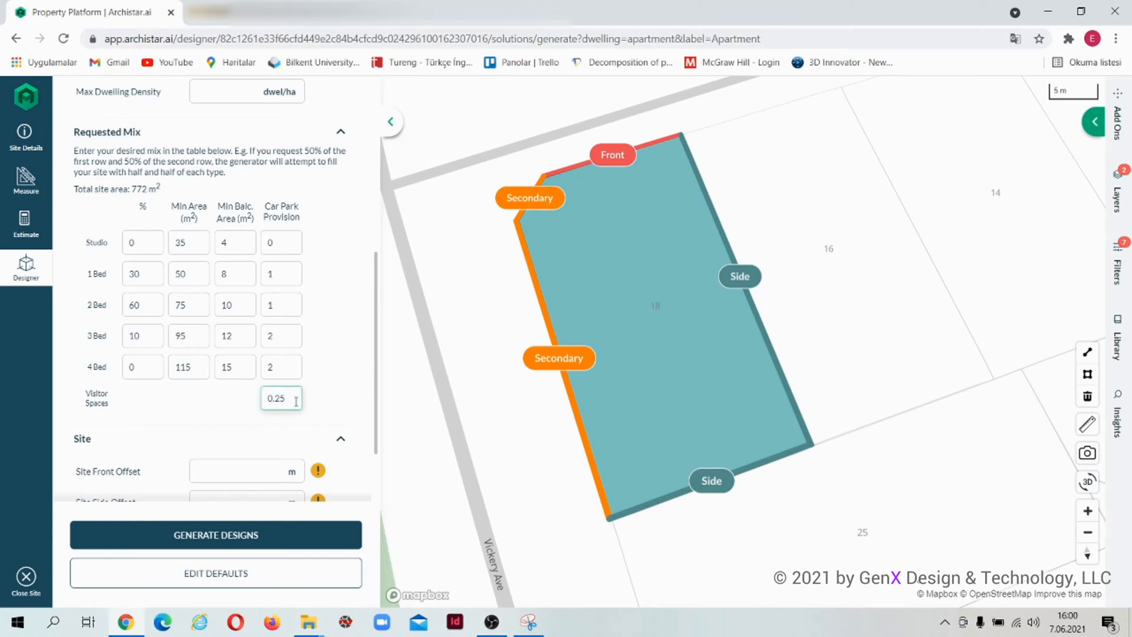
key(Backspace)
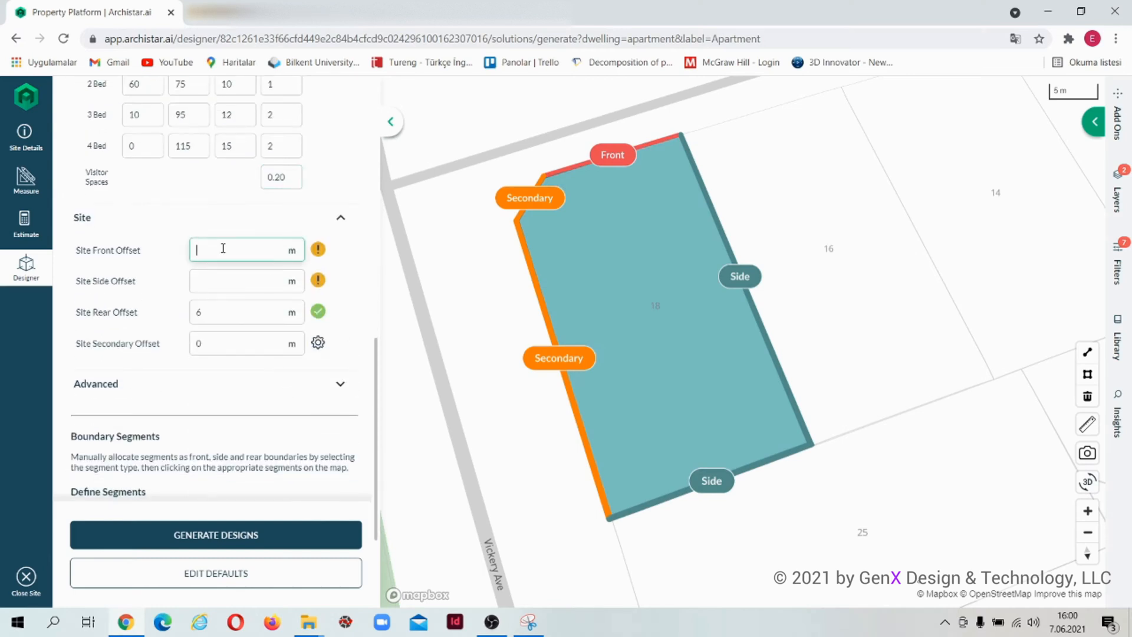
Apply the 3 m Morton Street Precinct value as the site front offset.
text(2)
click(246, 281)
text(3)
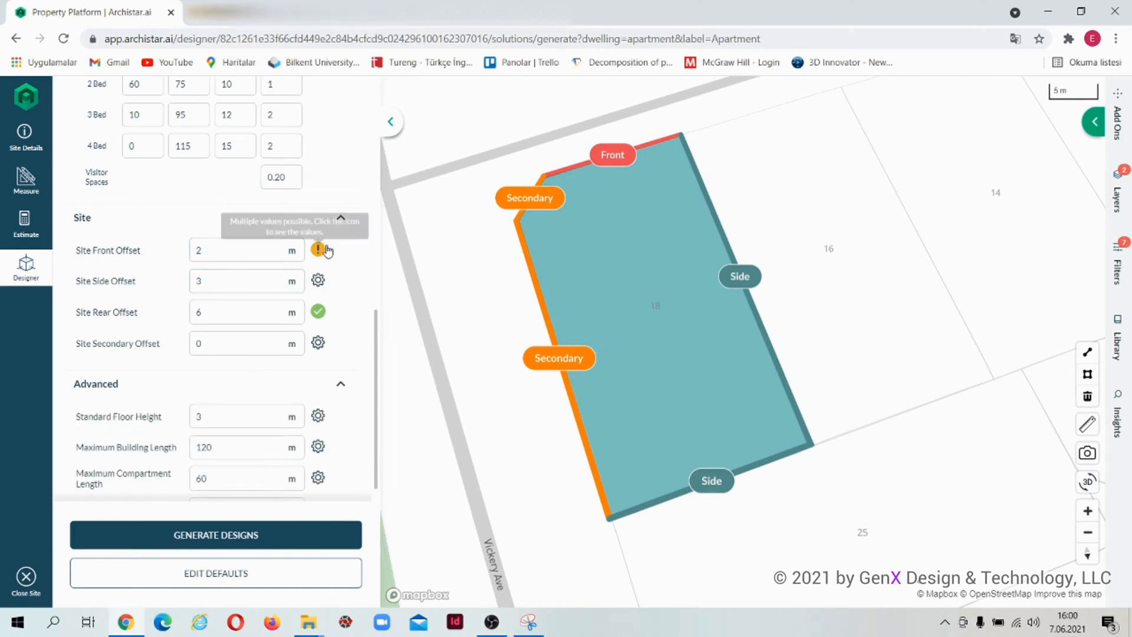
click(318, 251)
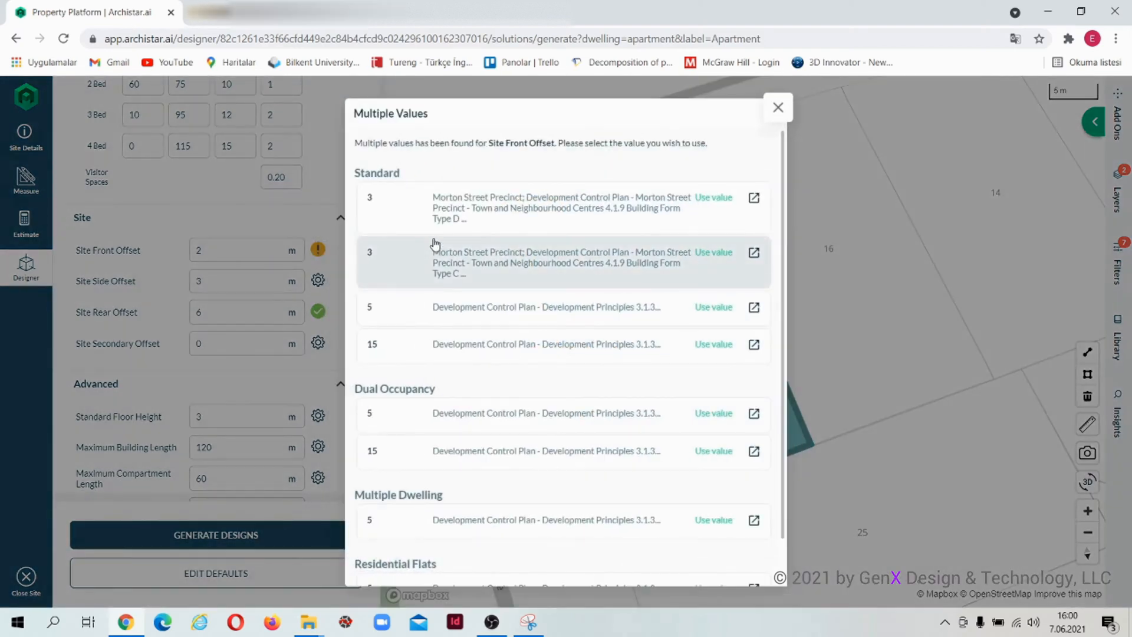
mouse_move(642, 228)
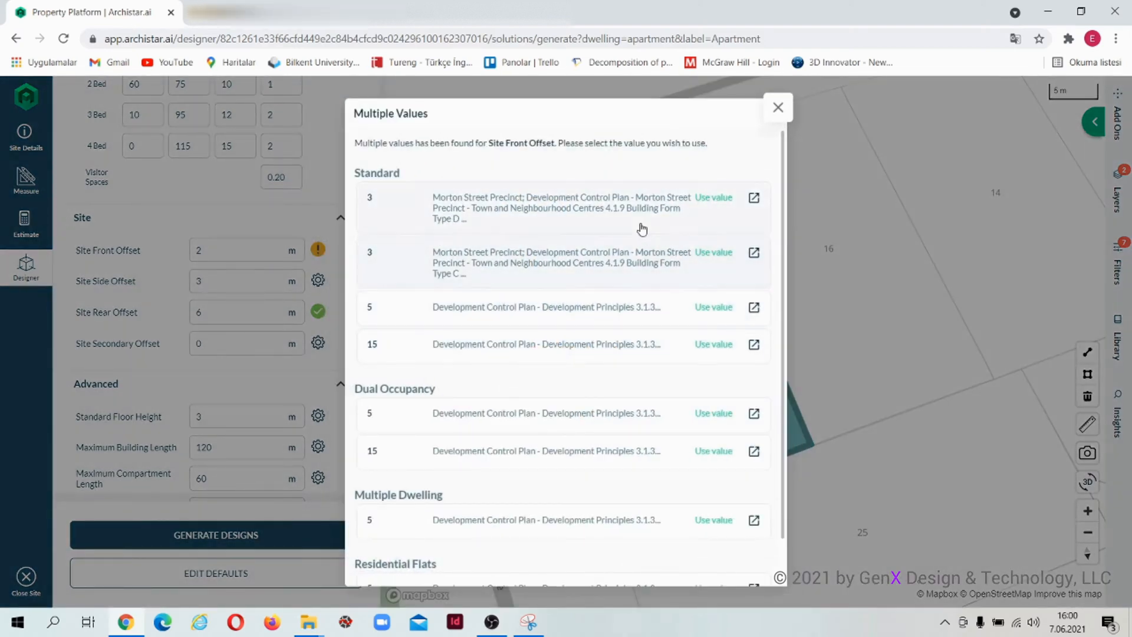
click(713, 197)
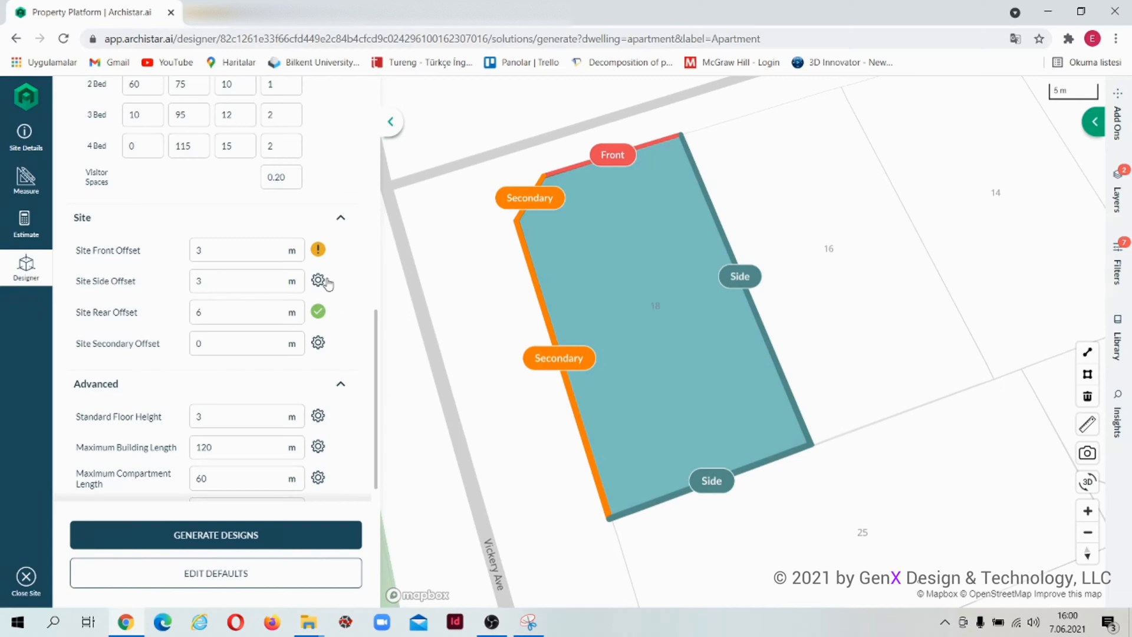
mouse_move(319, 281)
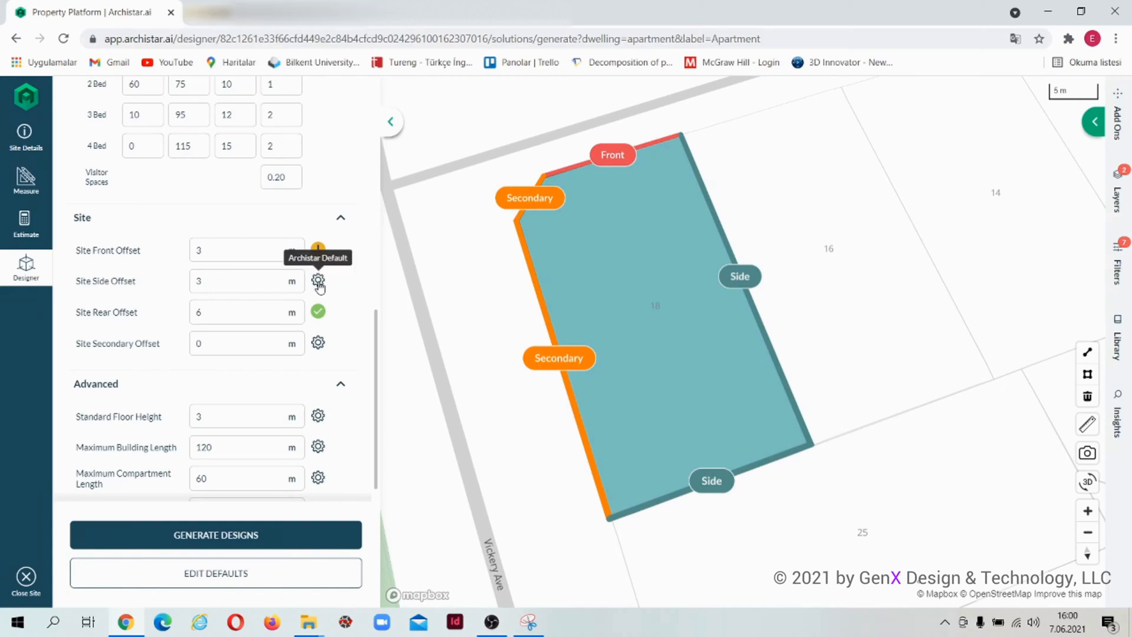
Enter 1 storey for cross ventilation in Advanced settings.
scroll(down, 3)
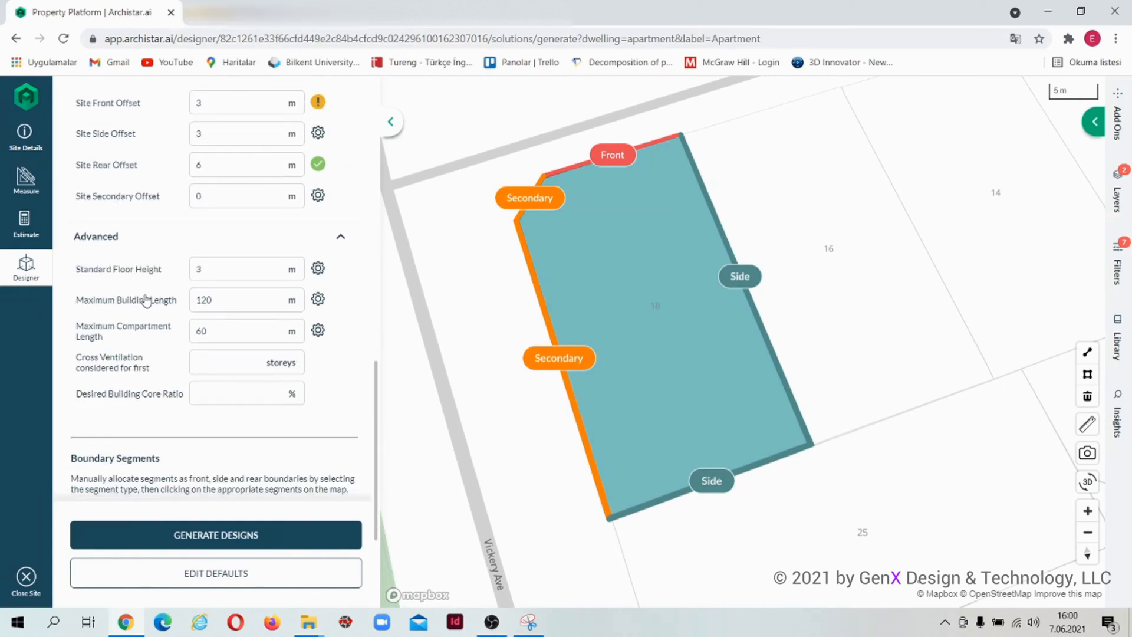
mouse_move(138, 366)
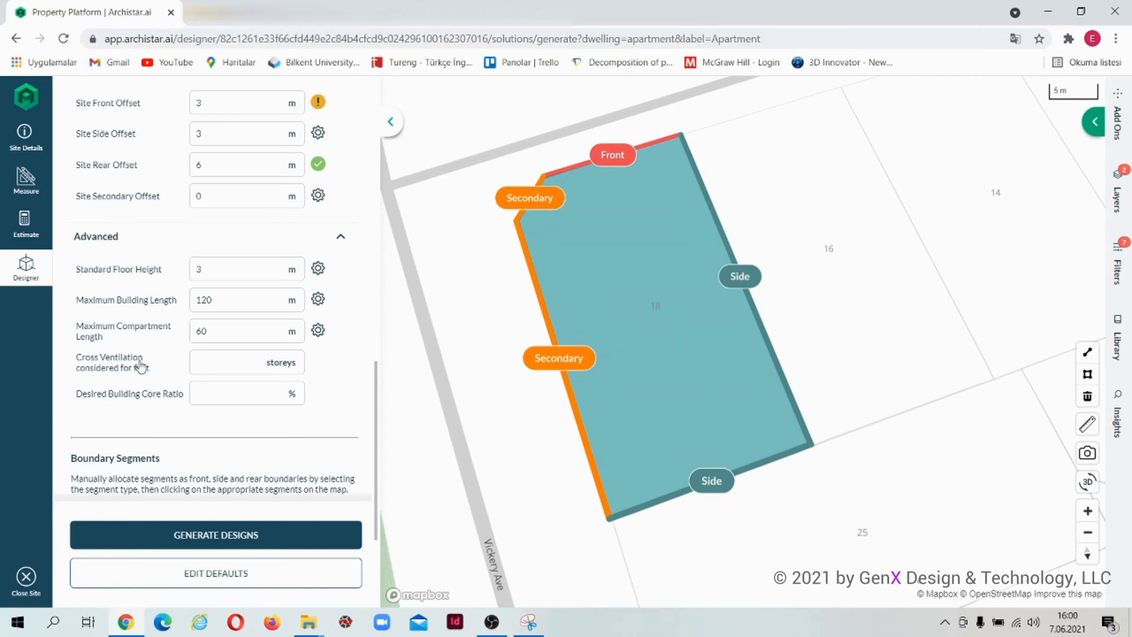
click(245, 361)
text(1)
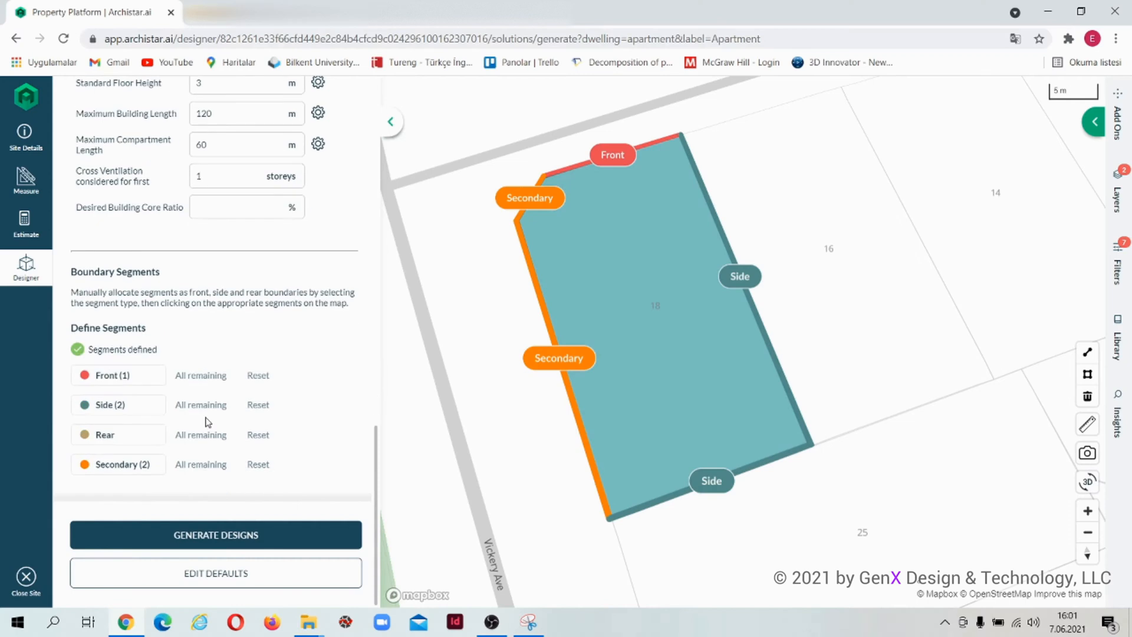
Assign the right long edge as Front, the left long edge as Side, and an edge as Rear.
click(118, 375)
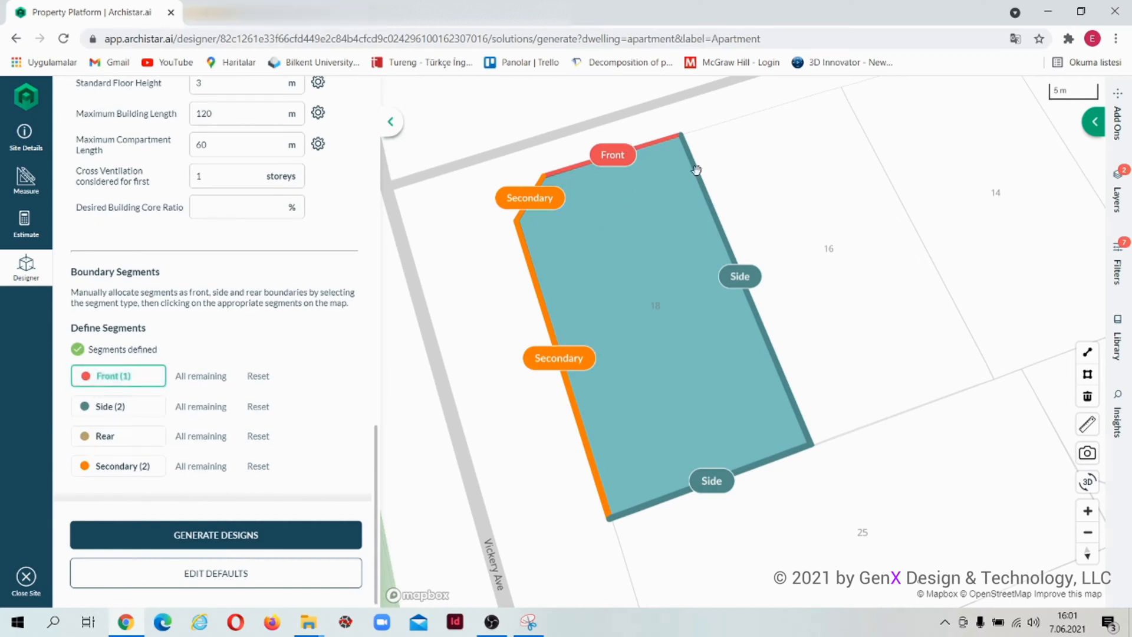
click(739, 276)
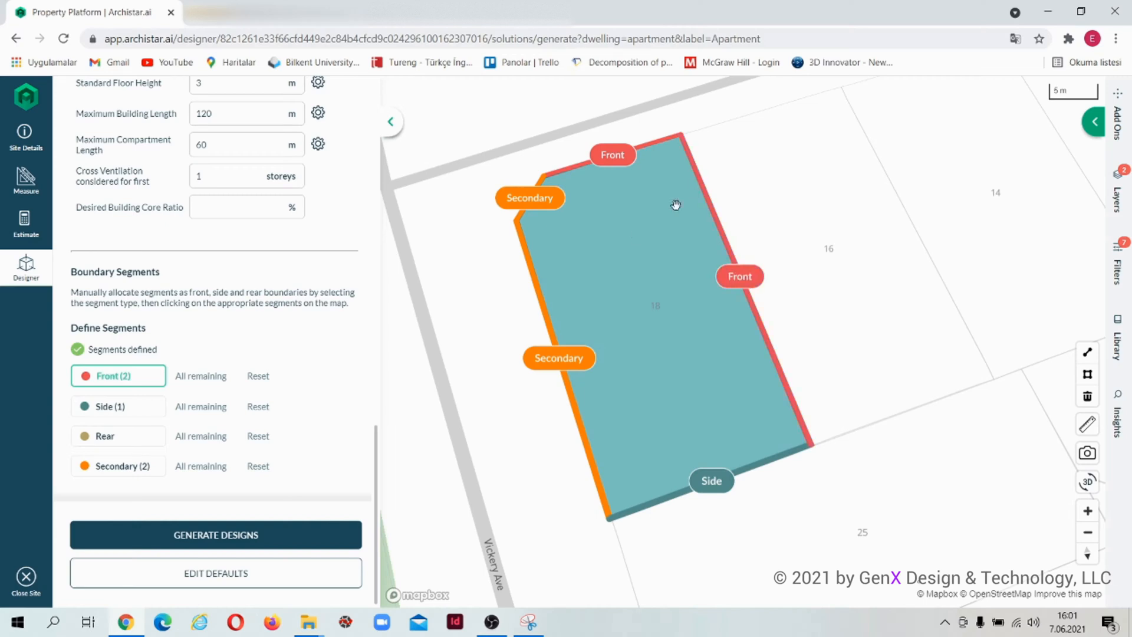
click(118, 406)
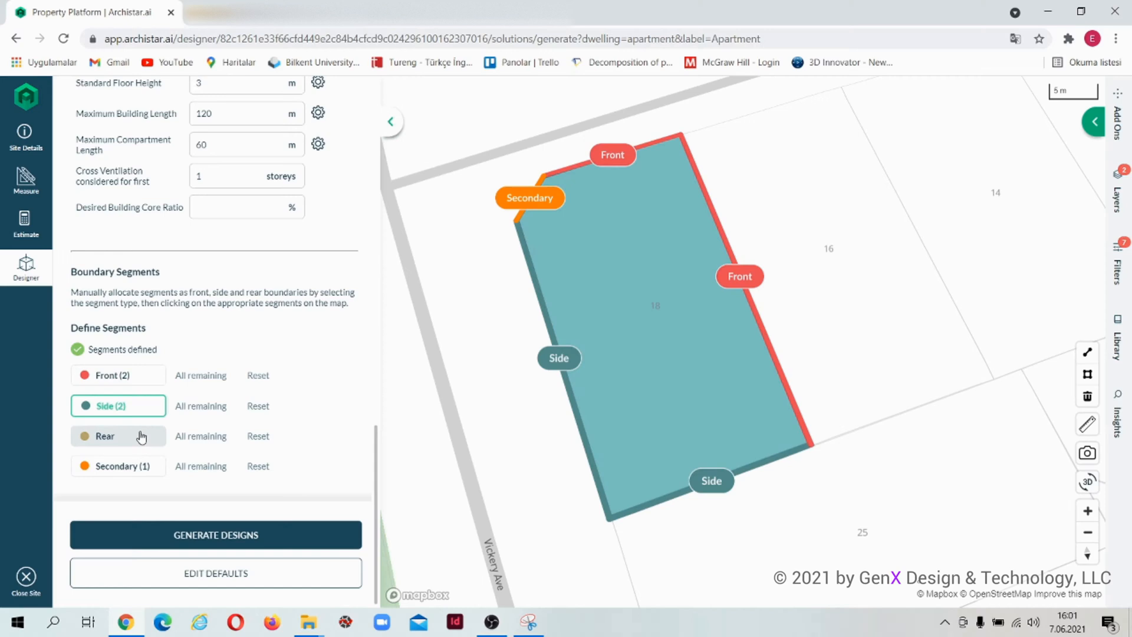
click(118, 435)
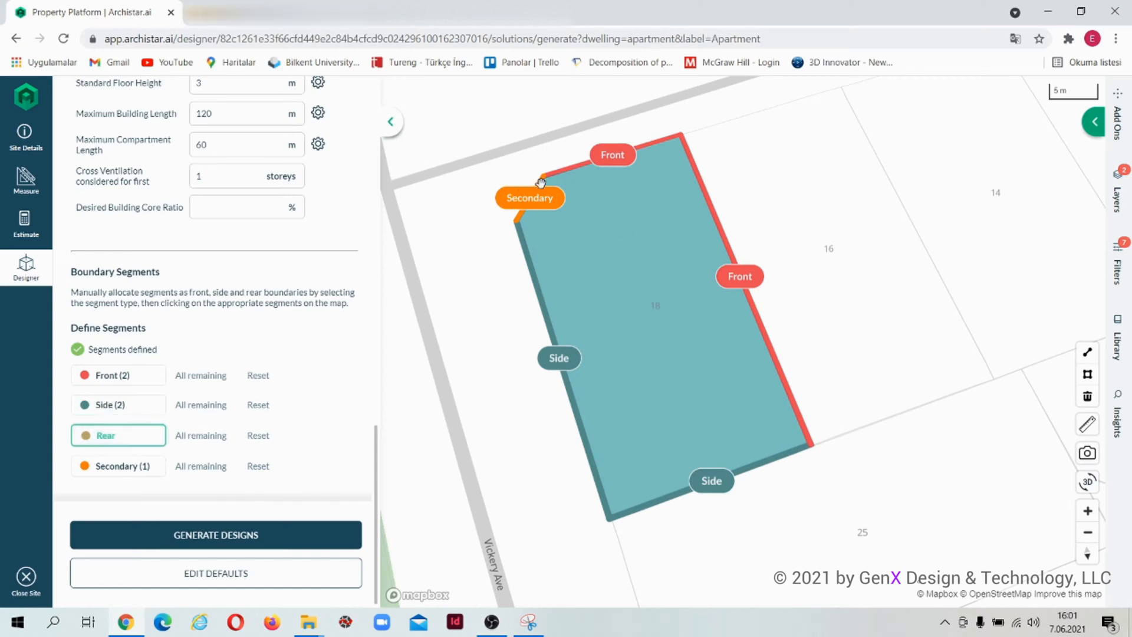
click(530, 197)
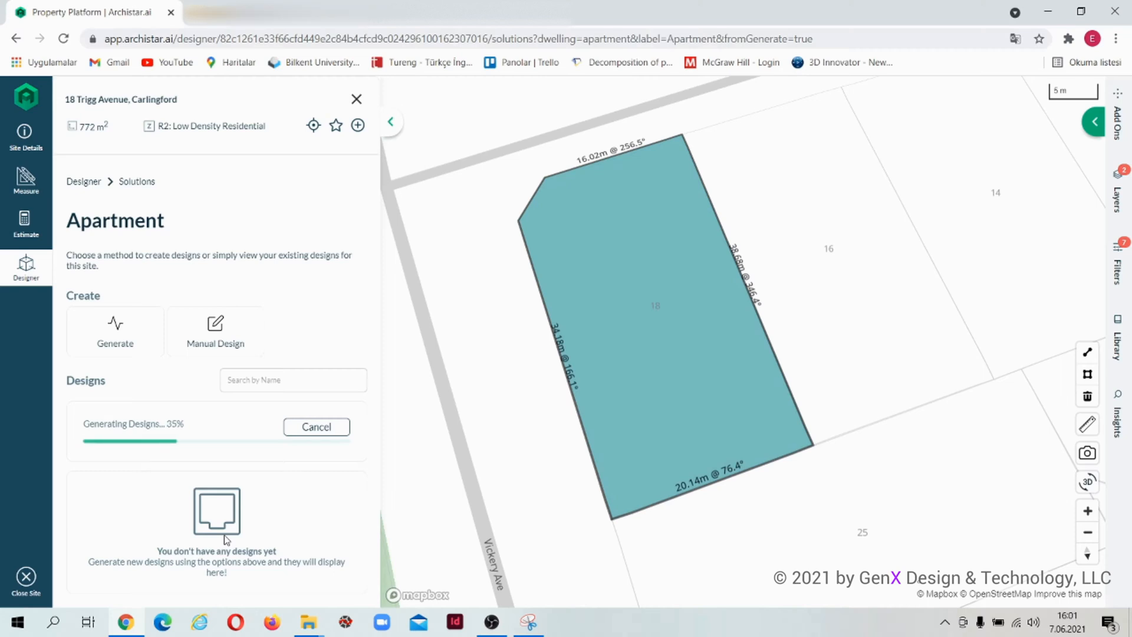
mouse_move(213, 506)
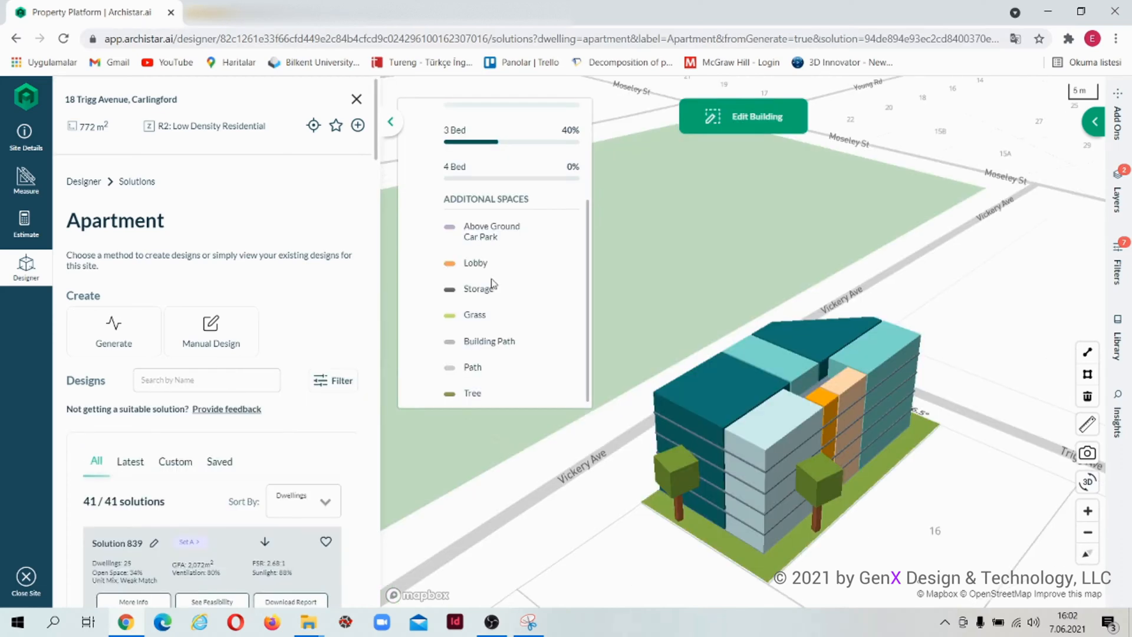
Scroll up to view the 41 generated solutions with Solution 839 in 3D.
scroll(up, 3)
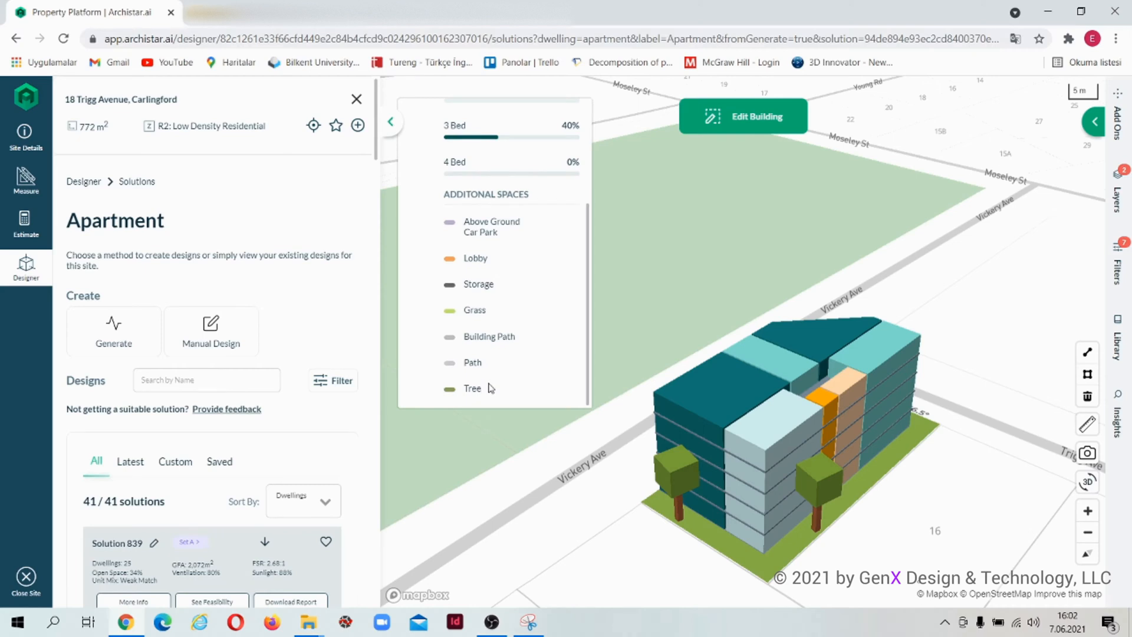
scroll(up, 3)
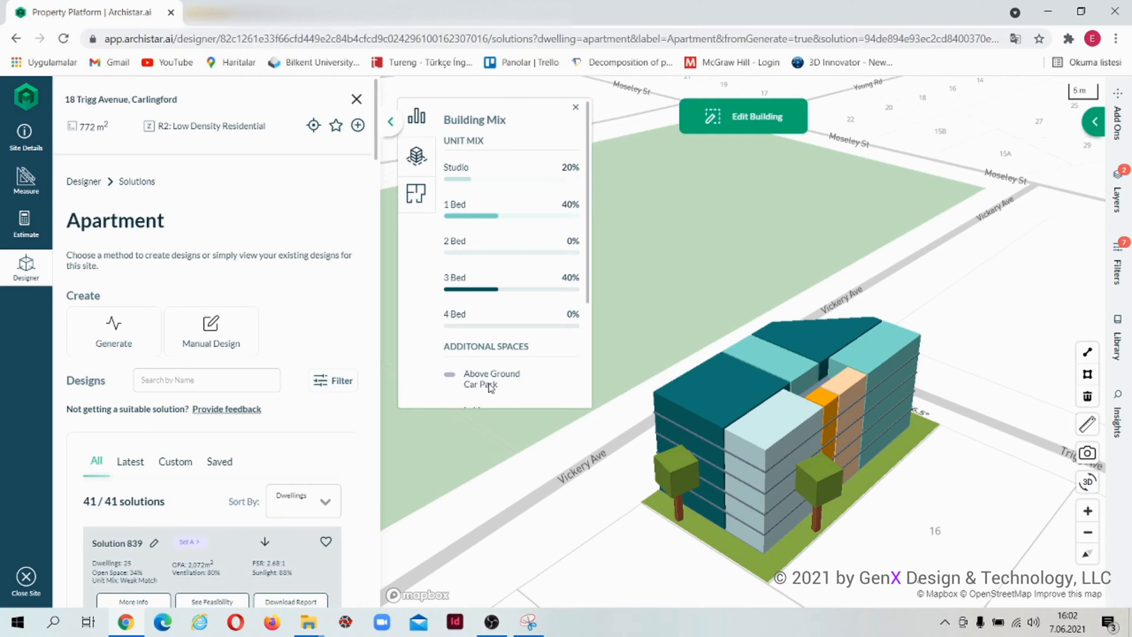
mouse_move(489, 384)
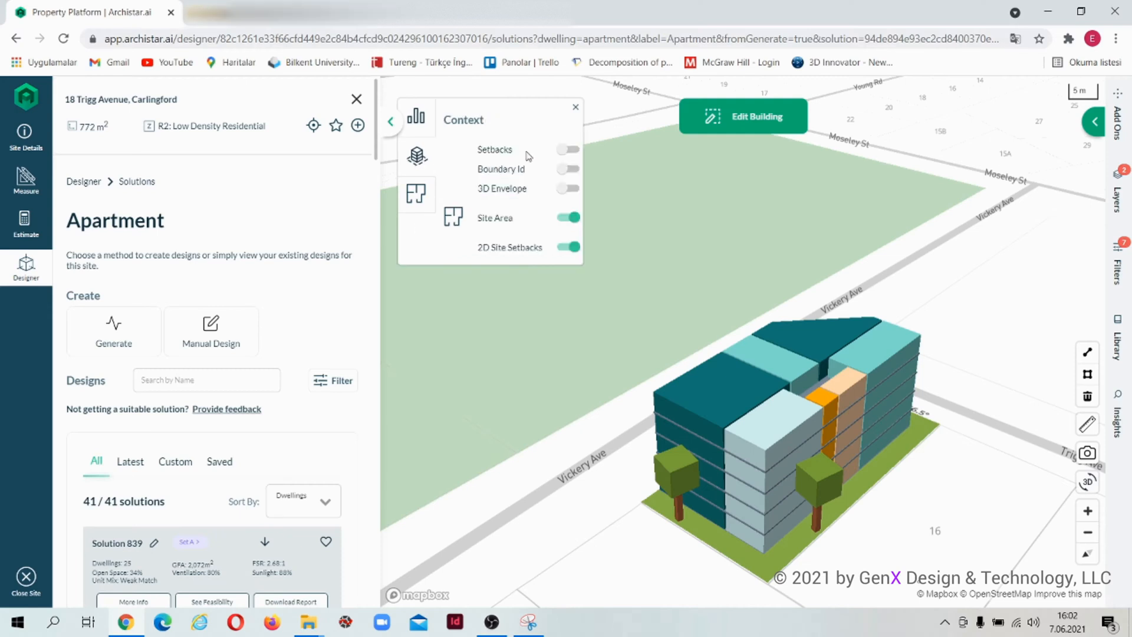
Toggle Boundary Id on and off, then switch off Site Area, leaving 2D setbacks.
click(568, 157)
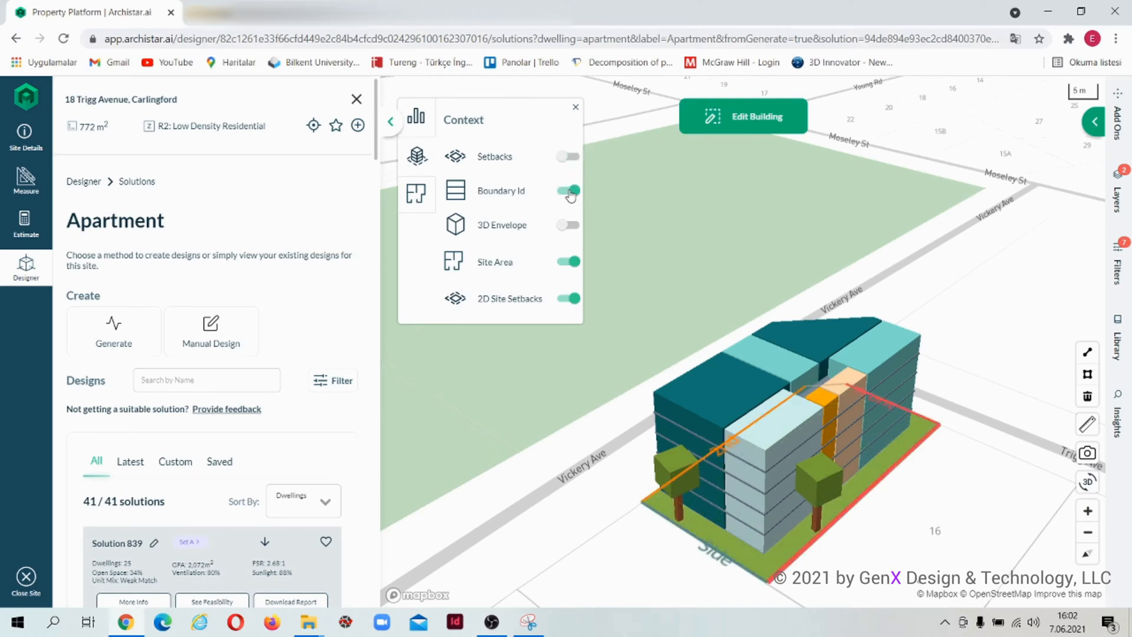
click(567, 224)
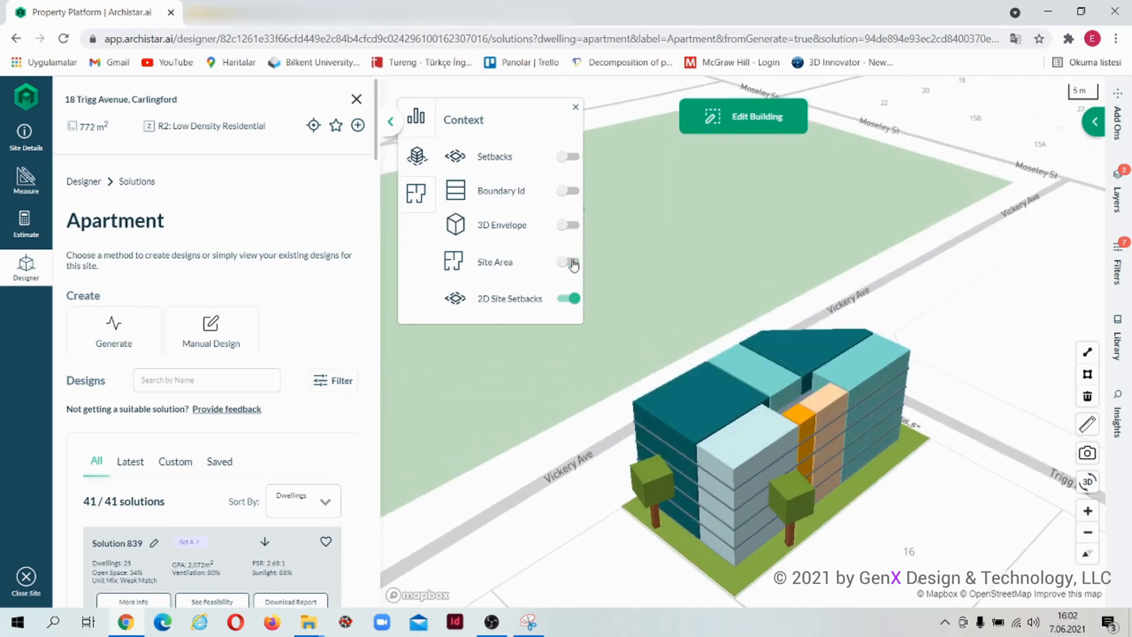
click(569, 262)
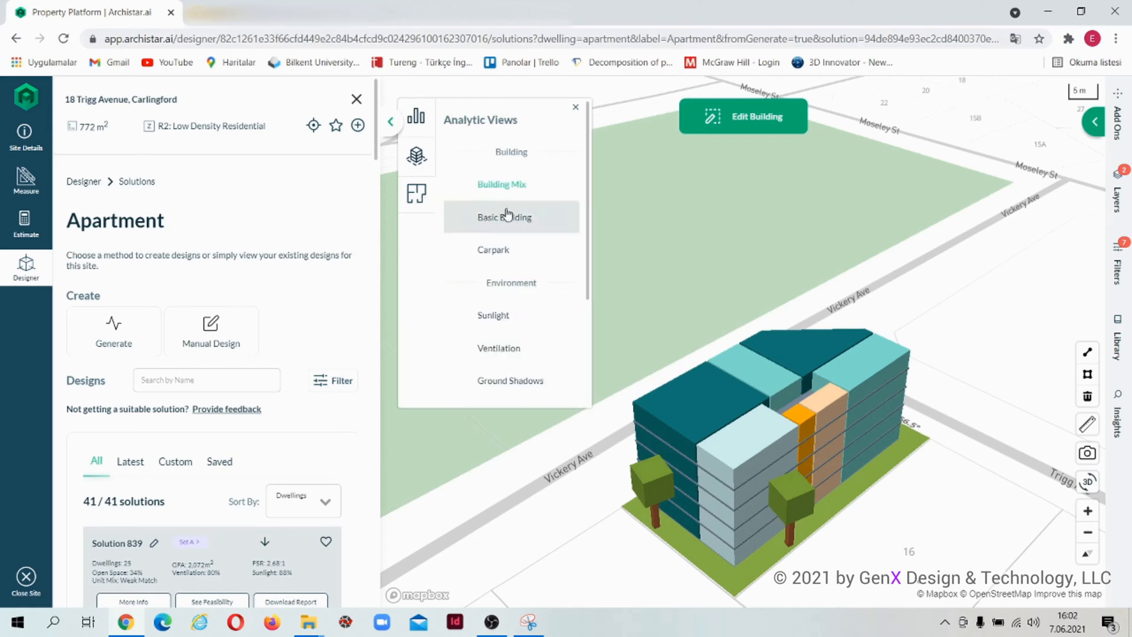
Review Basic Building metrics, then the Carpark view with 35 basement spaces over 2 levels.
click(504, 216)
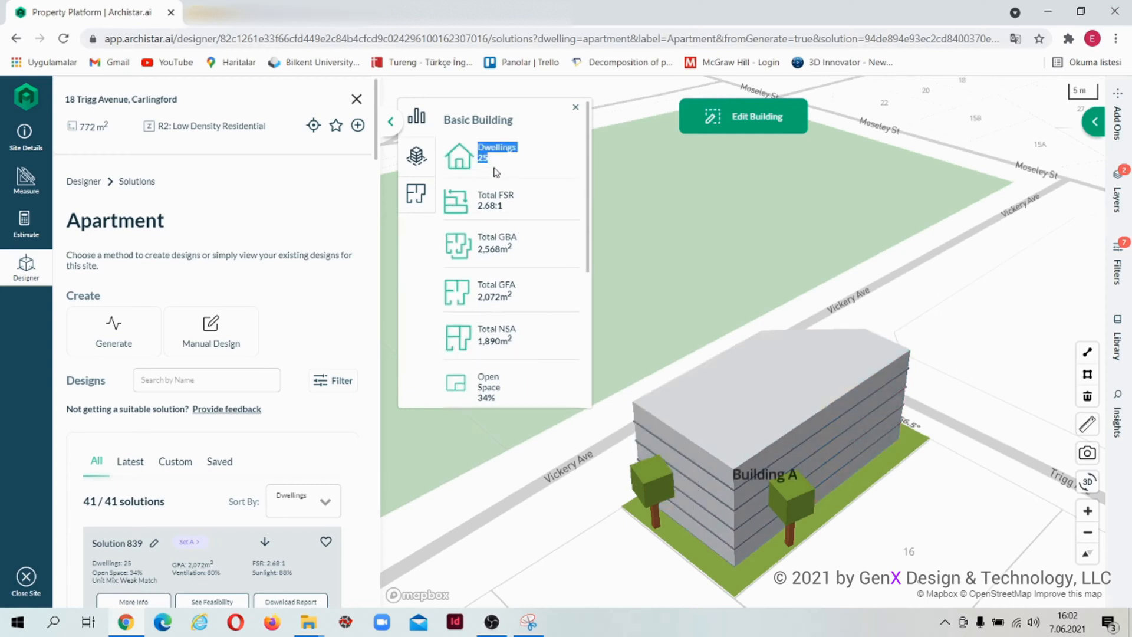
scroll(down, 3)
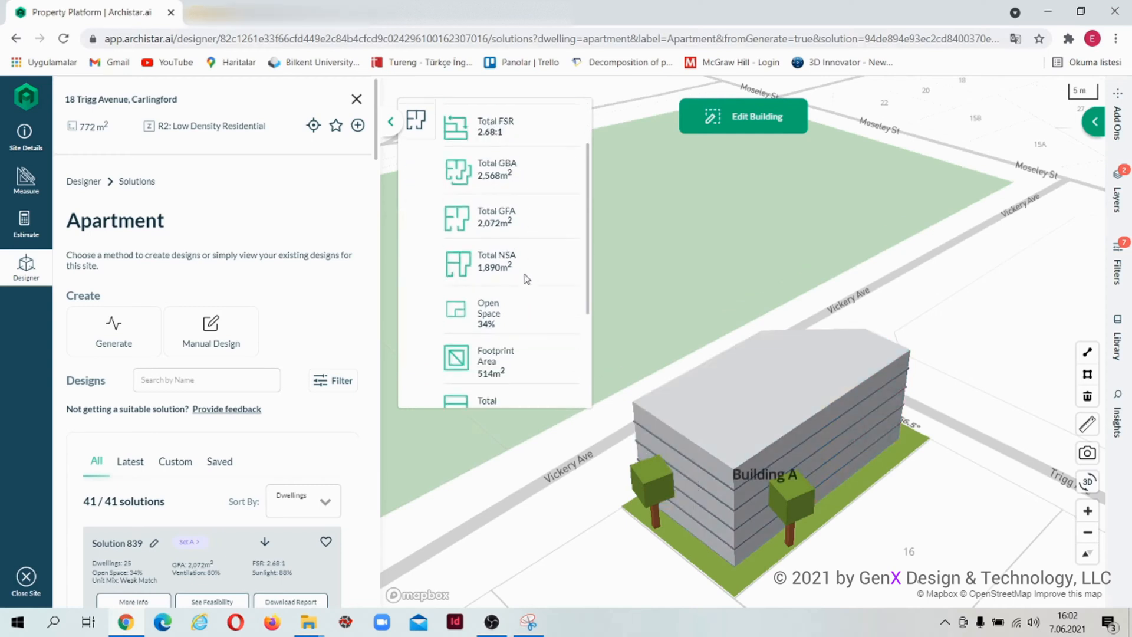
scroll(up, 3)
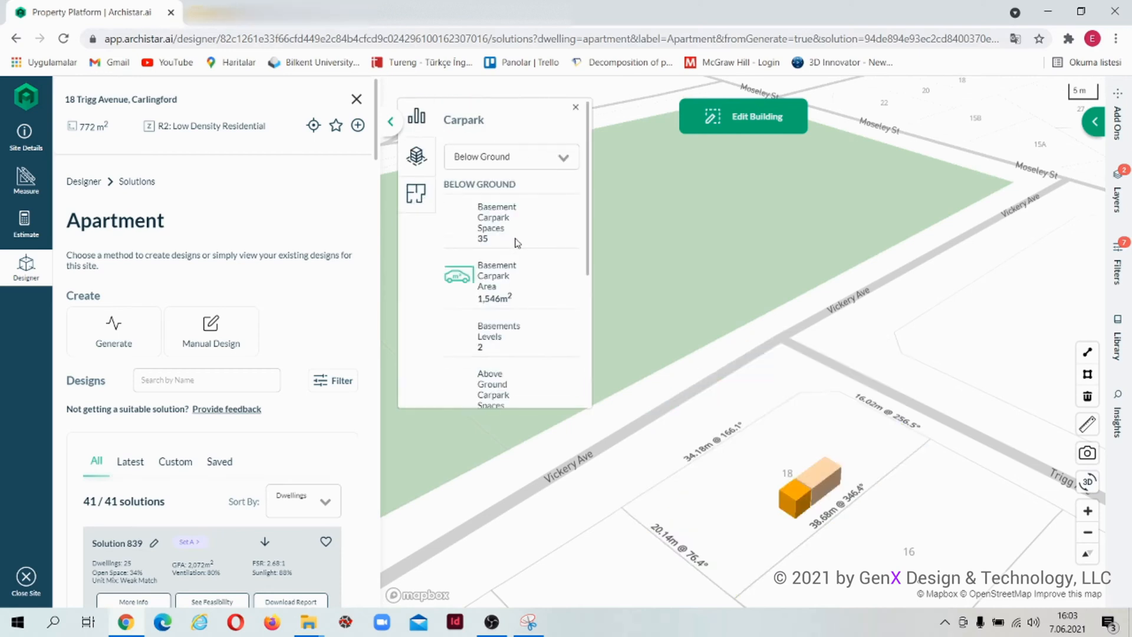
click(509, 157)
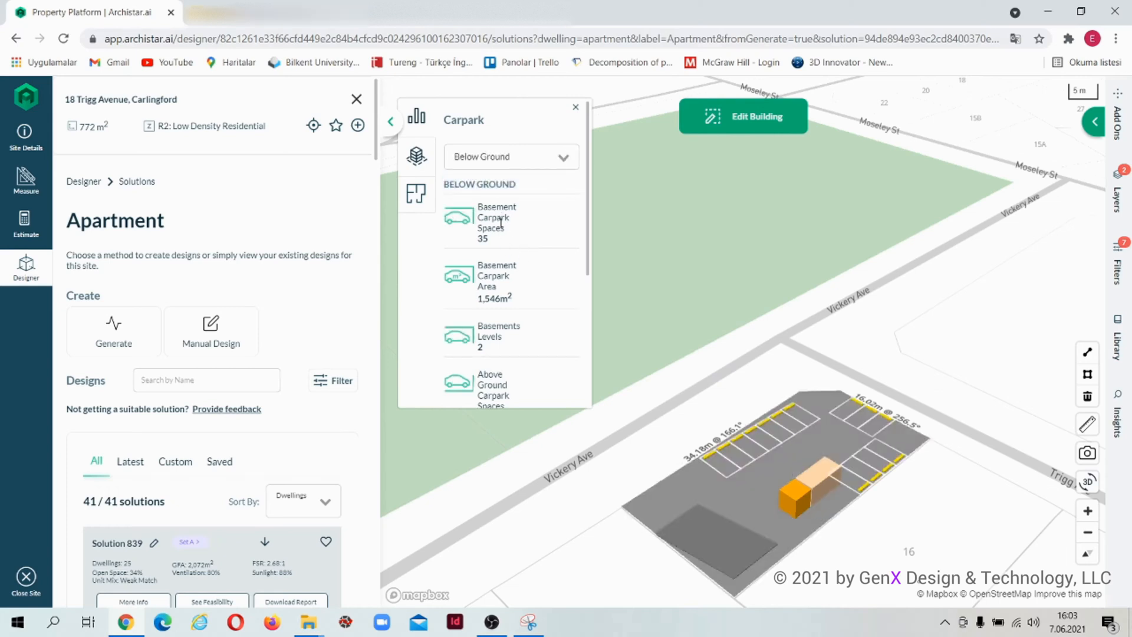
scroll(down, 3)
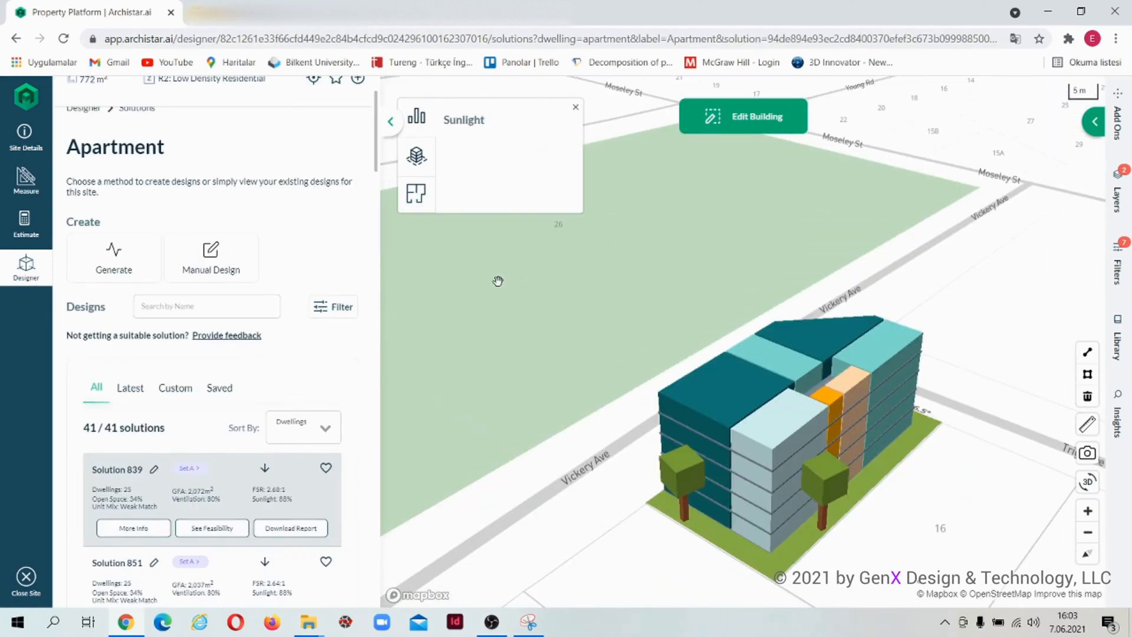
Check sunlight total hours (8% no winter sun) and ventilation (80%), then open Ground Shadows.
click(416, 194)
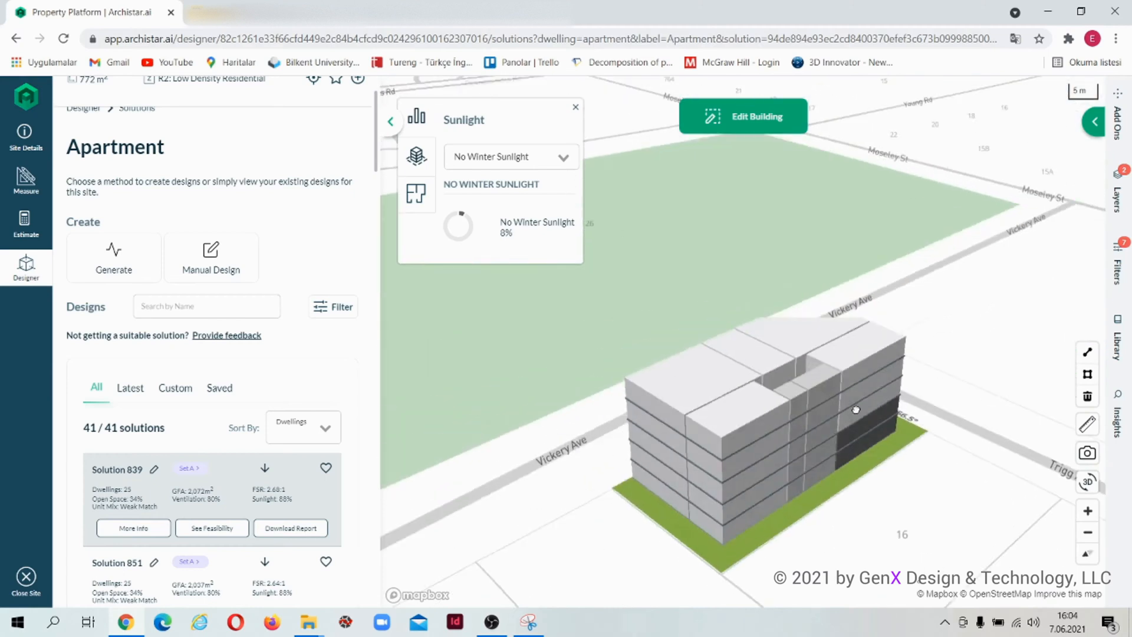
click(509, 157)
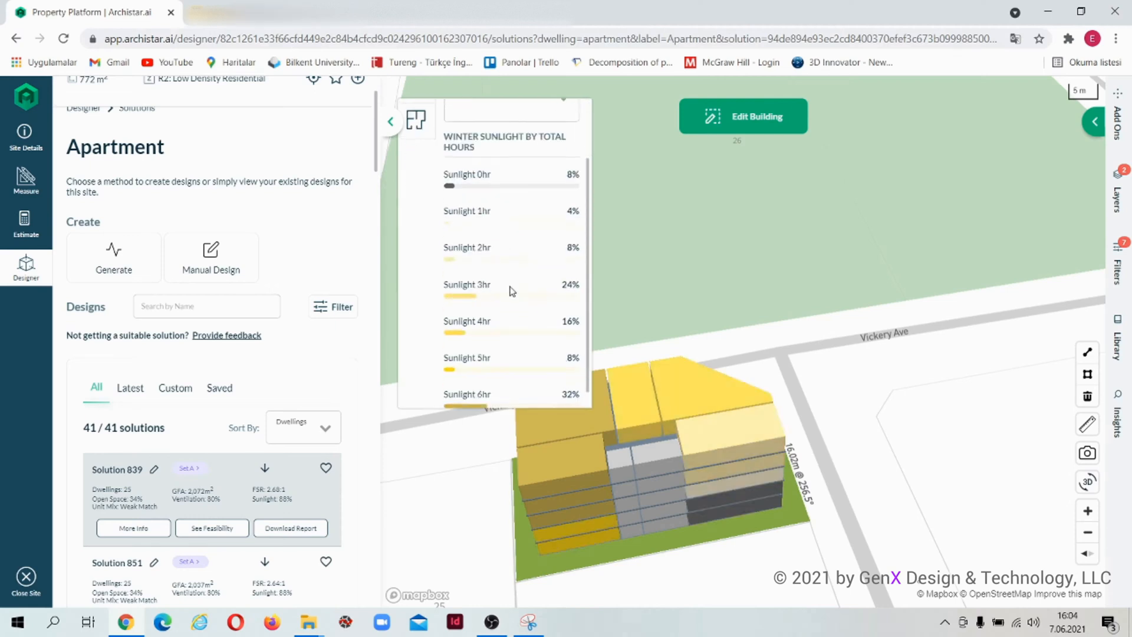
click(415, 119)
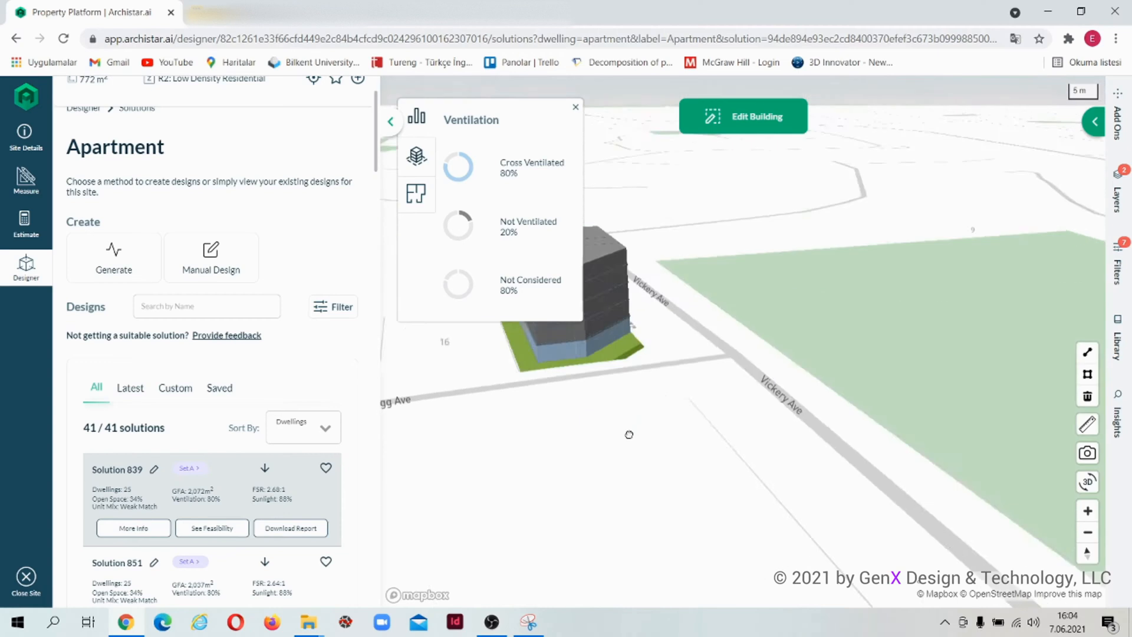
click(391, 122)
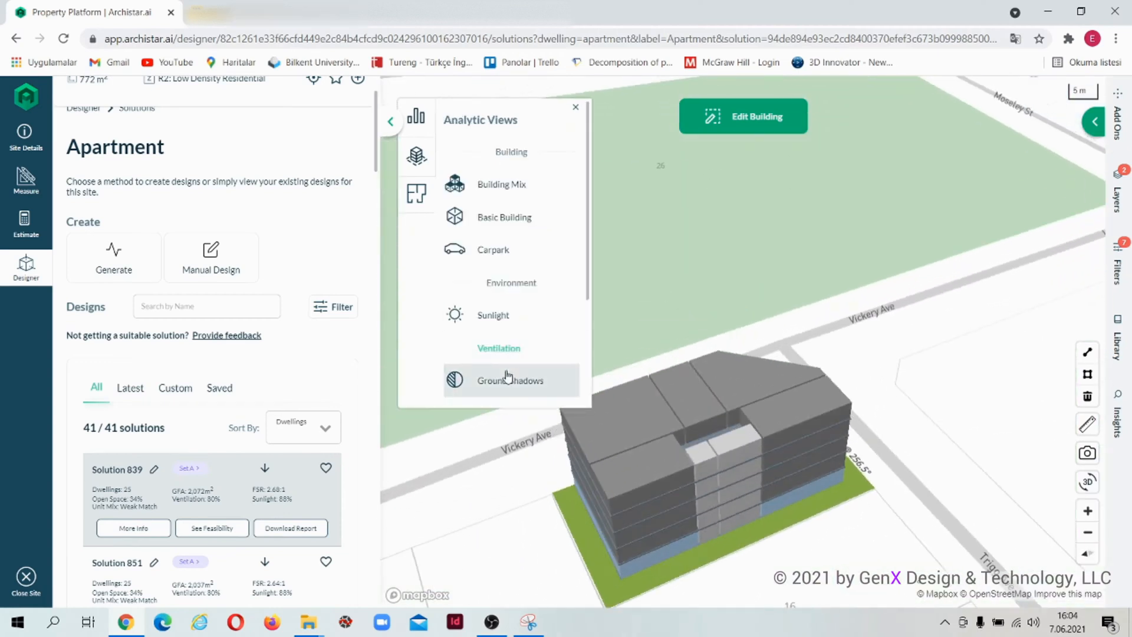
click(509, 380)
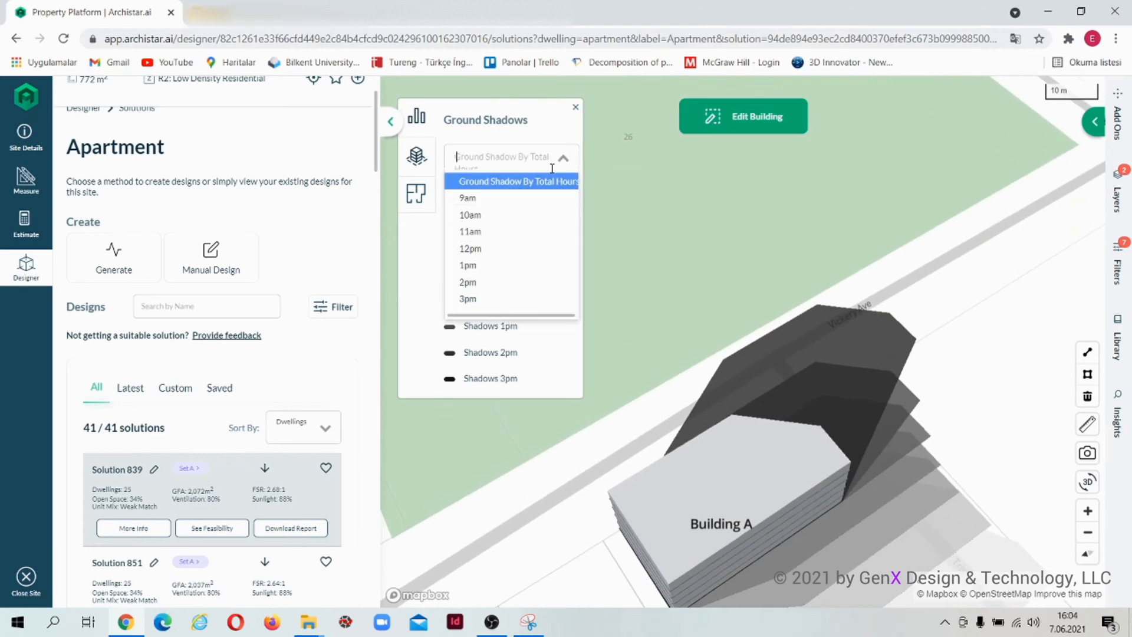
Show ground shadows at 9am, then 2pm, then revert to Ground Shadow By Total Hours.
click(467, 197)
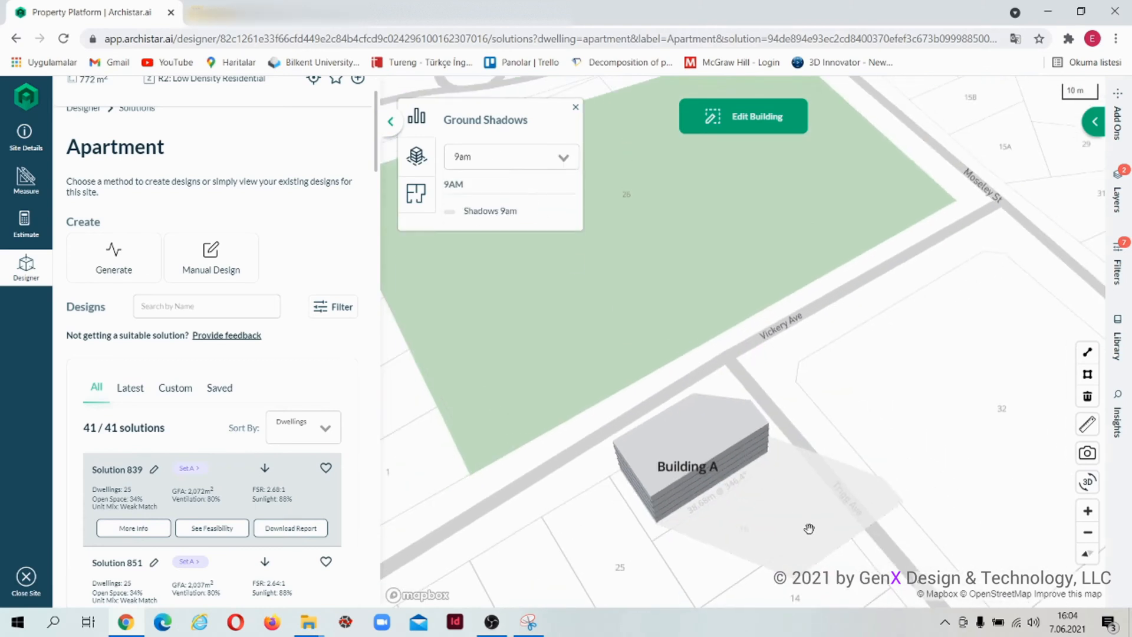
click(509, 157)
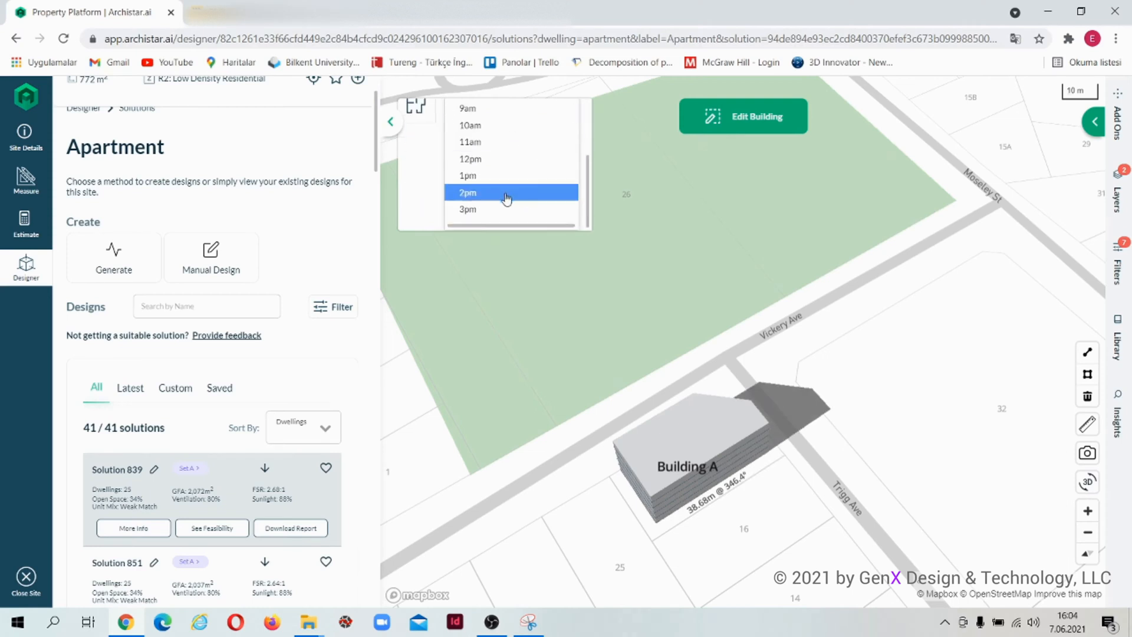
click(468, 192)
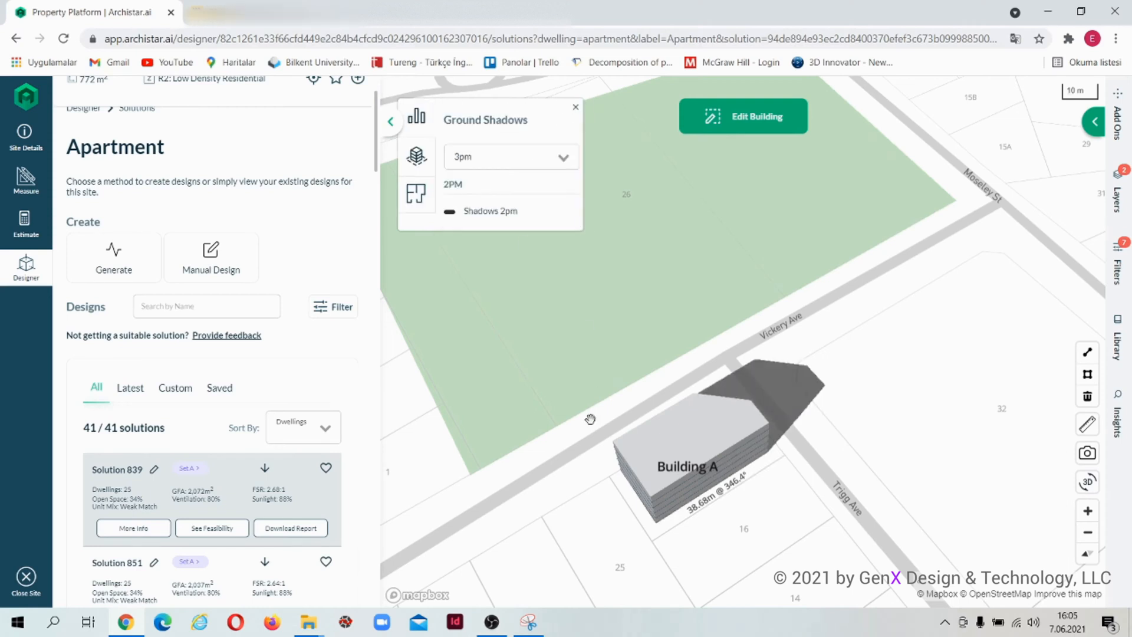
click(509, 157)
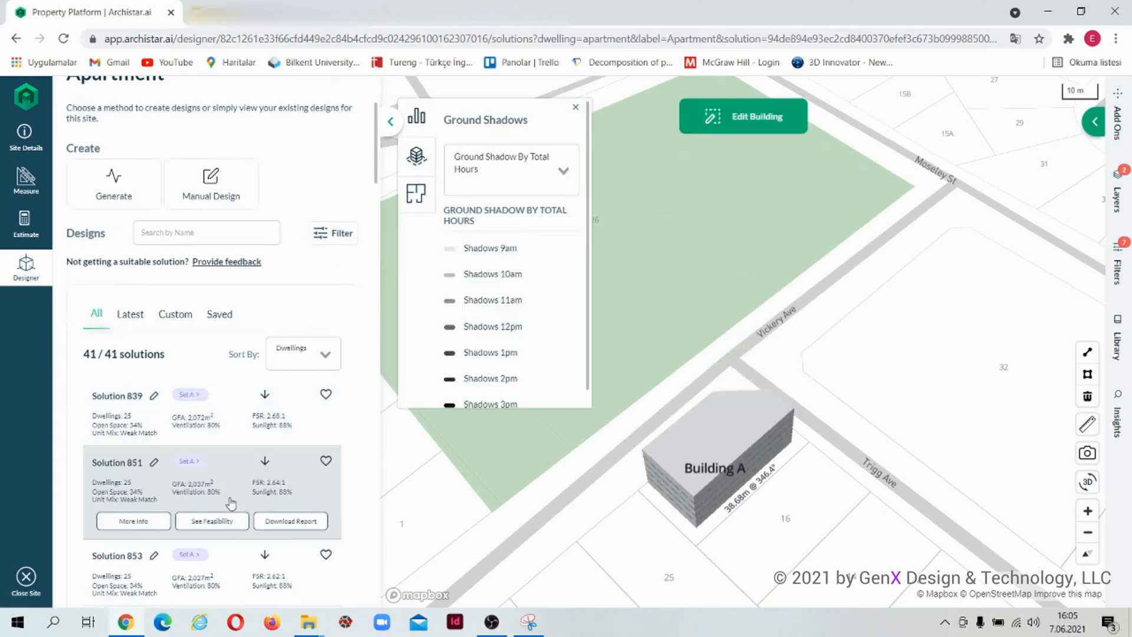
Show the building mix, sort solutions by open space, and load Solution 1003.
click(416, 194)
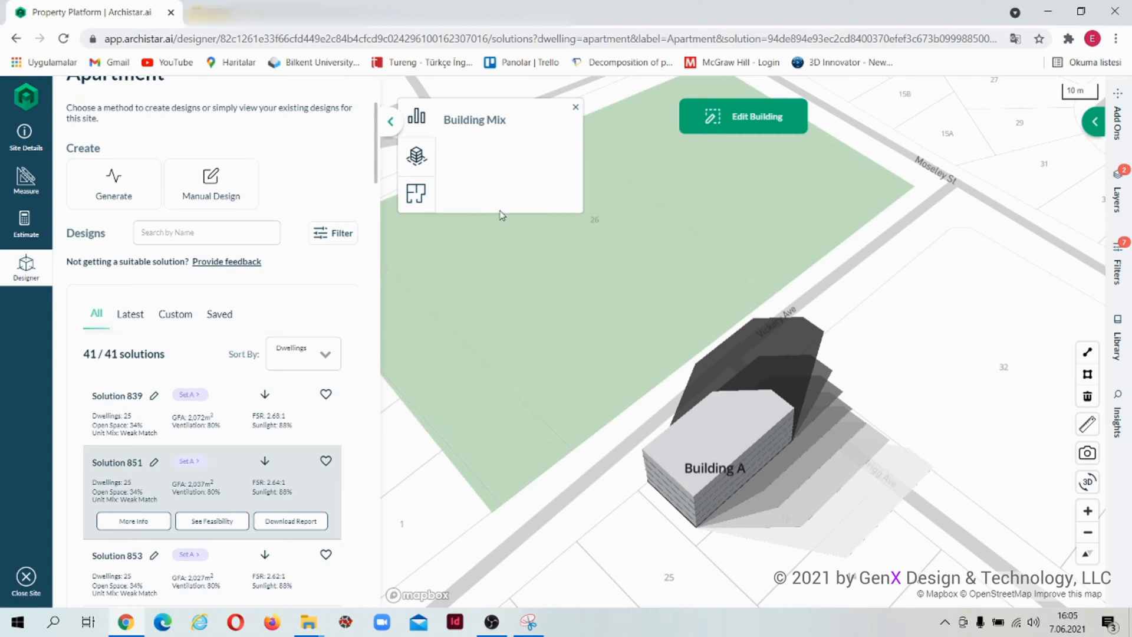
click(416, 155)
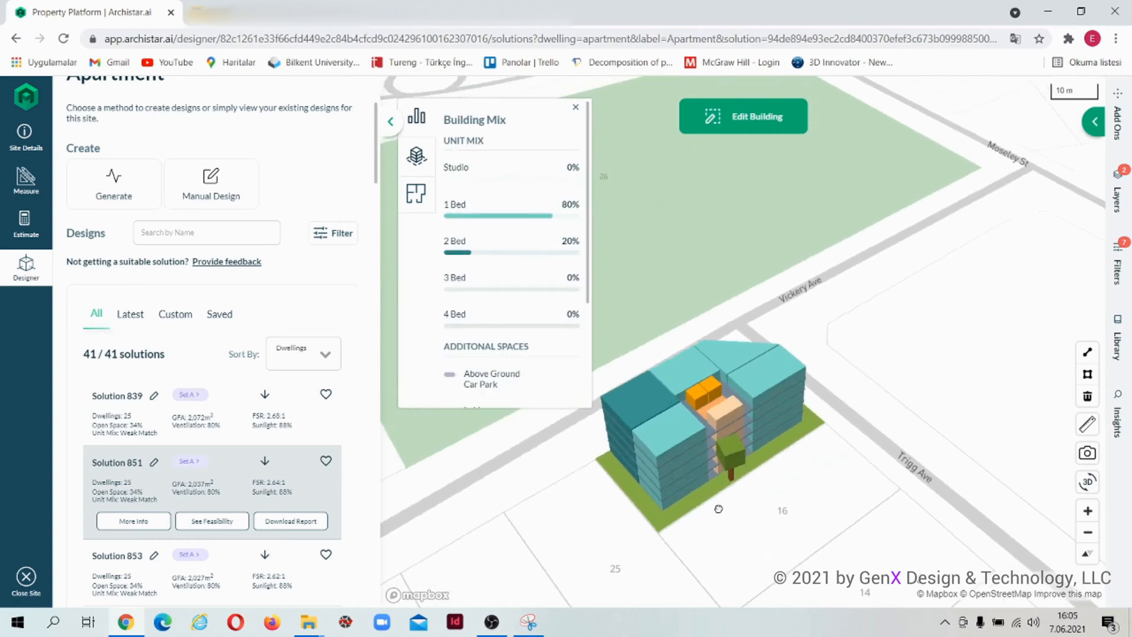
click(302, 354)
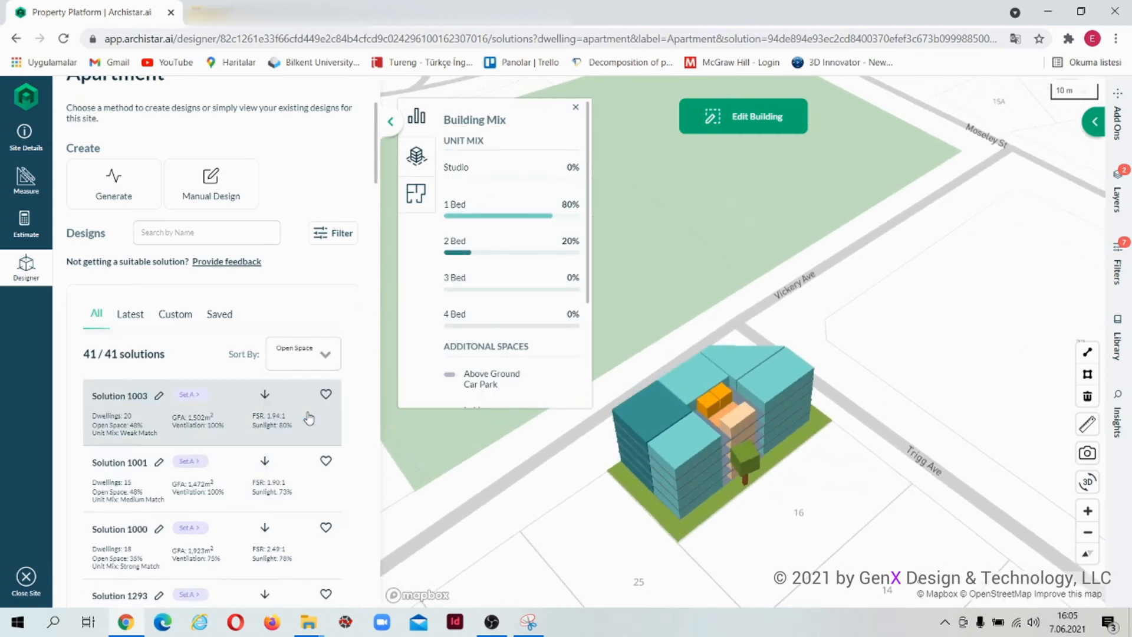
click(576, 107)
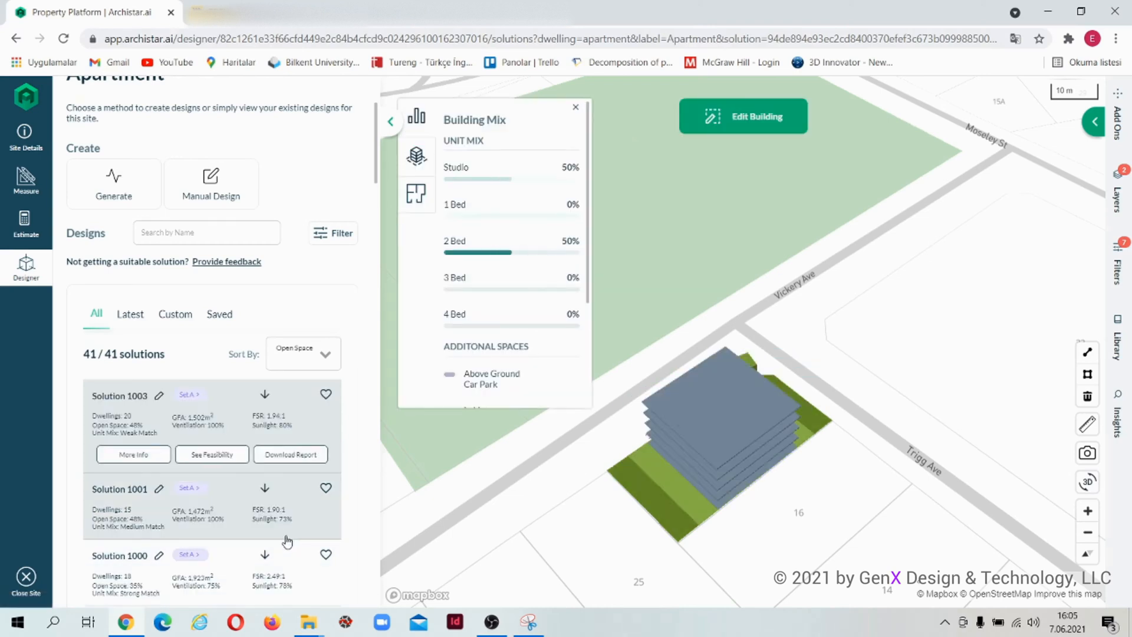
Re-sort by GFA (loading Solution 1293), then design set, then sunlight.
click(302, 347)
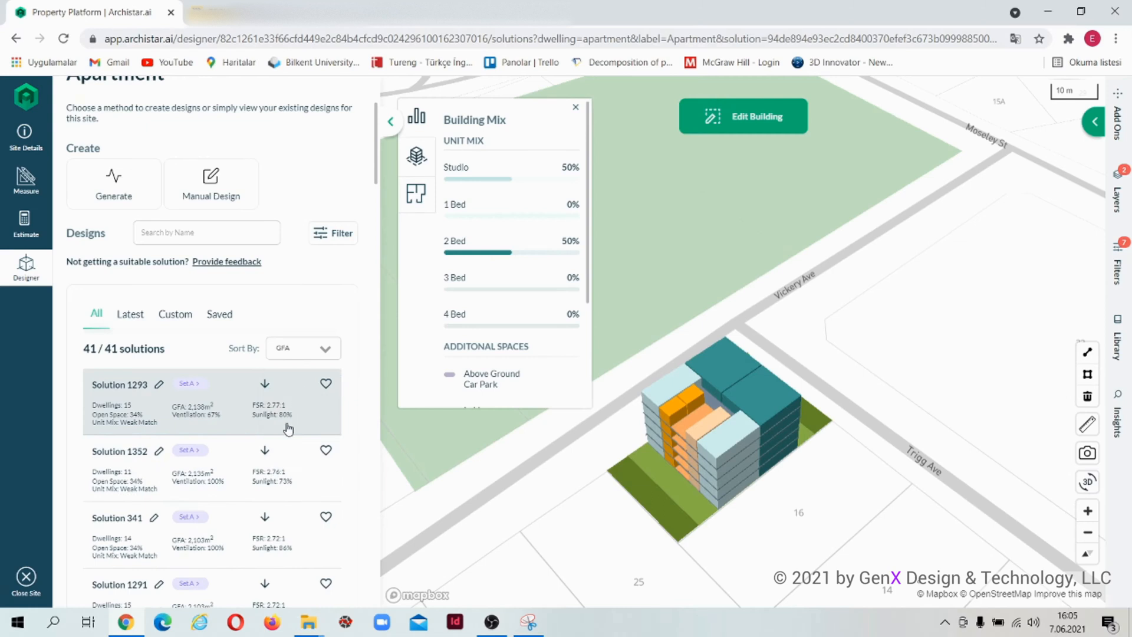
click(576, 106)
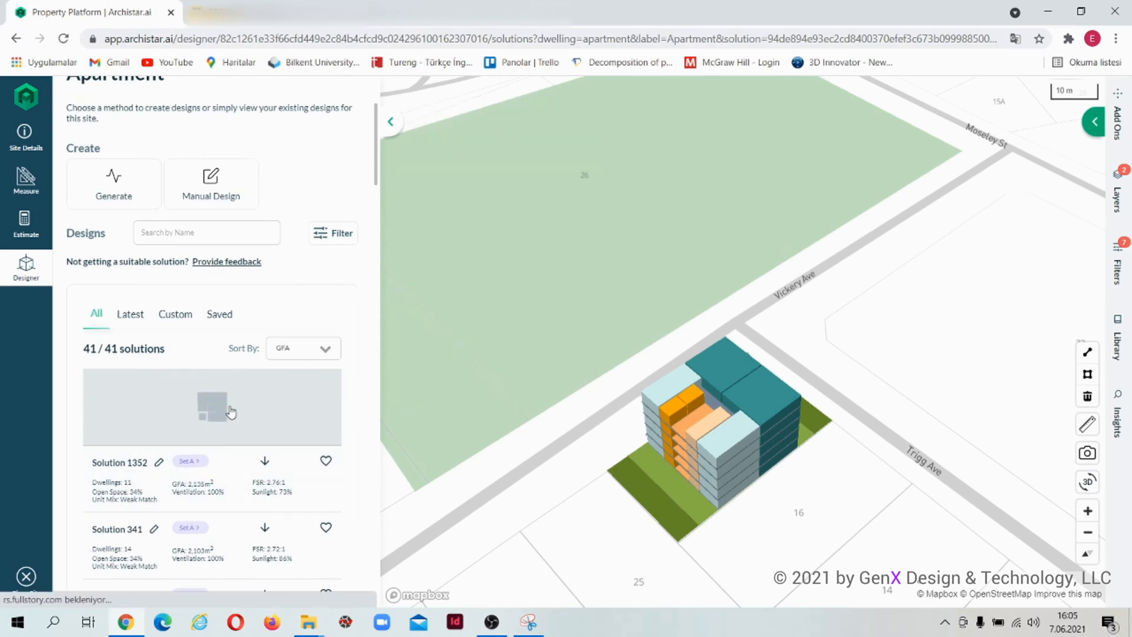
click(212, 407)
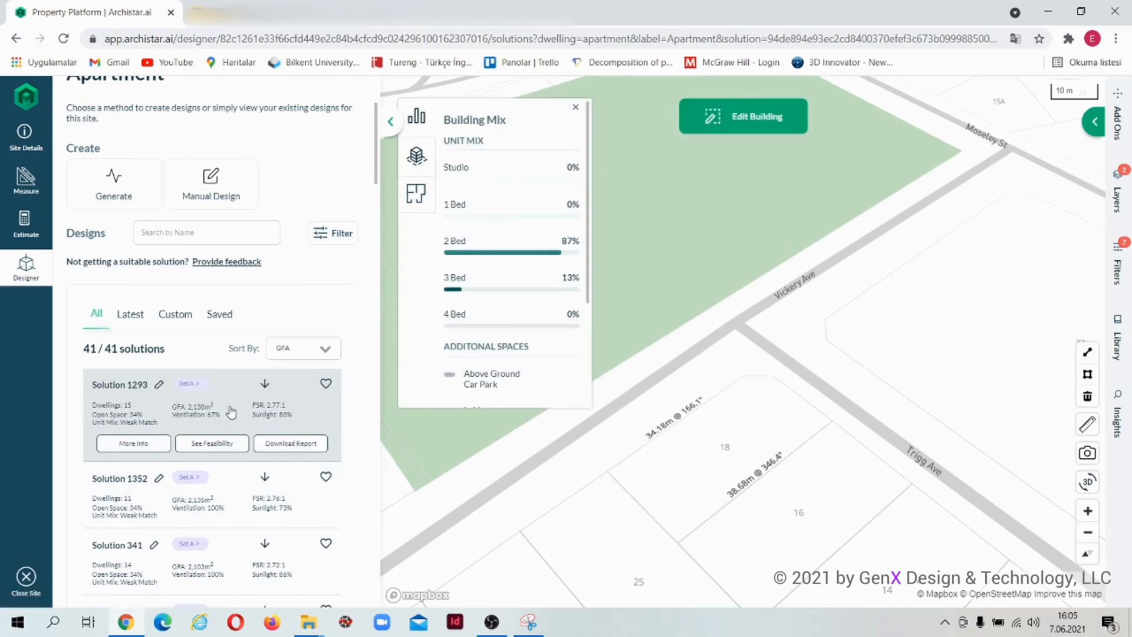
click(302, 348)
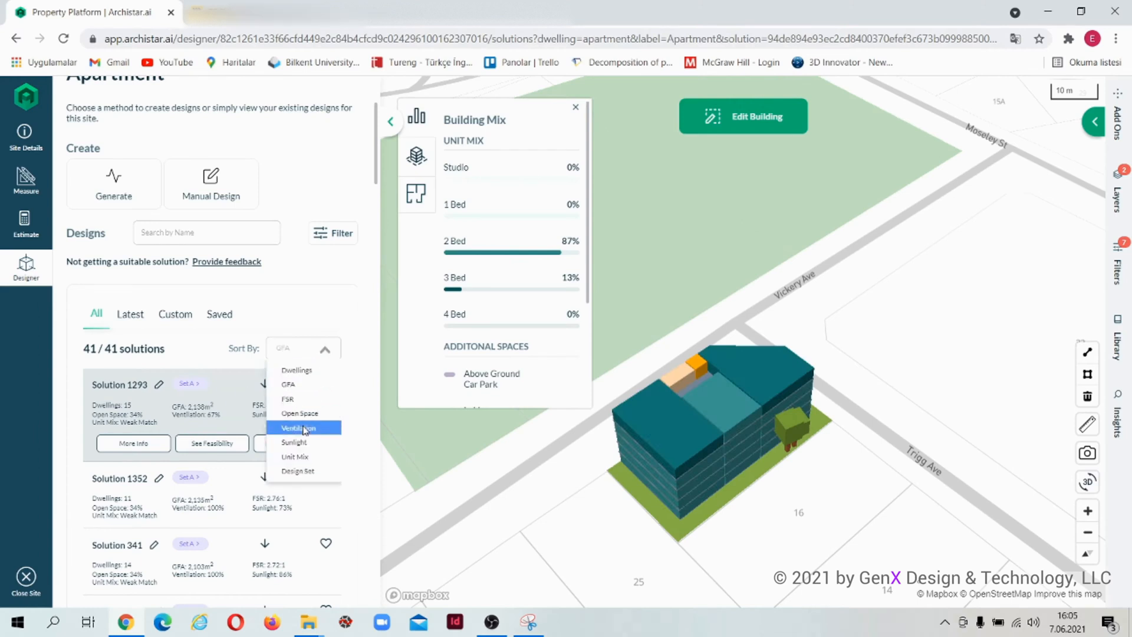
click(297, 470)
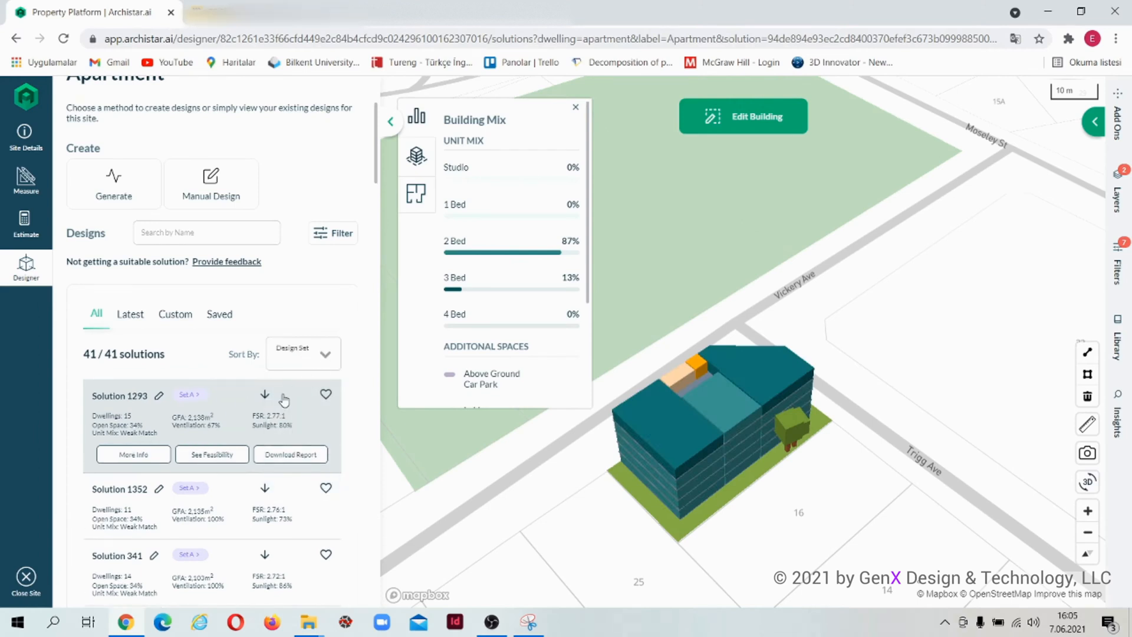
mouse_move(241, 423)
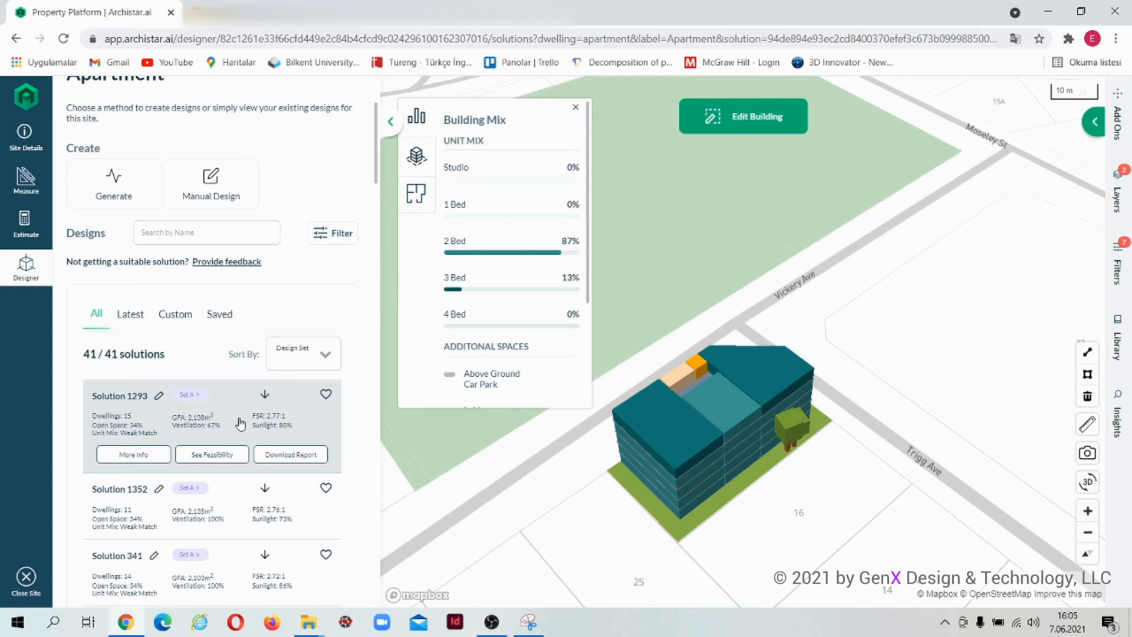
click(301, 347)
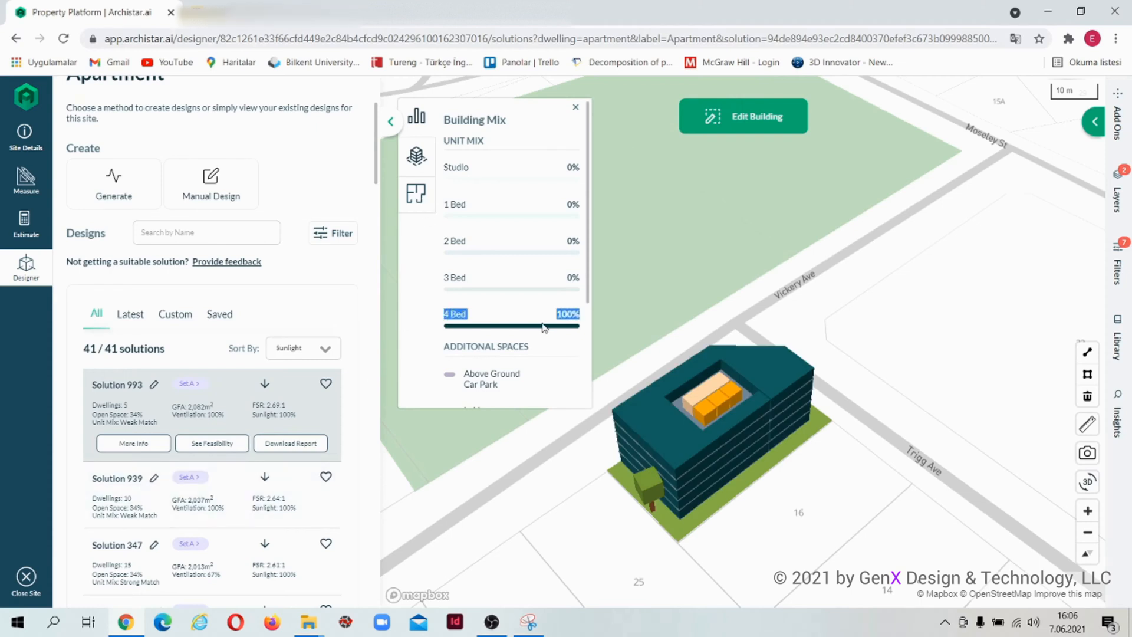
Open Solution 993's detailed metrics and scroll through them.
click(133, 443)
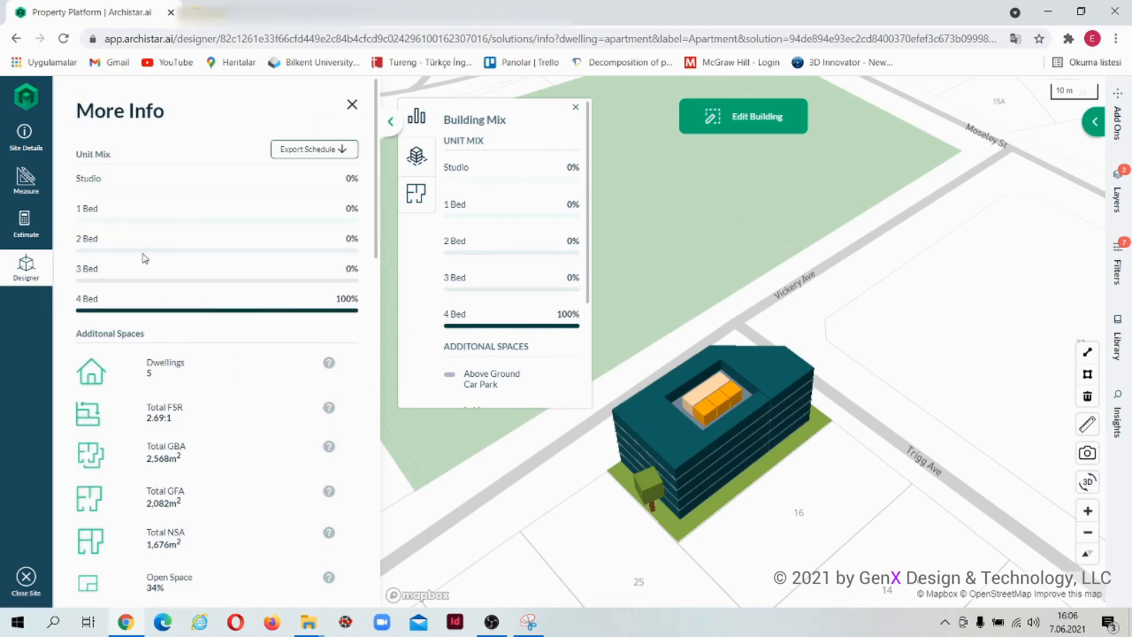
scroll(down, 3)
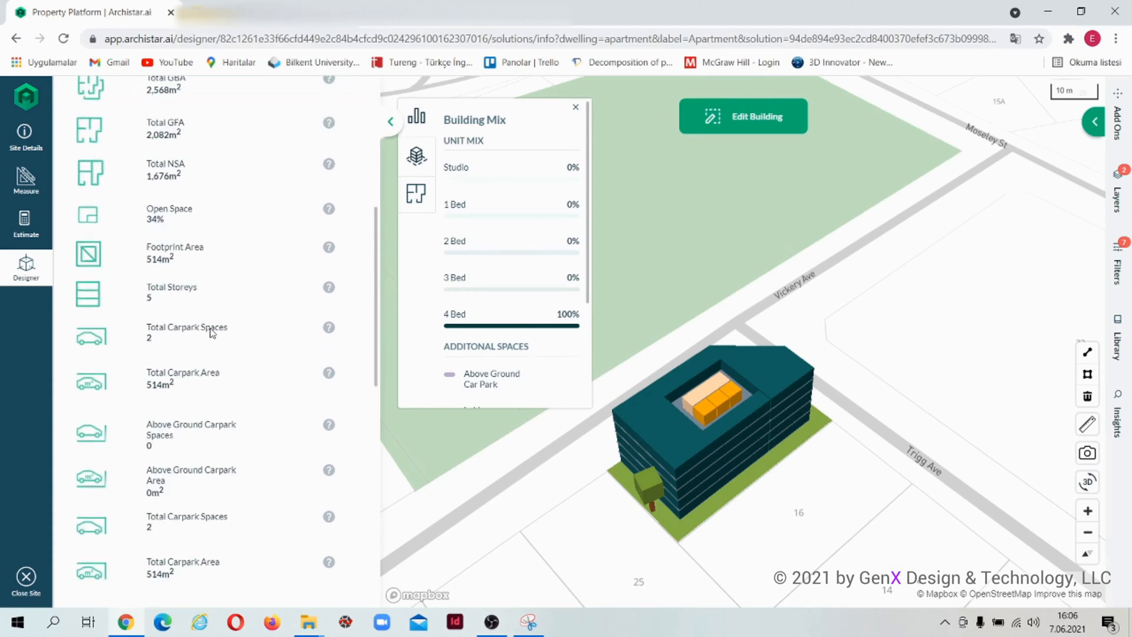
scroll(down, 3)
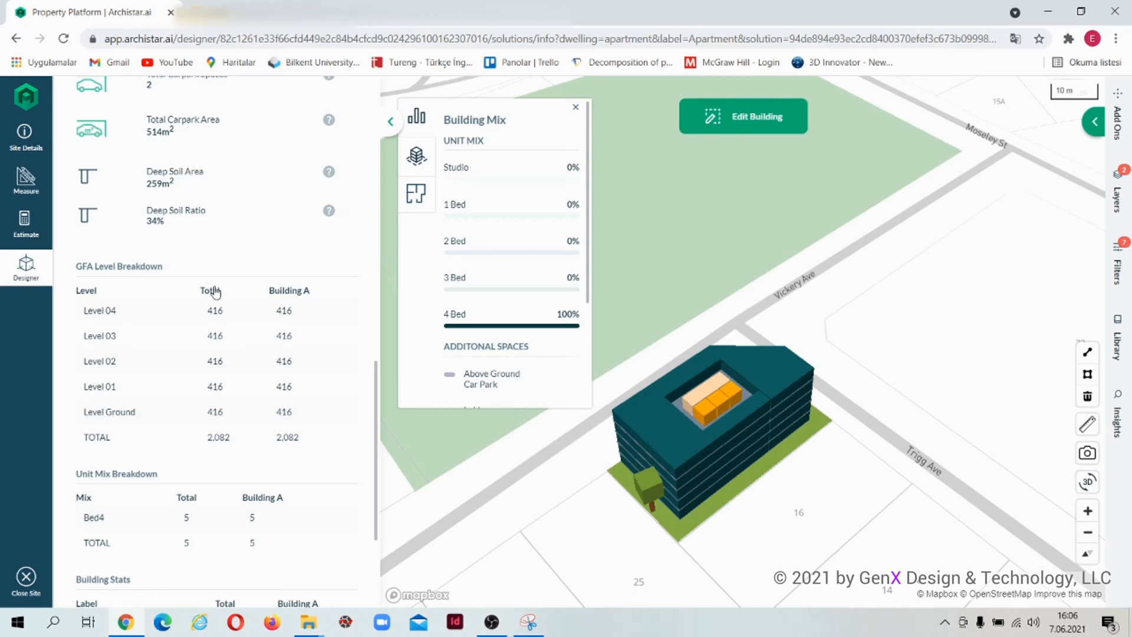
scroll(down, 3)
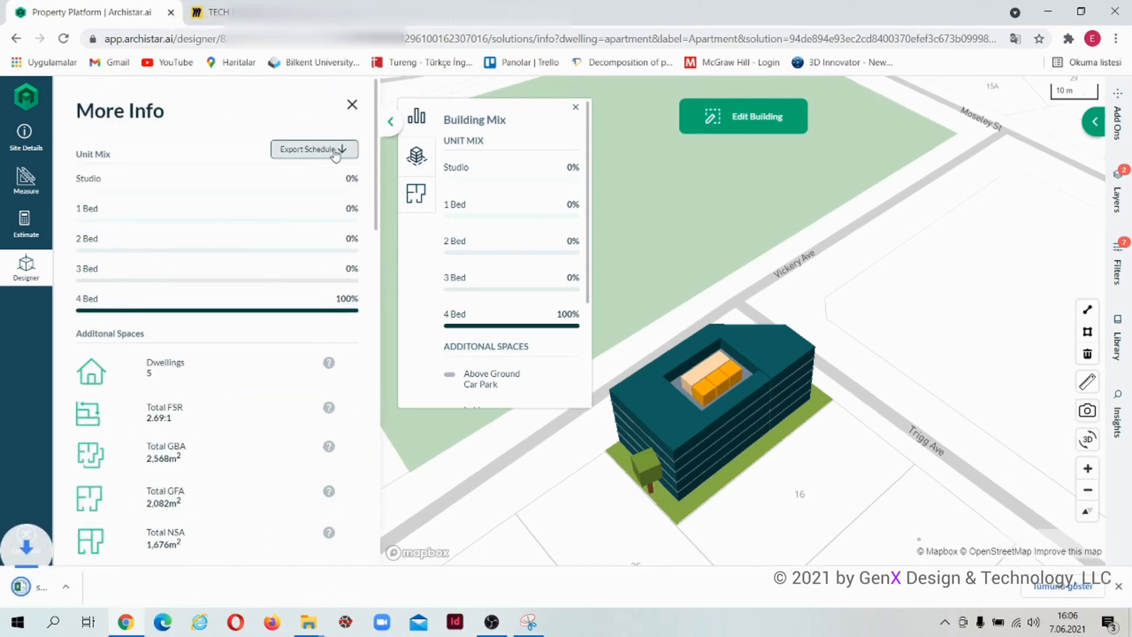
Open solution_schedule (2).csv from Downloads in Excel and review its figures.
click(309, 149)
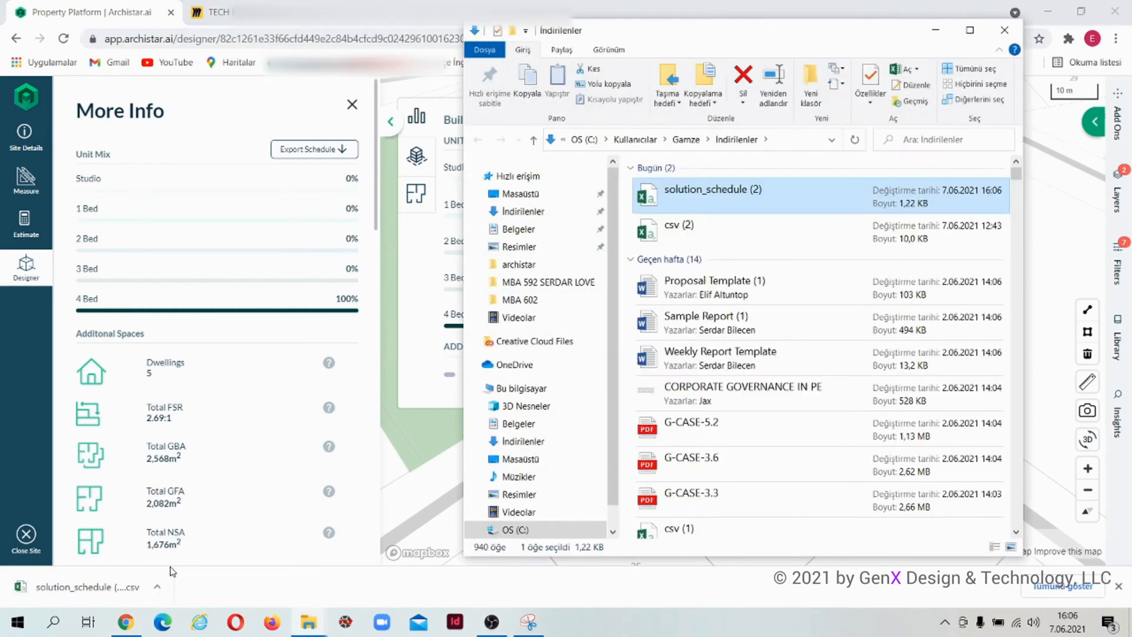
double_click(712, 195)
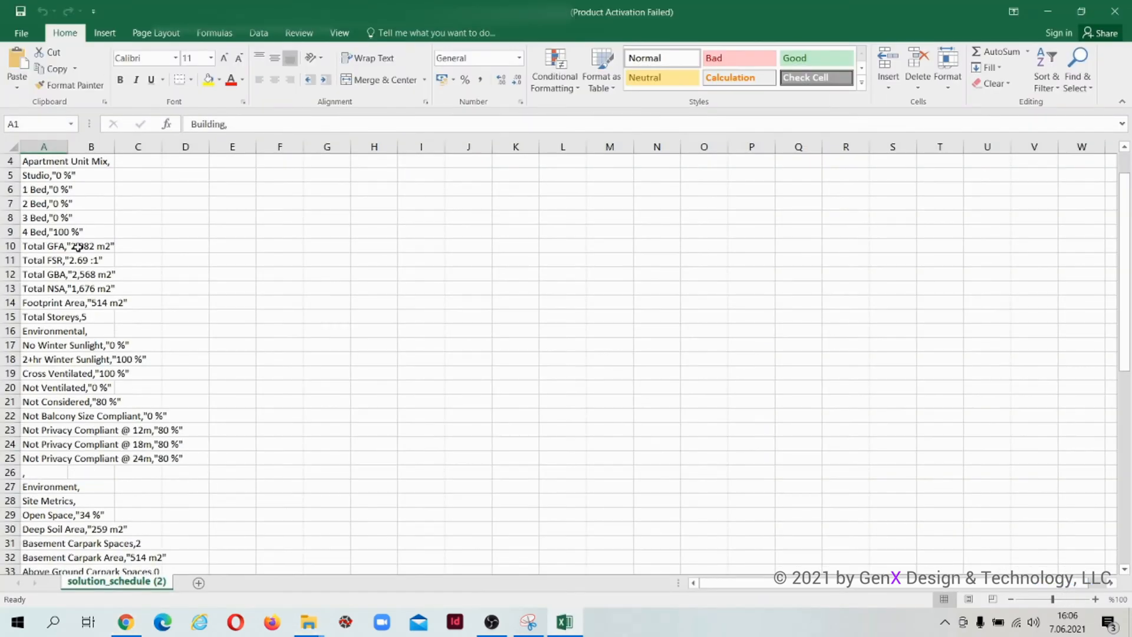
scroll(down, 3)
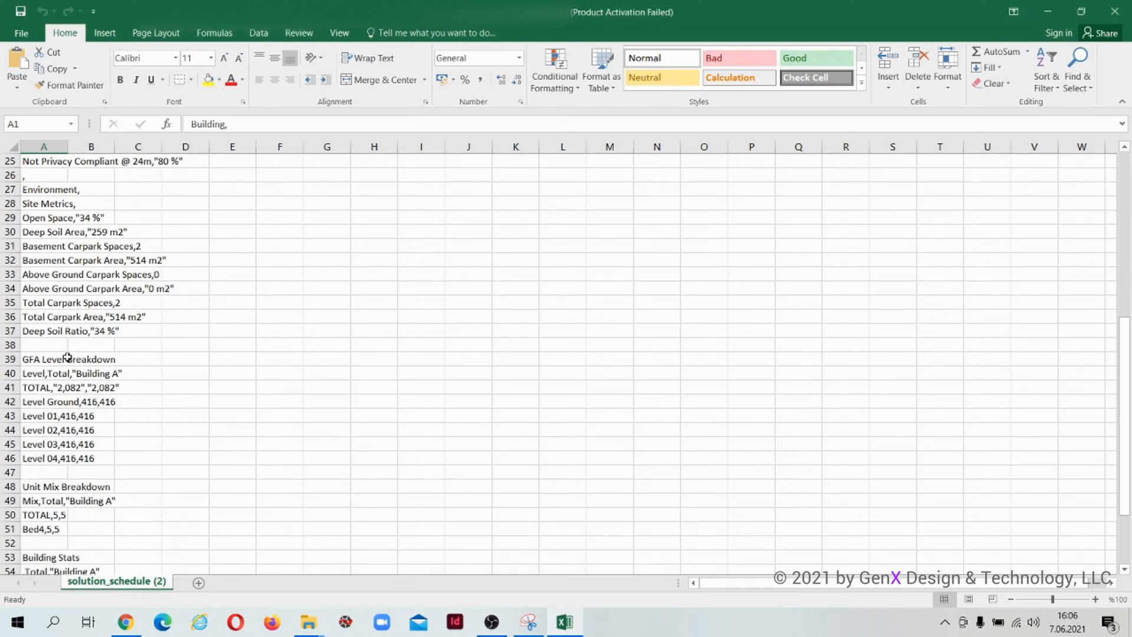
click(126, 621)
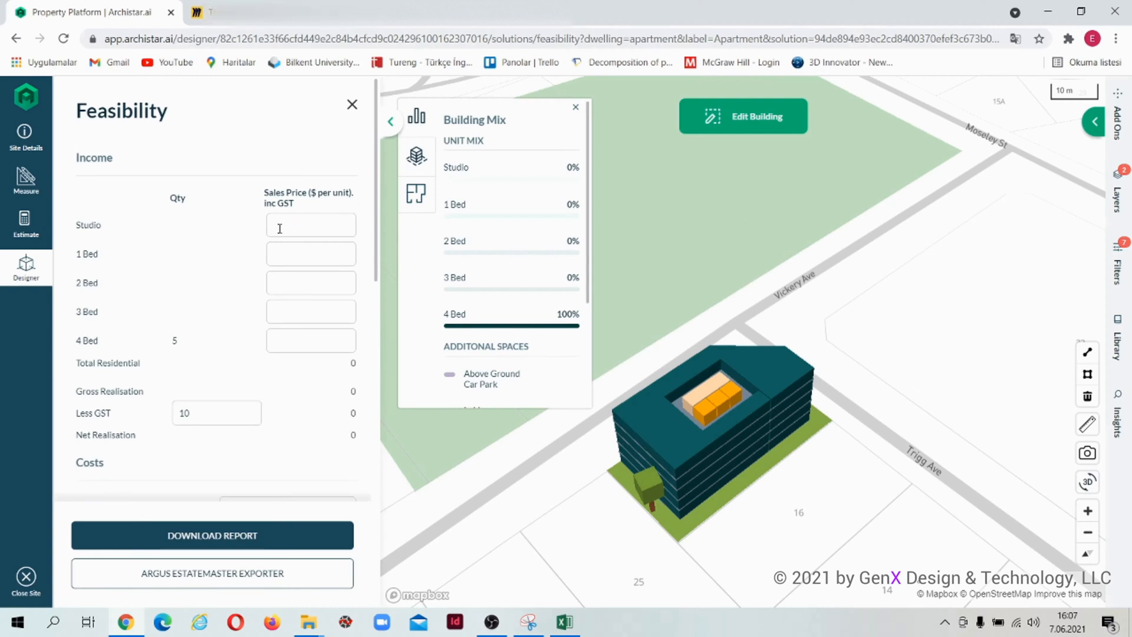
Scroll through the feasibility costs and summary, then close the Feasibility panel.
scroll(down, 3)
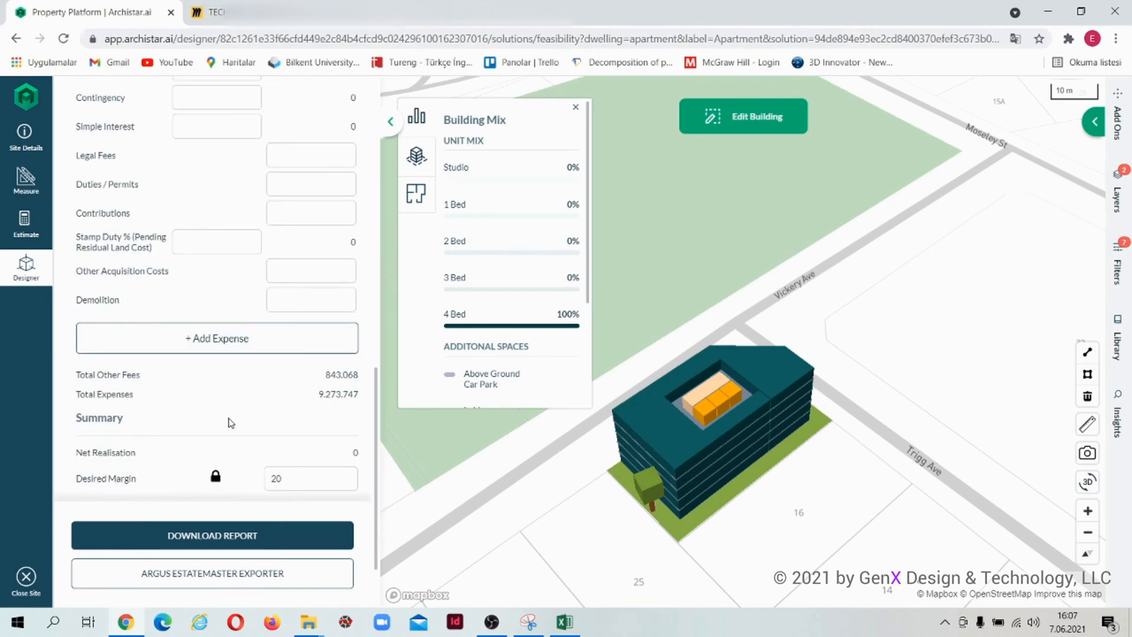
scroll(down, 3)
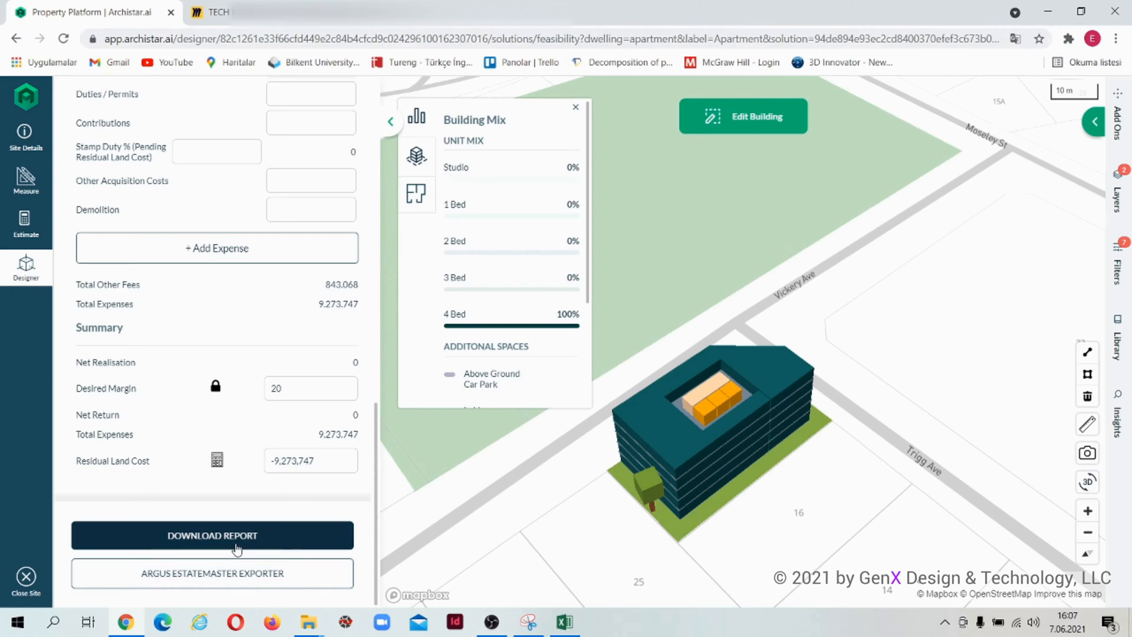
scroll(up, 3)
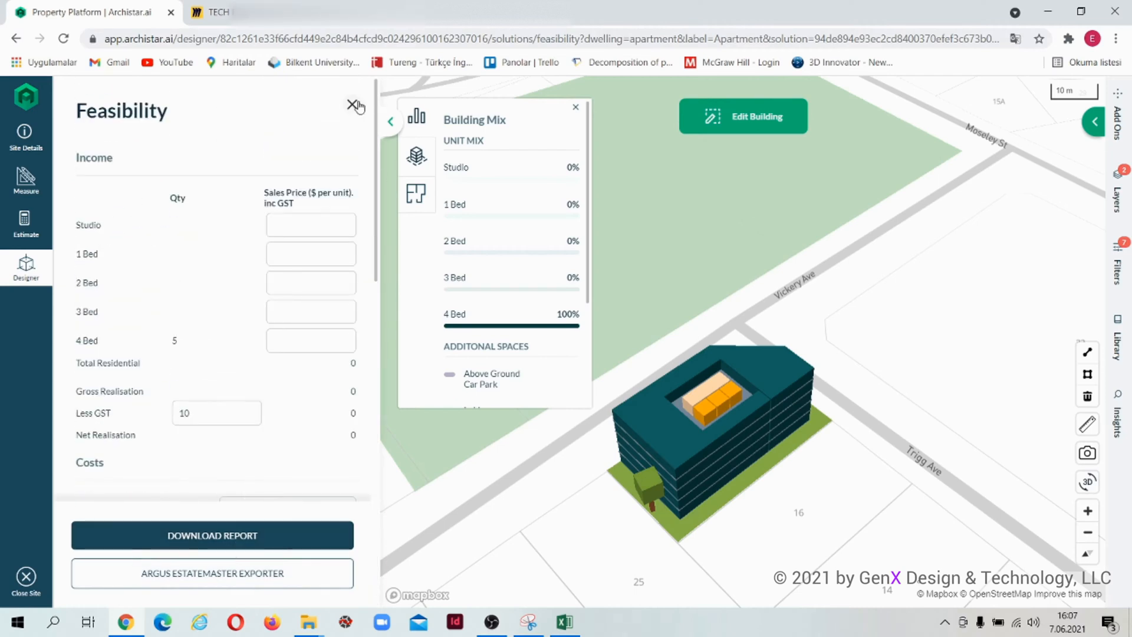
click(212, 535)
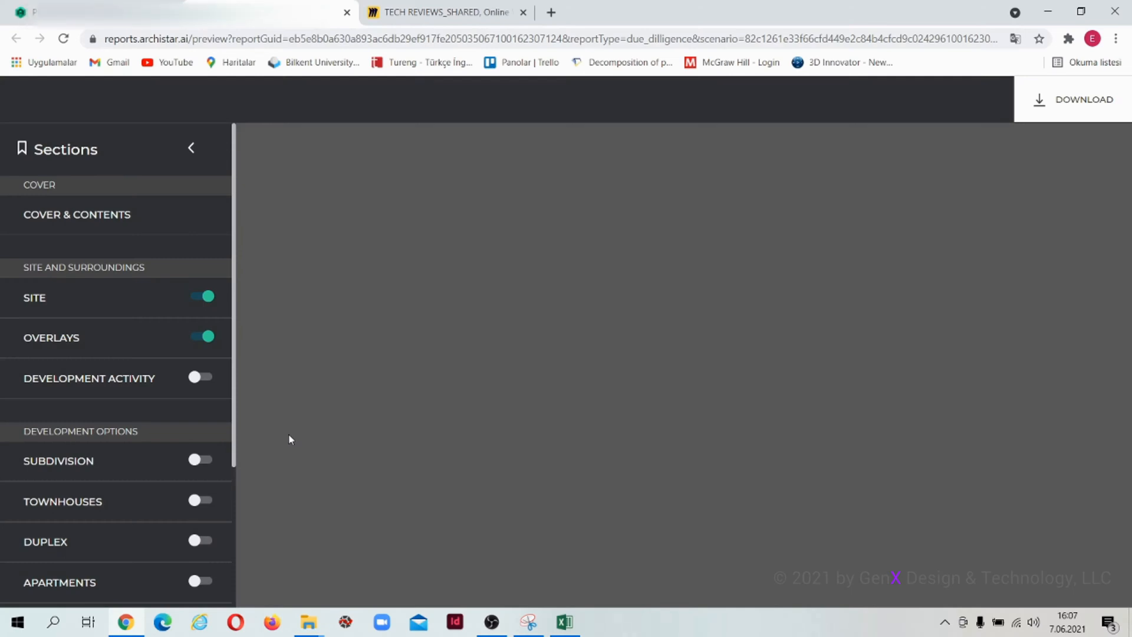
Page the report to the design solution comparison and featured design overview.
click(200, 579)
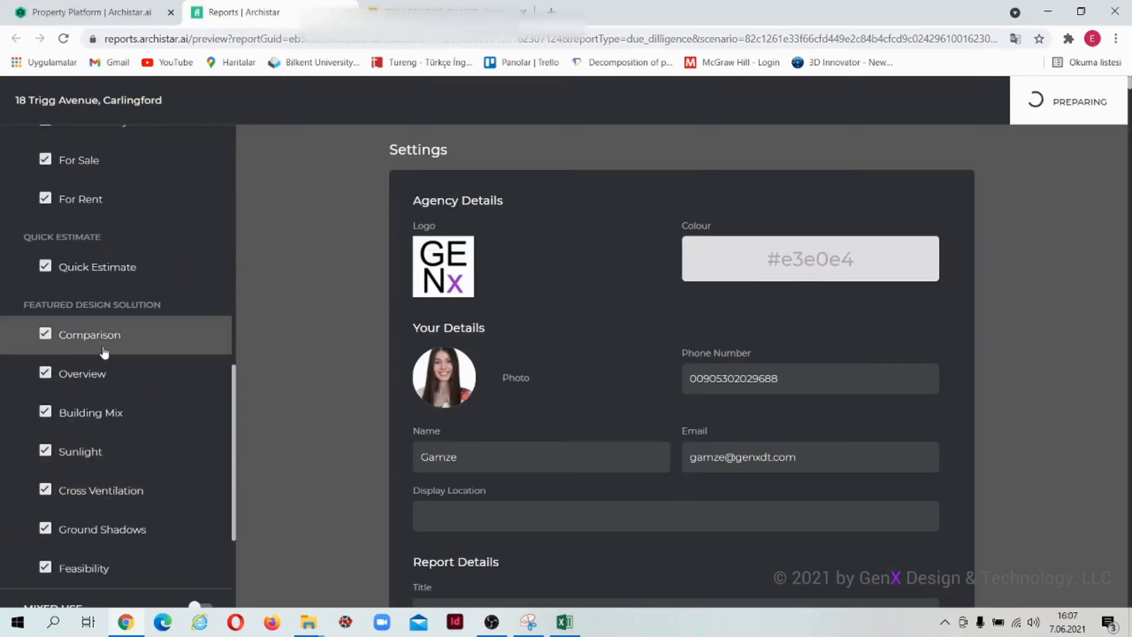
click(89, 334)
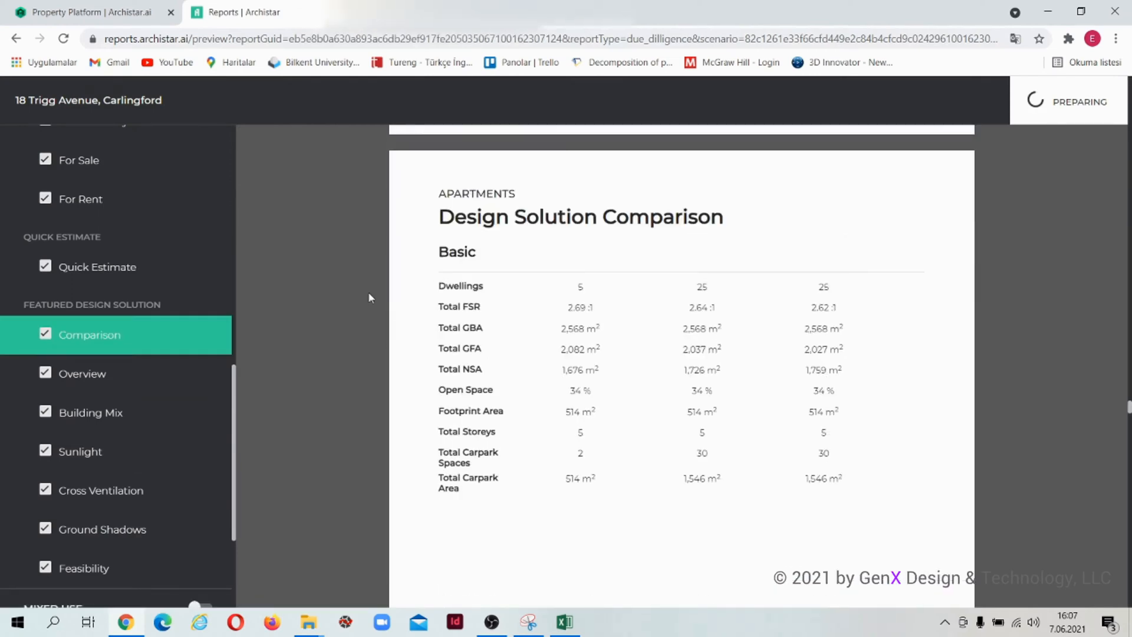
click(81, 374)
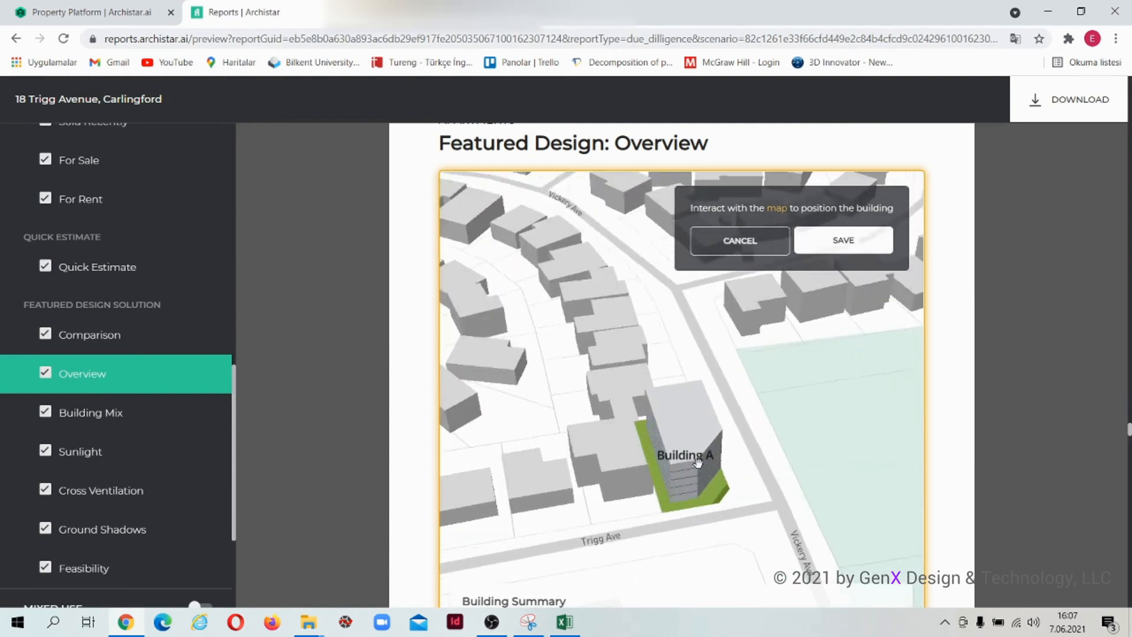
scroll(down, 3)
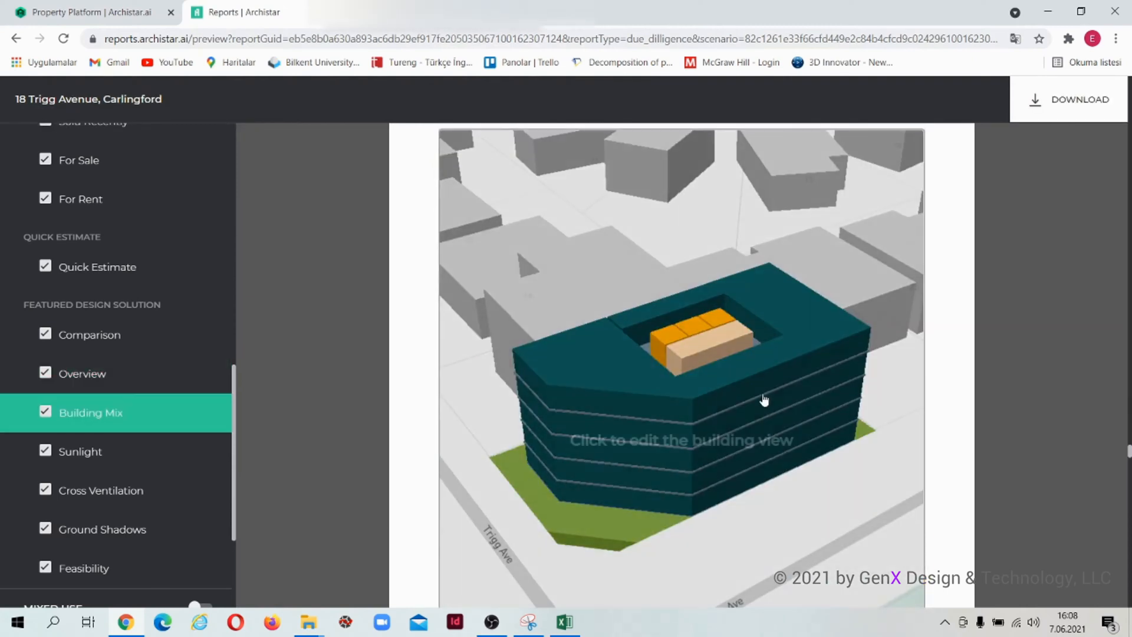
View the sunlight, ground shadows, feasibility and appendix sections, then return to Property Platform.
click(80, 451)
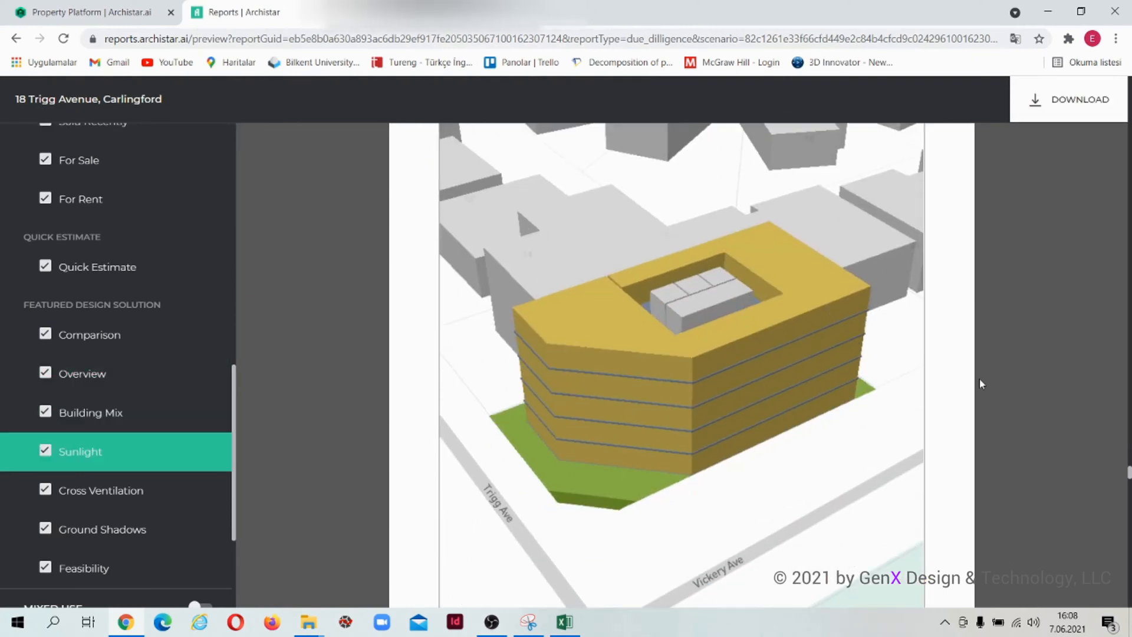
click(102, 530)
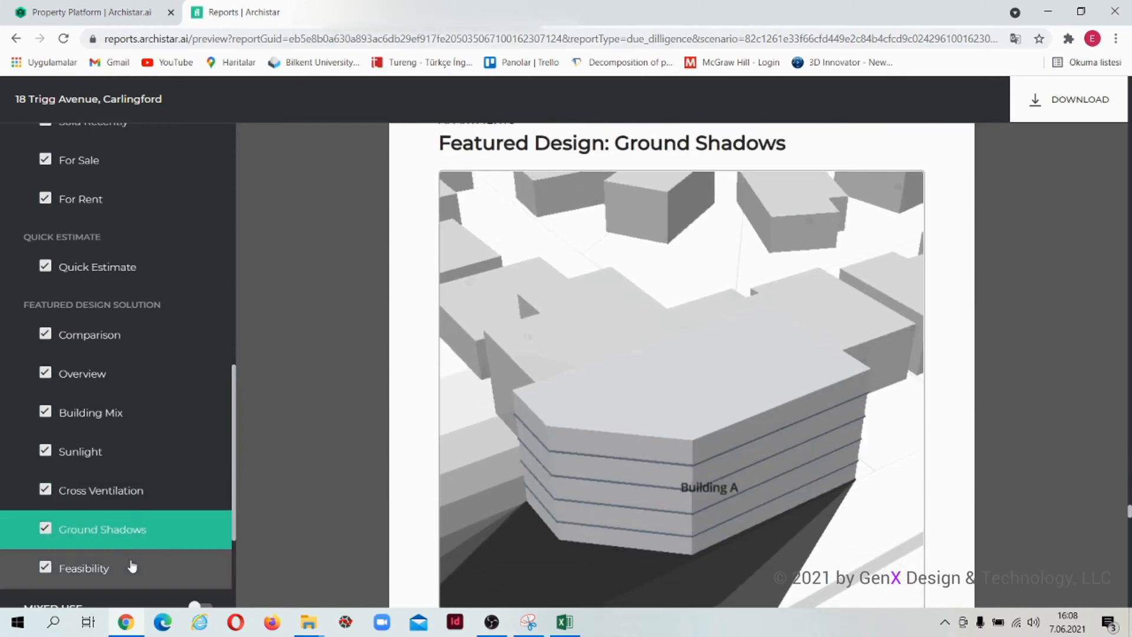
click(84, 568)
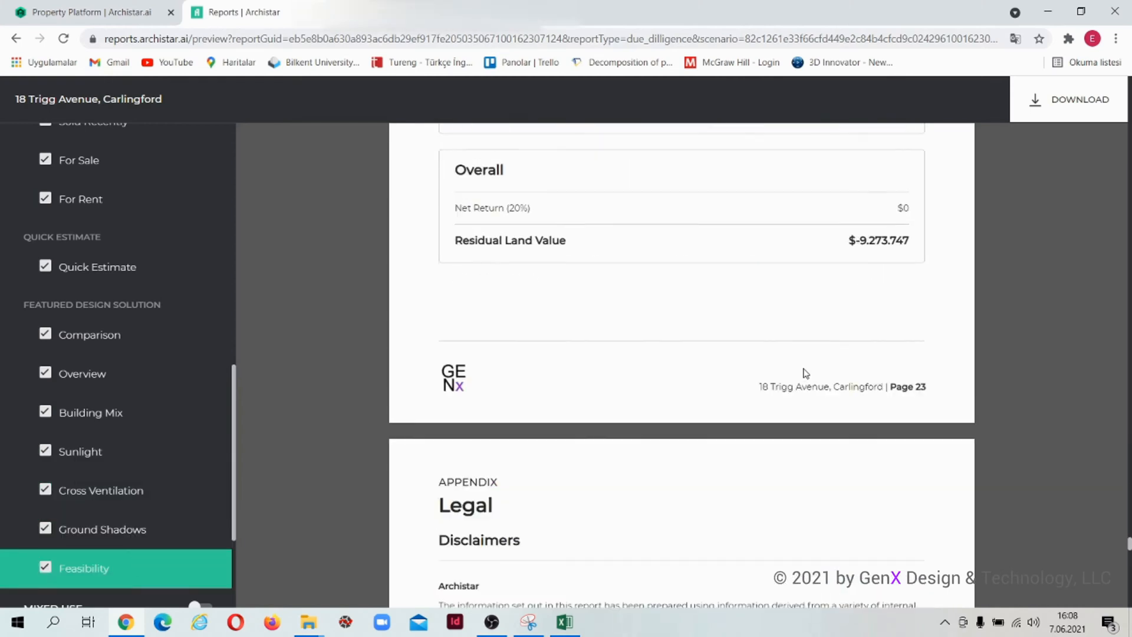
scroll(down, 3)
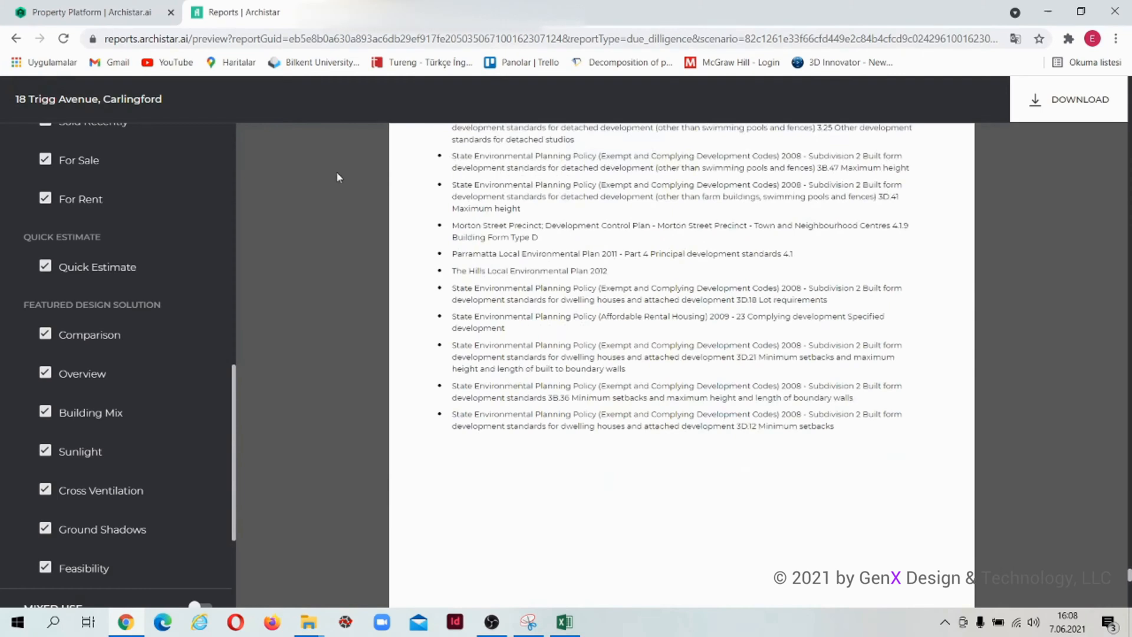
mouse_move(157, 135)
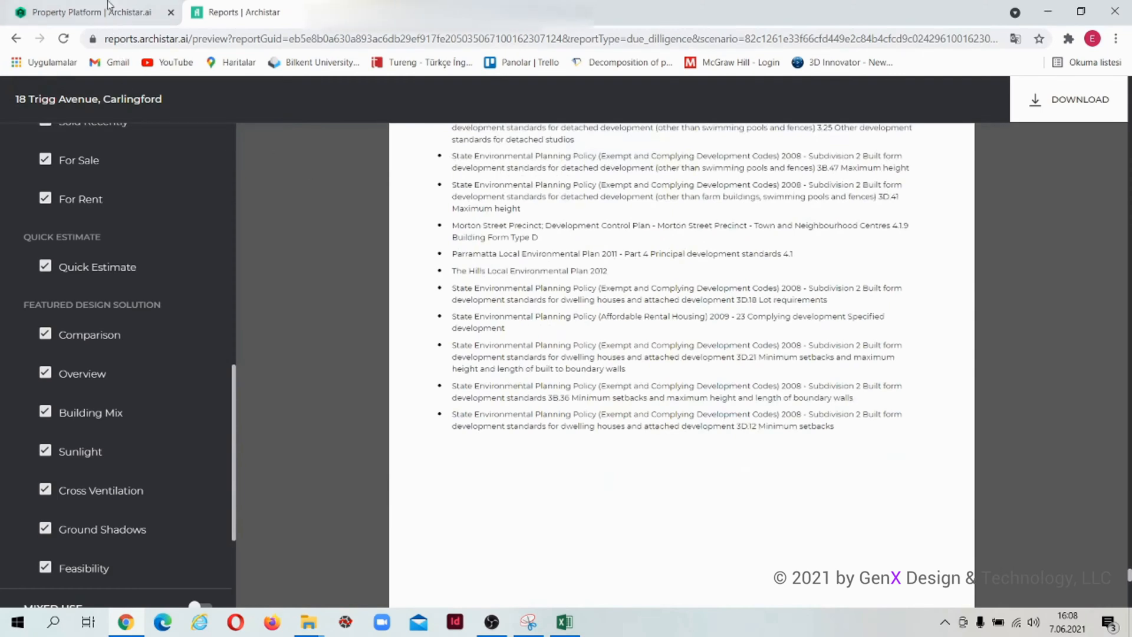
click(86, 13)
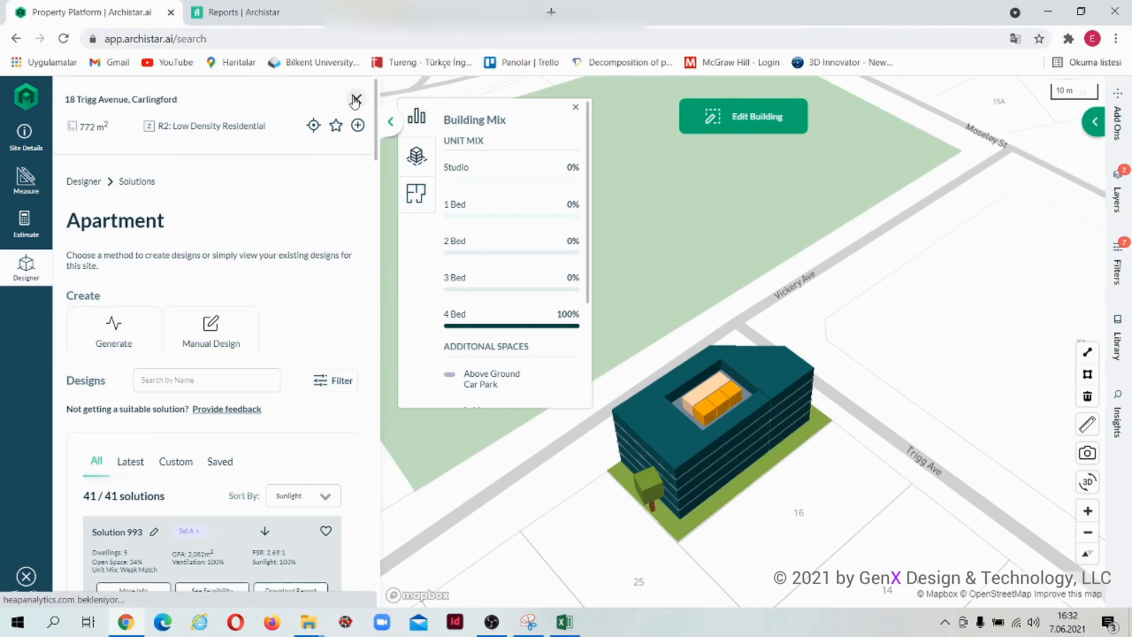
Reopen 18 Trigg Avenue from My Sites History and pick Hotel as the building type.
click(25, 187)
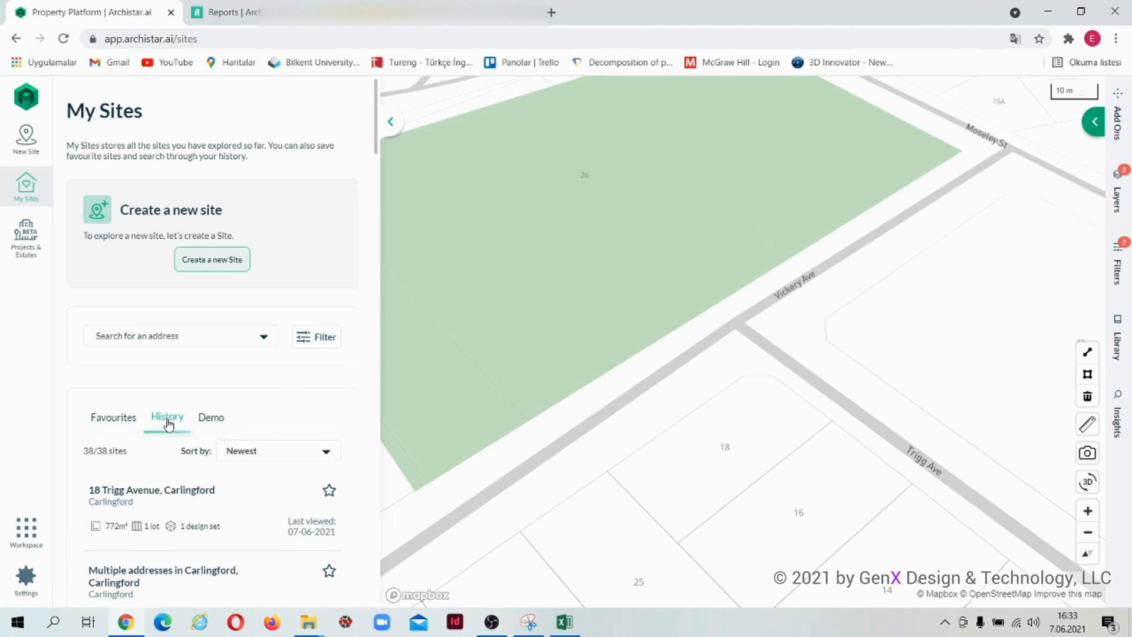
click(151, 489)
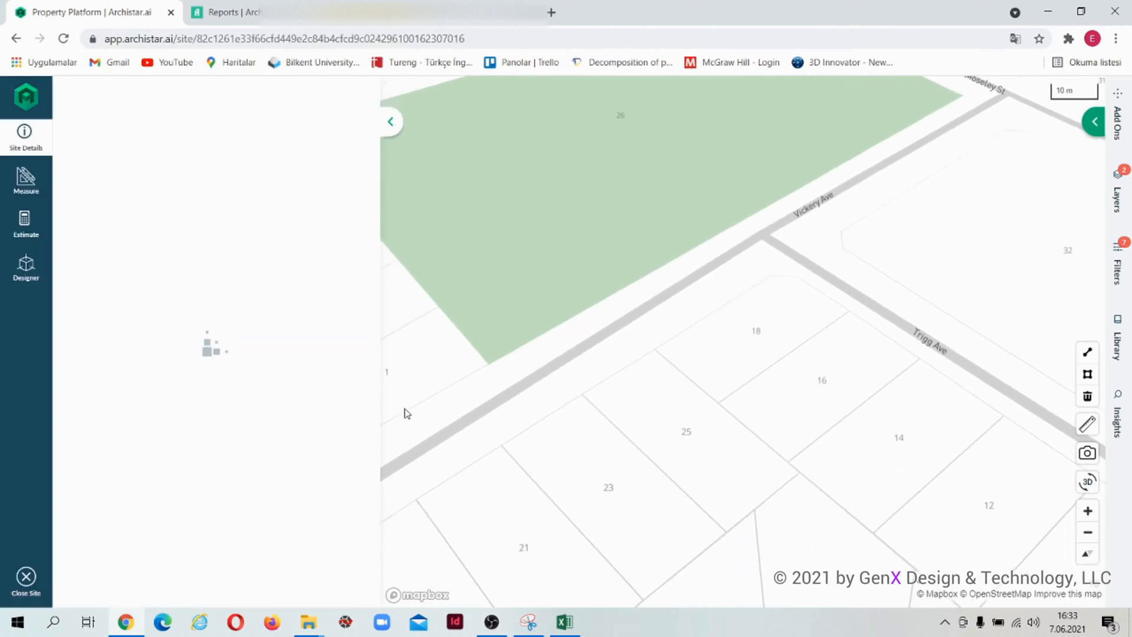
click(756, 330)
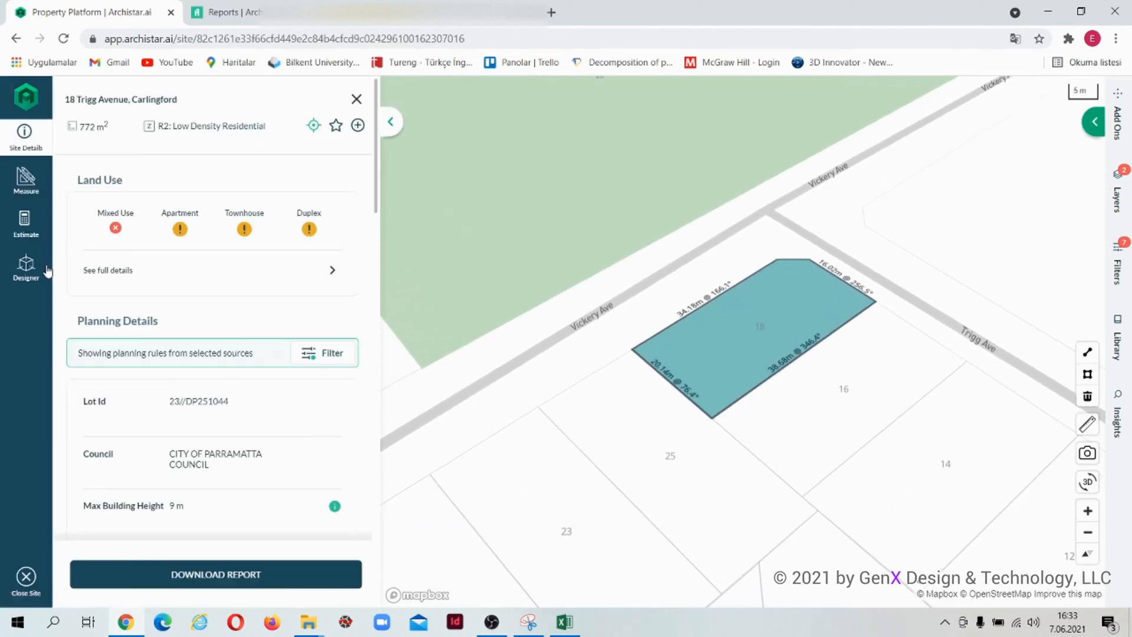
click(26, 268)
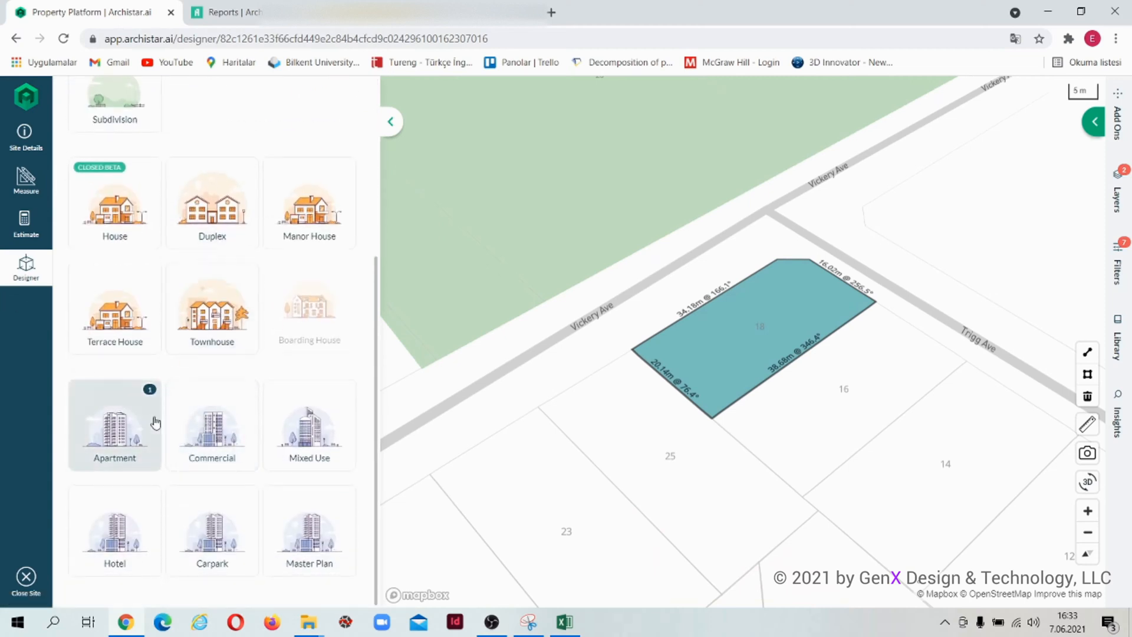
mouse_move(211, 531)
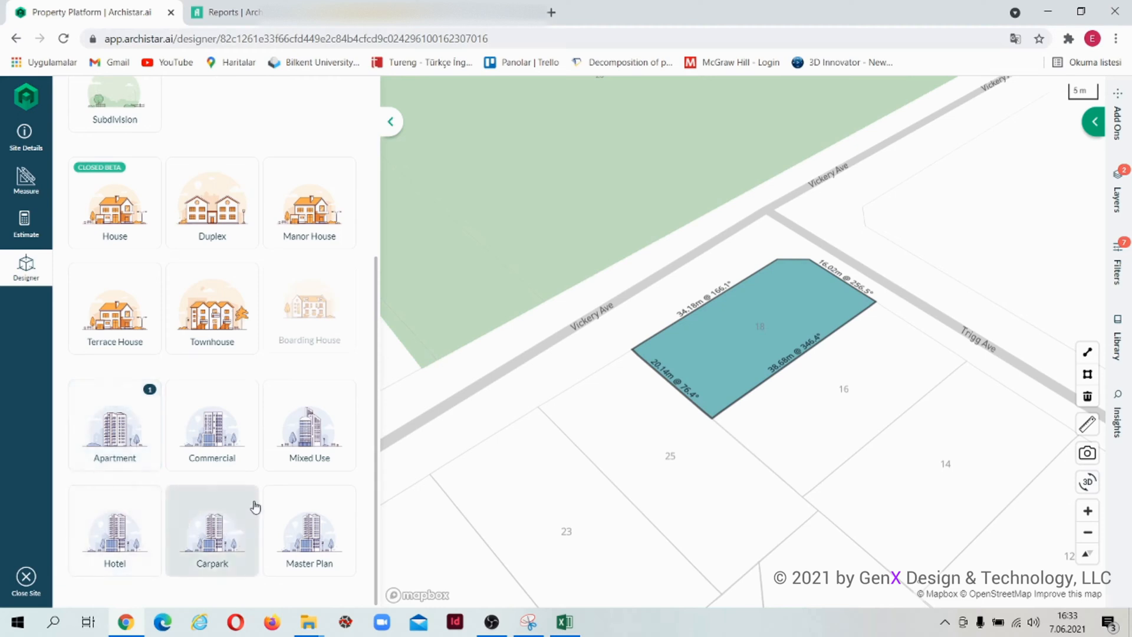
click(114, 531)
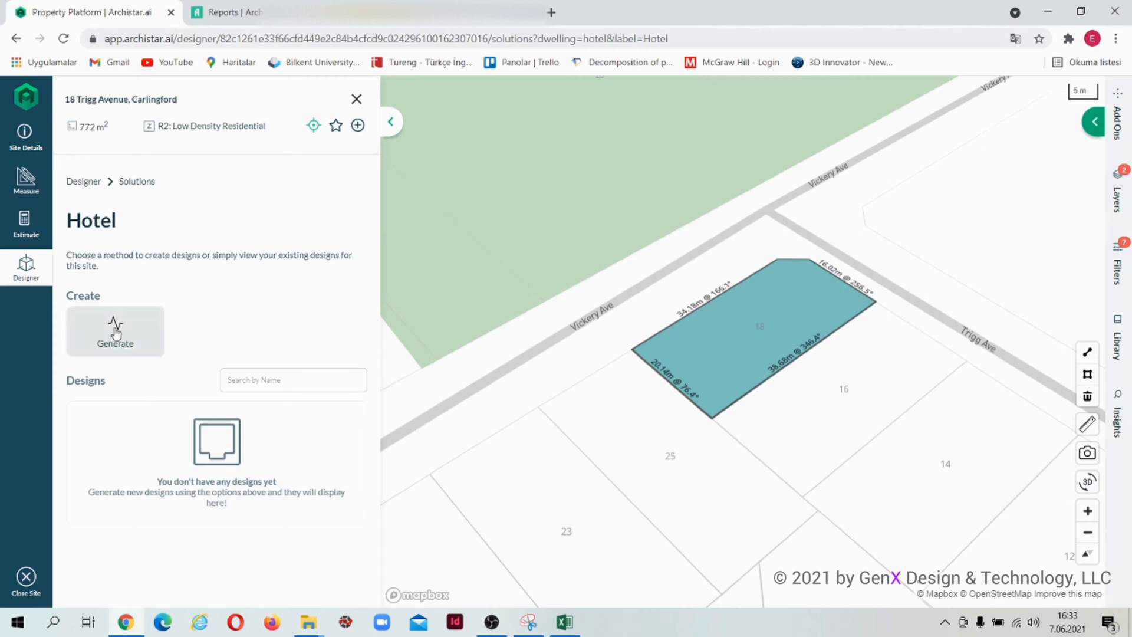
Run hotel design generation and review the resulting 34 tower solutions.
click(115, 331)
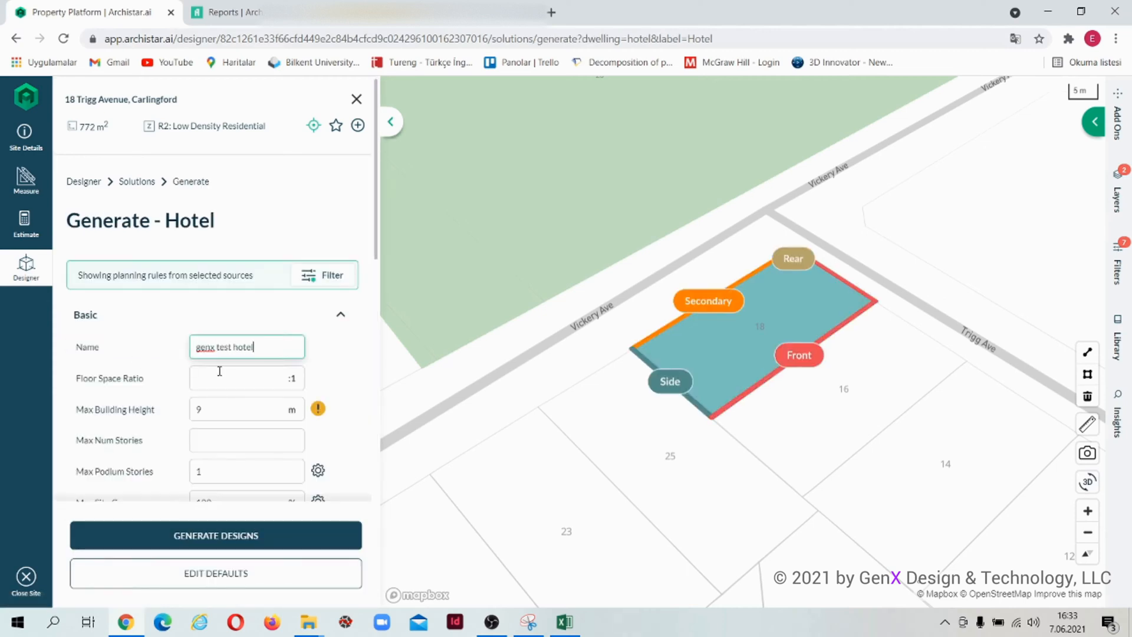
scroll(down, 3)
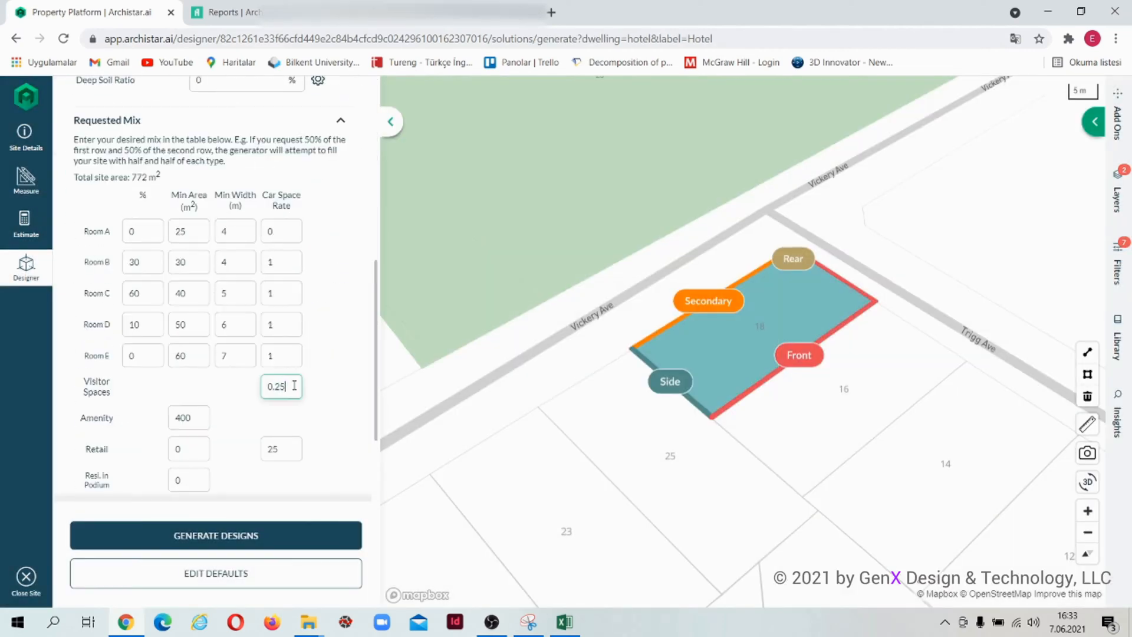
click(215, 535)
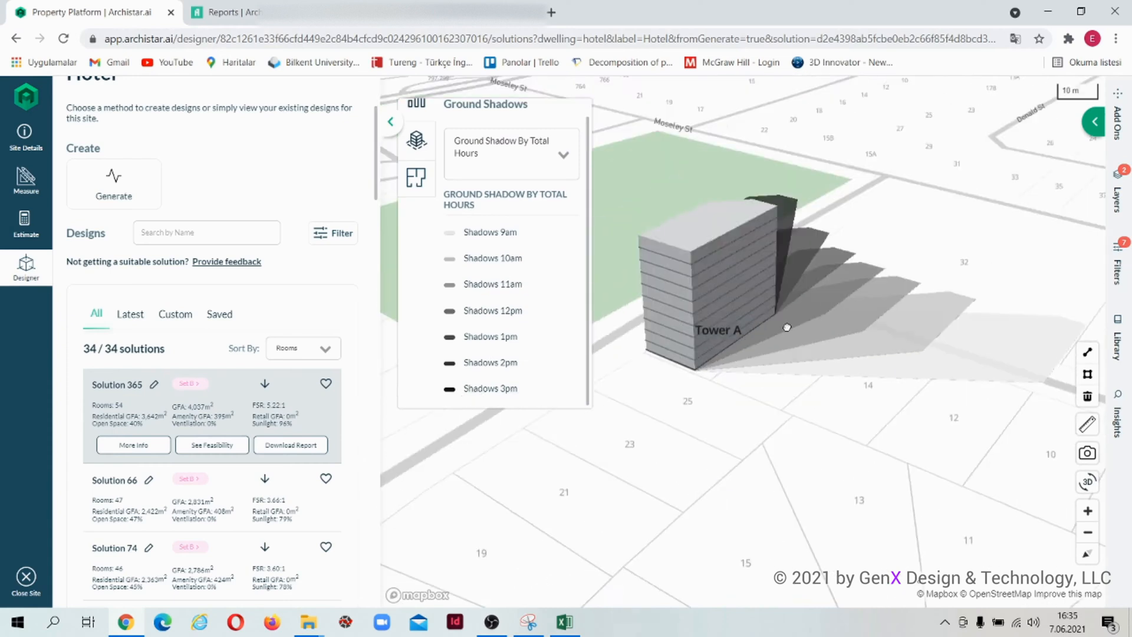
click(302, 348)
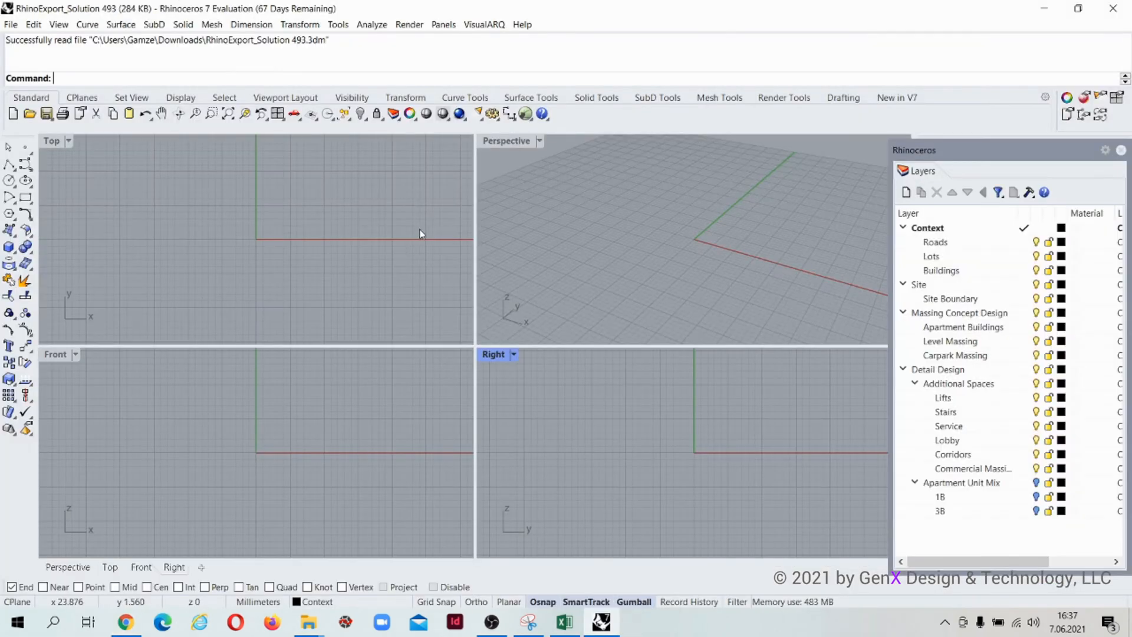
Zoom extents, shade the Perspective view, and hide the Context, Site and Massing layers.
text(Z)
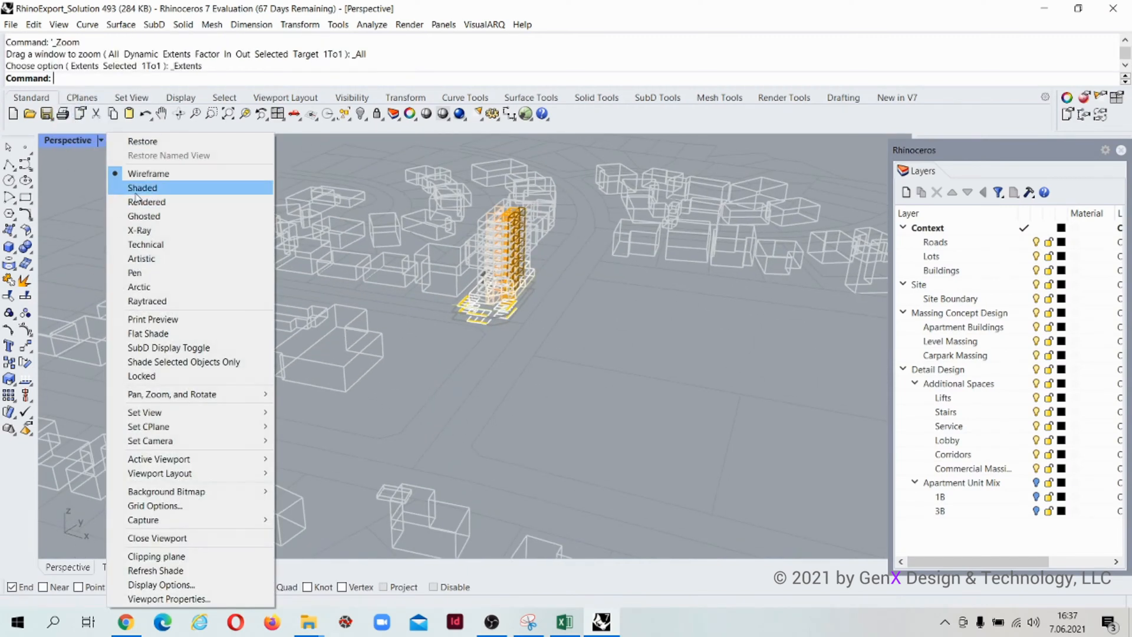
click(143, 188)
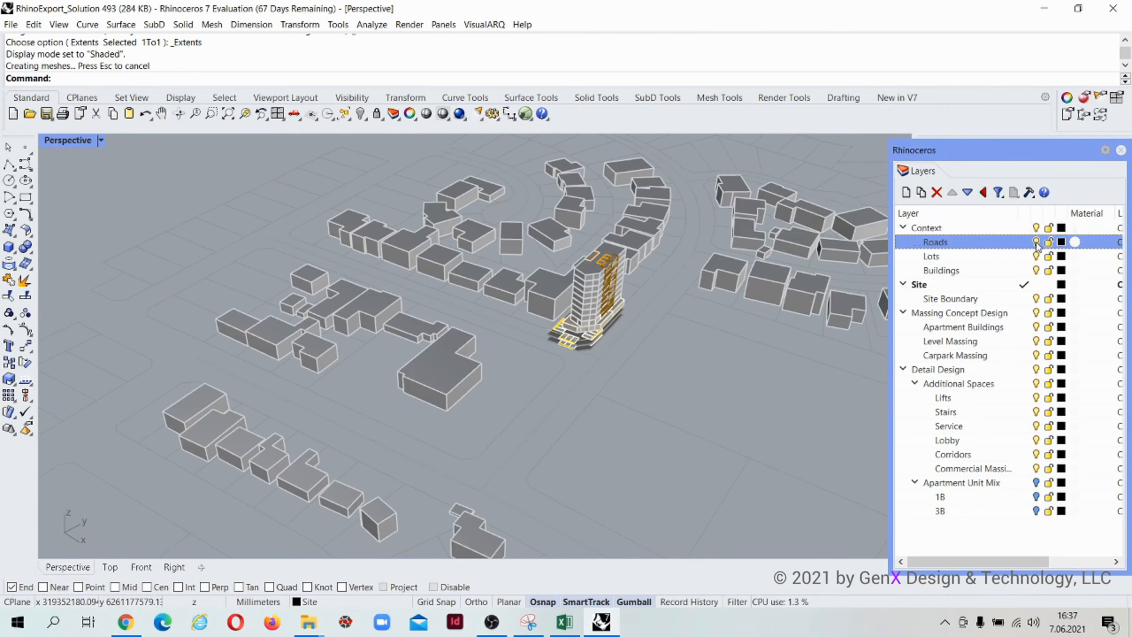
click(941, 270)
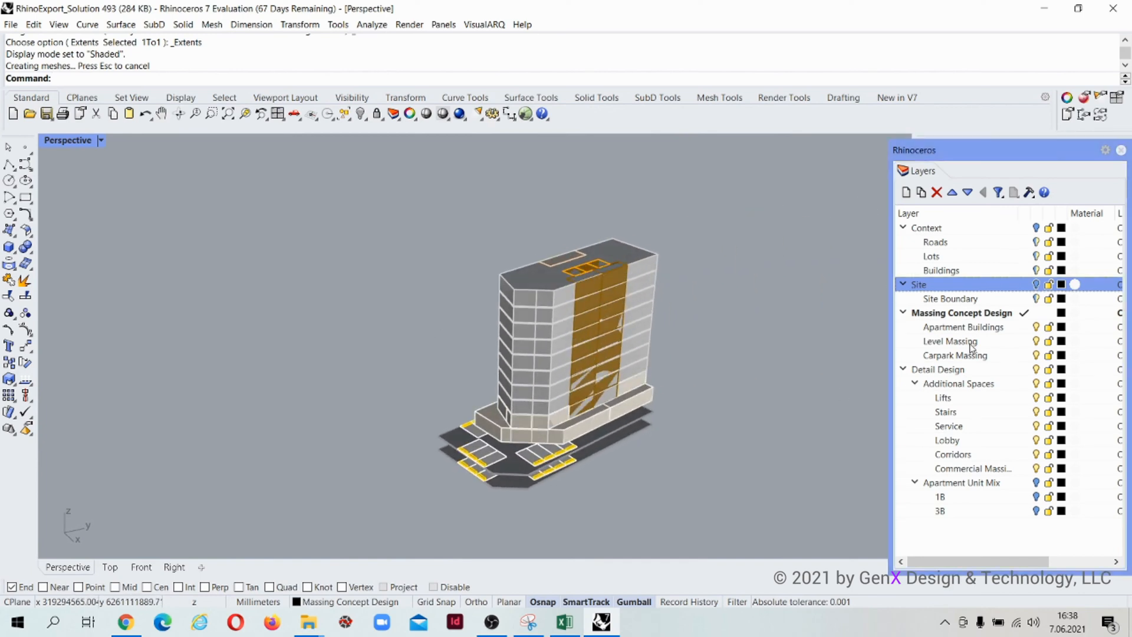
click(939, 369)
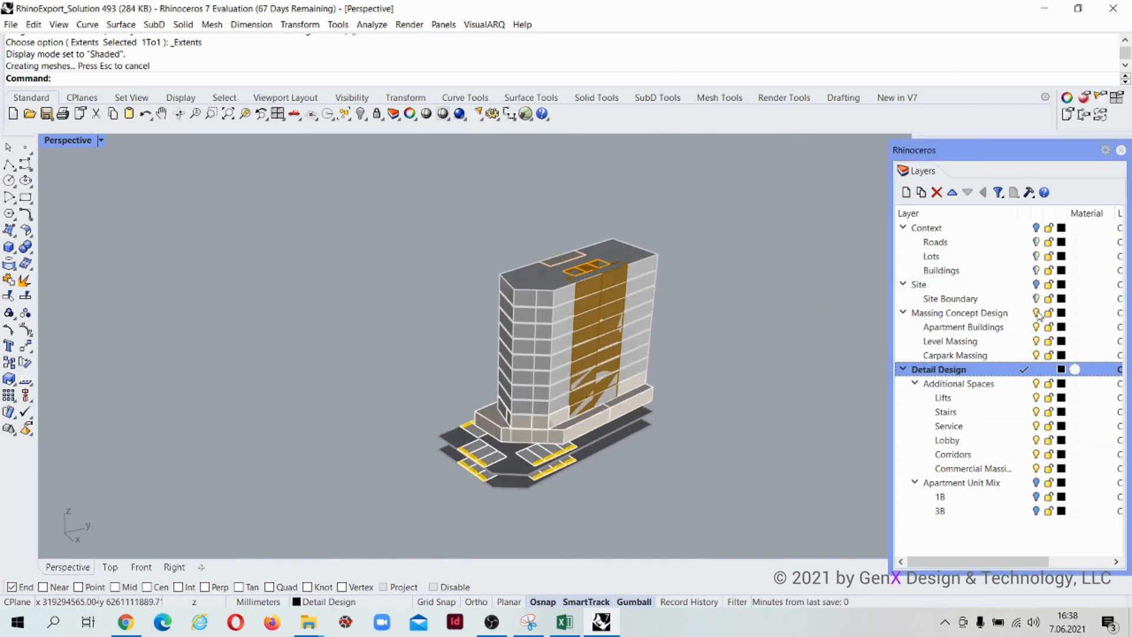
click(959, 313)
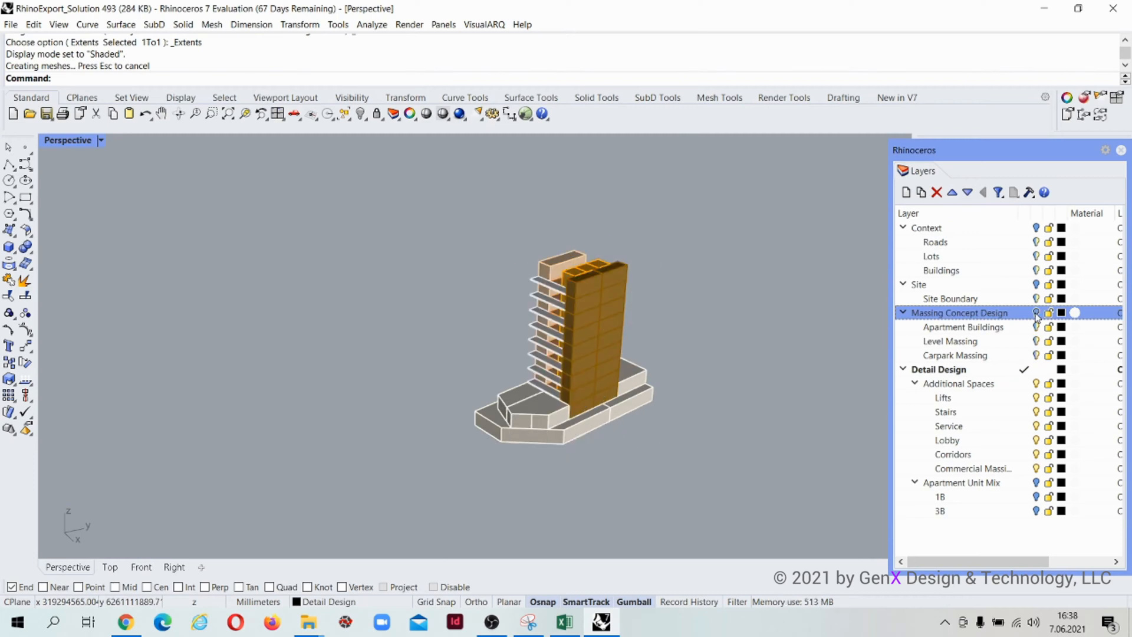
Step through Additional Spaces, Lifts and service layers, then show the 1B and 3B units.
click(960, 384)
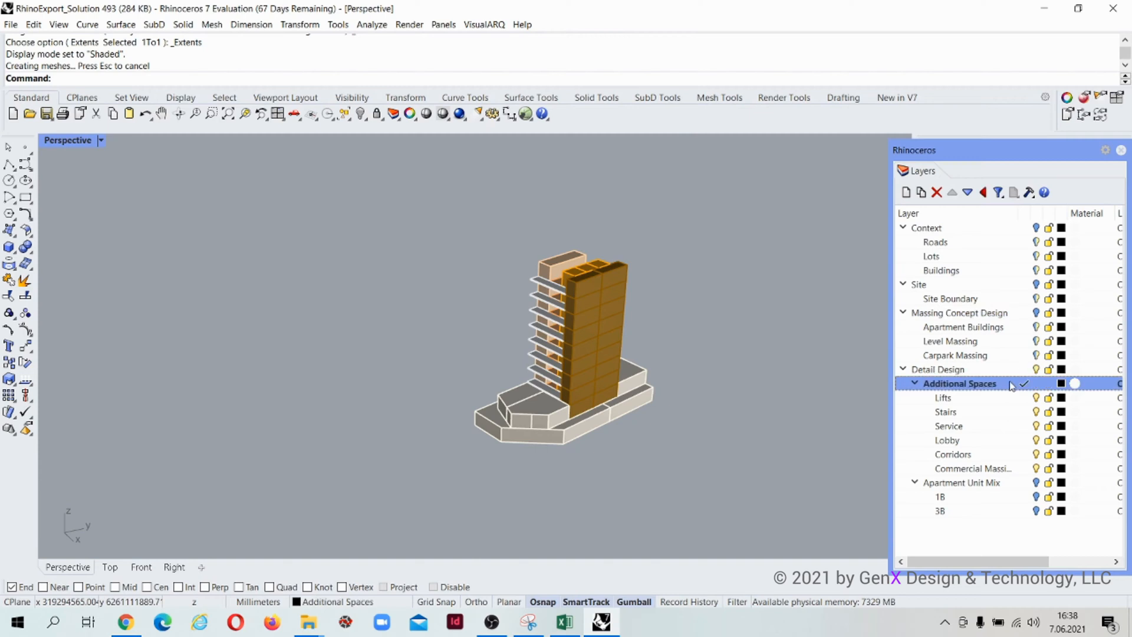
click(944, 397)
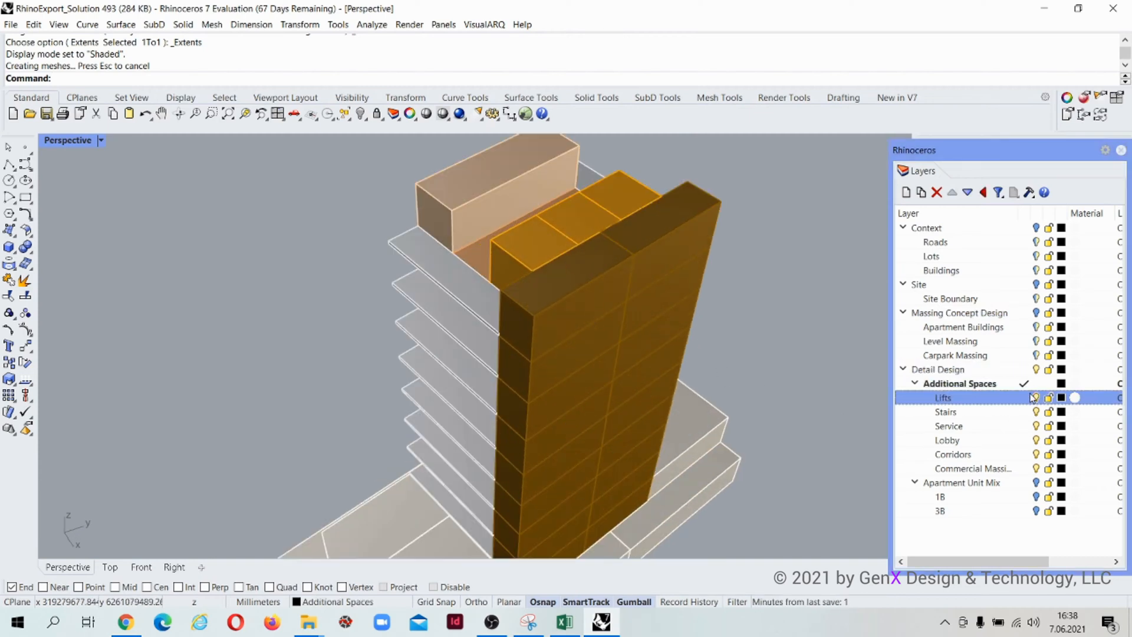
click(949, 426)
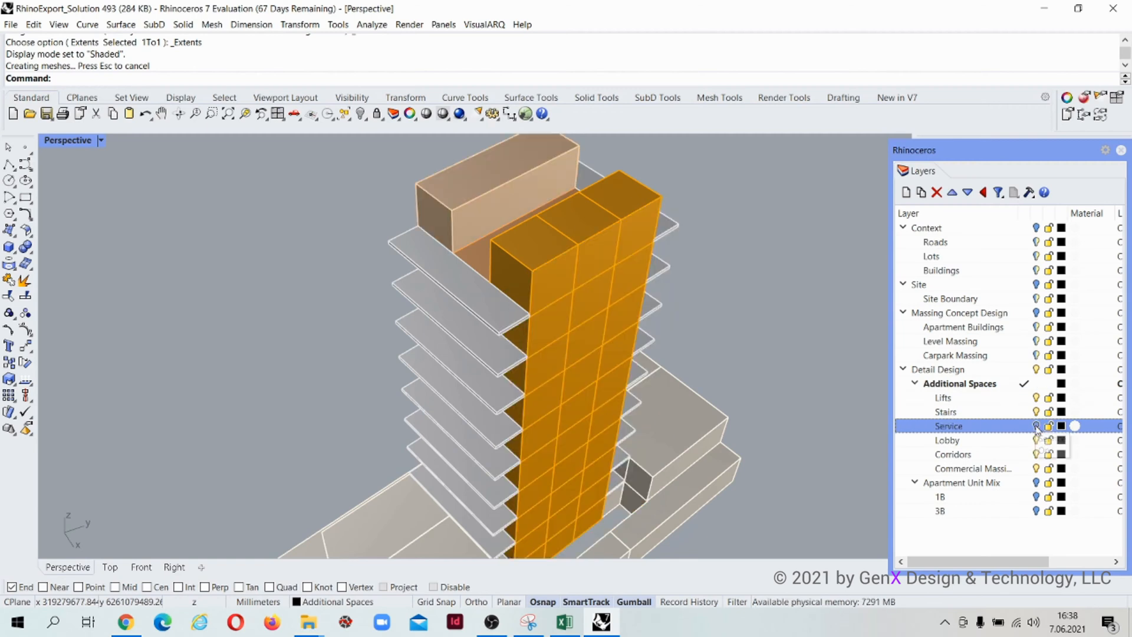
click(951, 454)
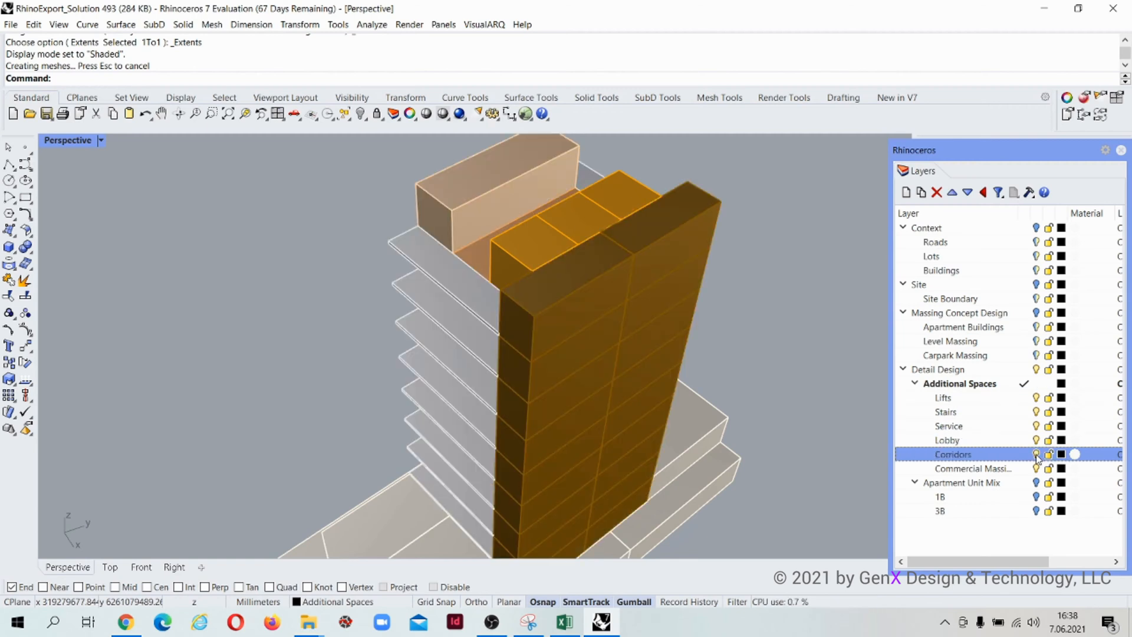
click(962, 482)
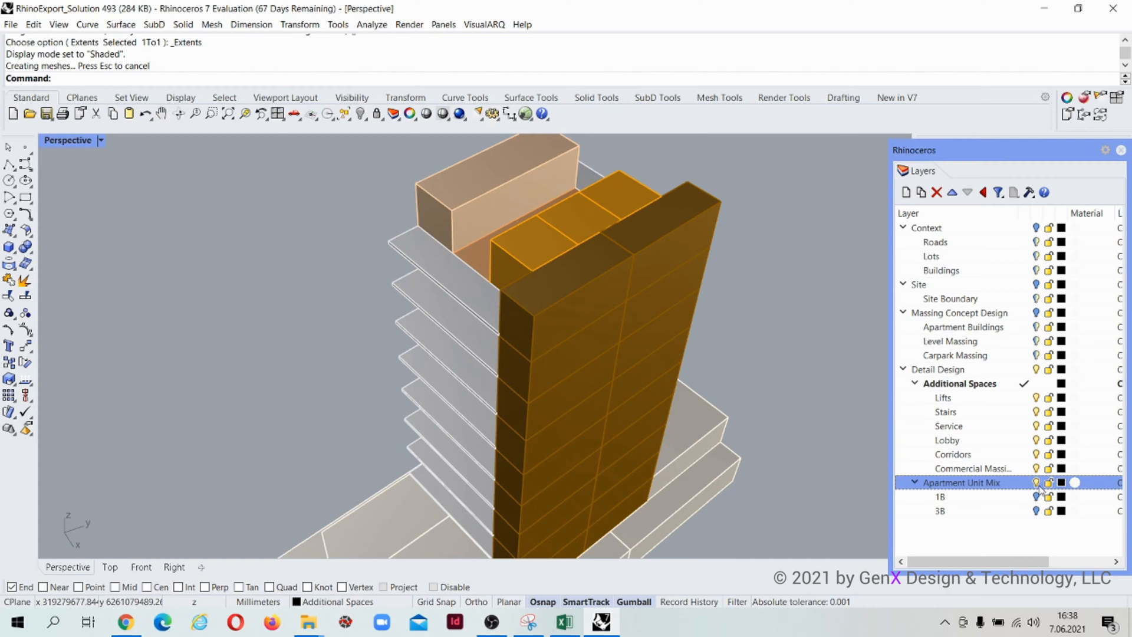
click(941, 511)
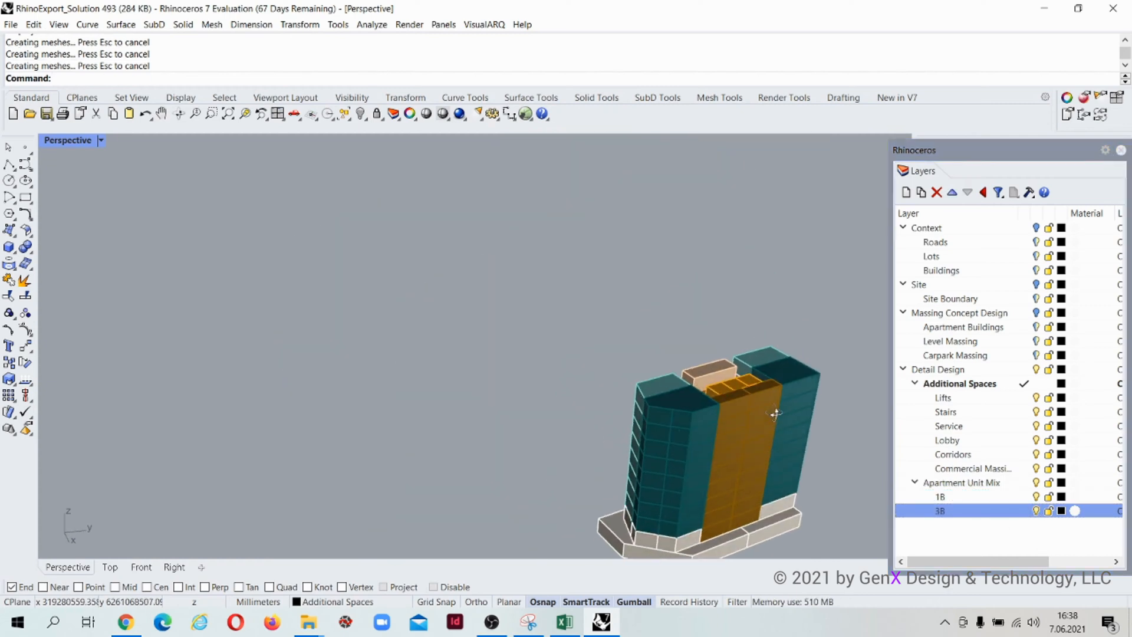